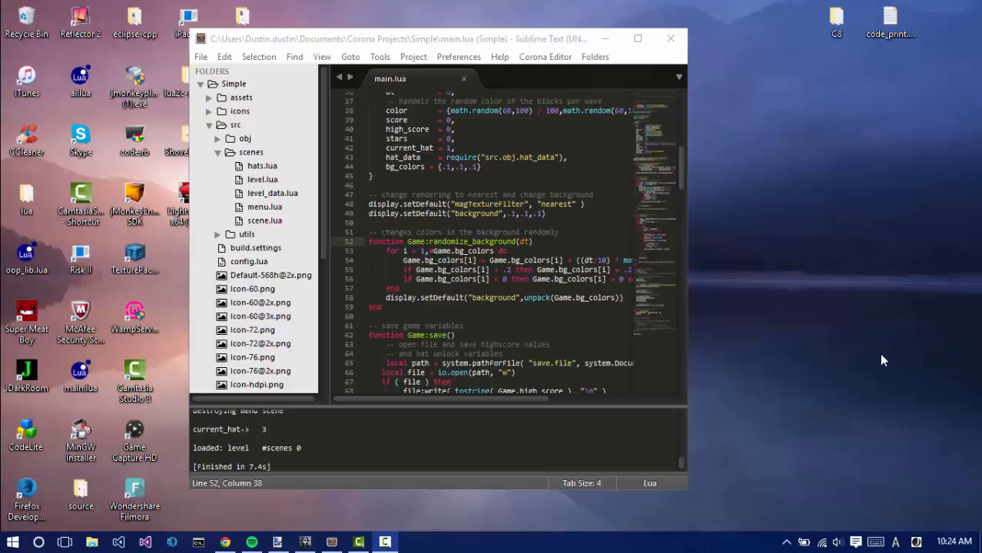
Build the project so Merf in Space launches in Corona Simulator.
click(637, 39)
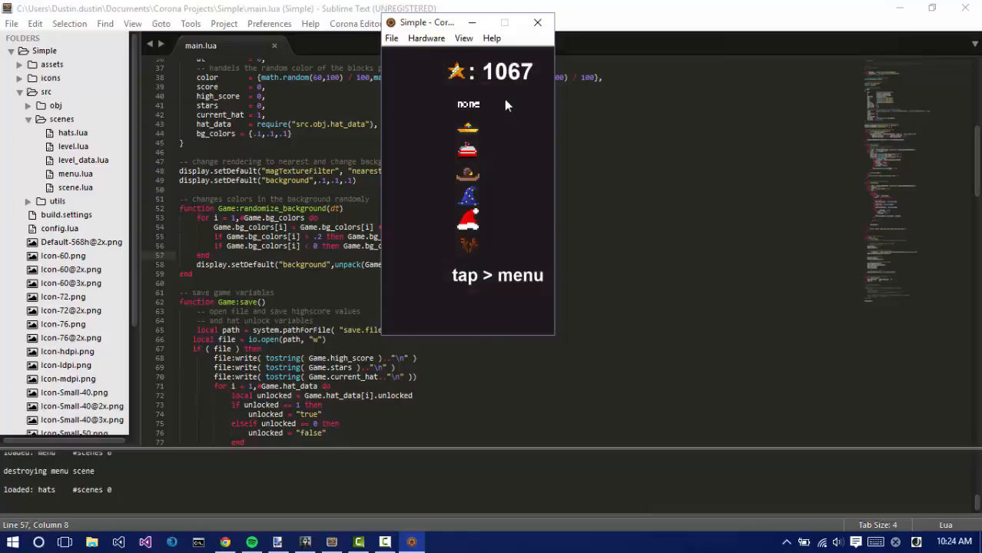
mouse_move(492, 139)
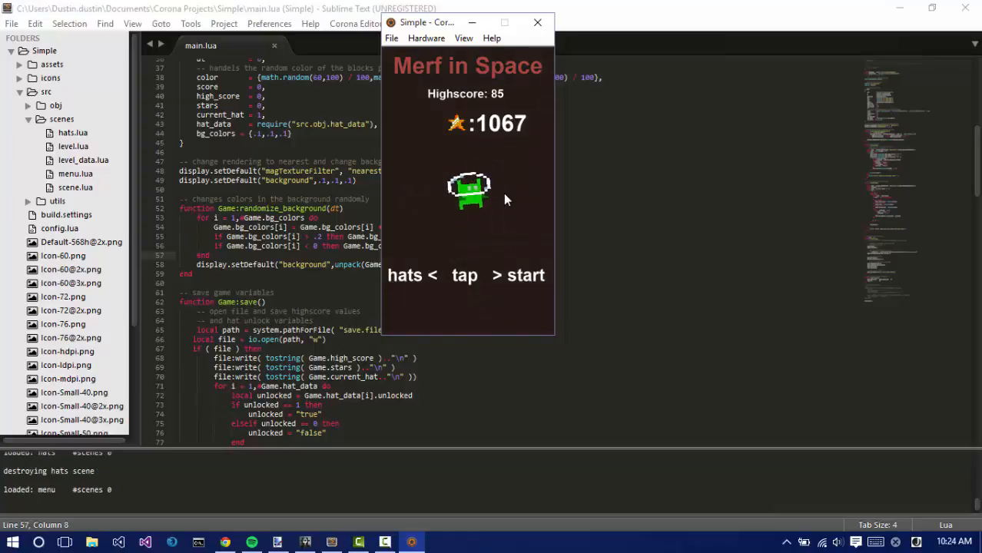
Start a round of Merf in Space, then open the hats screen from the menu.
click(526, 275)
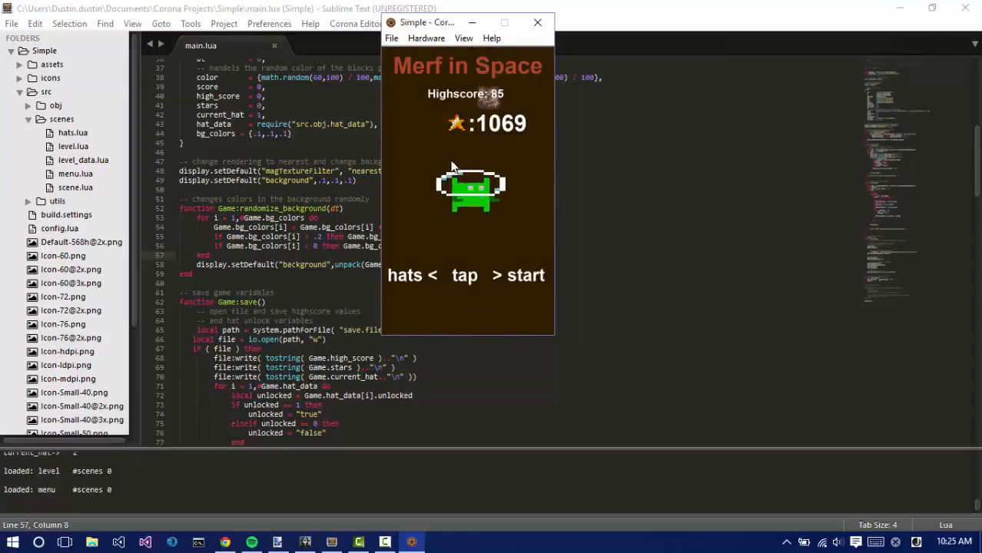
click(408, 275)
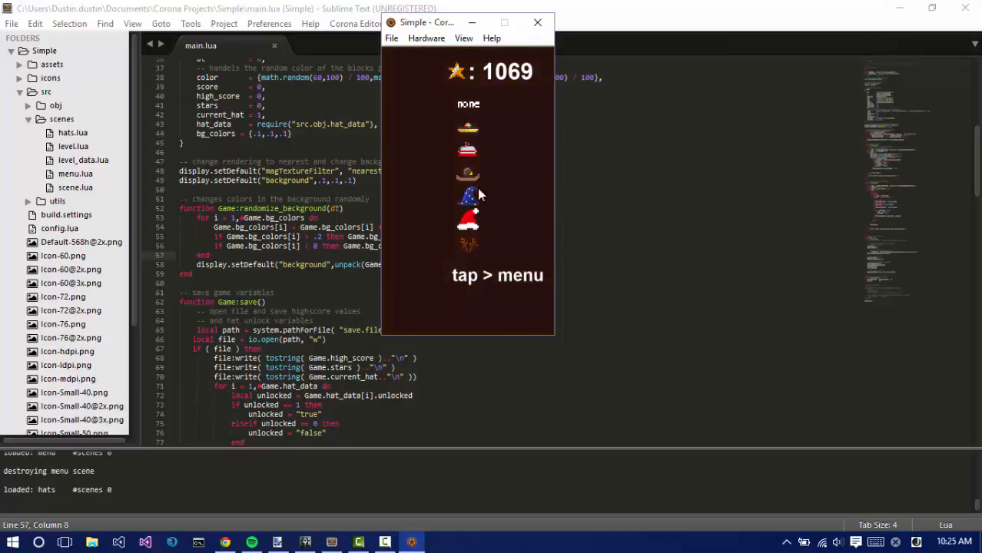
mouse_move(499, 117)
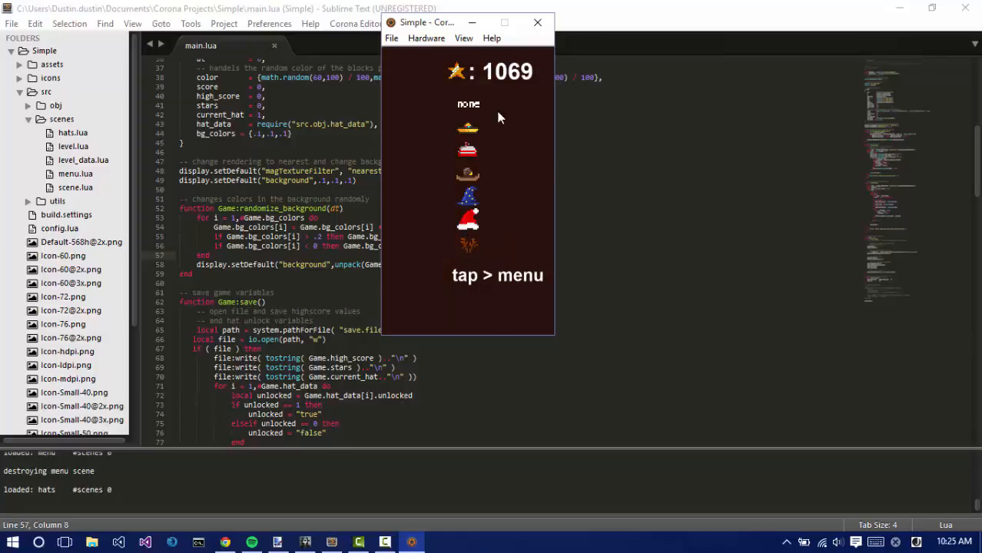
mouse_move(472, 153)
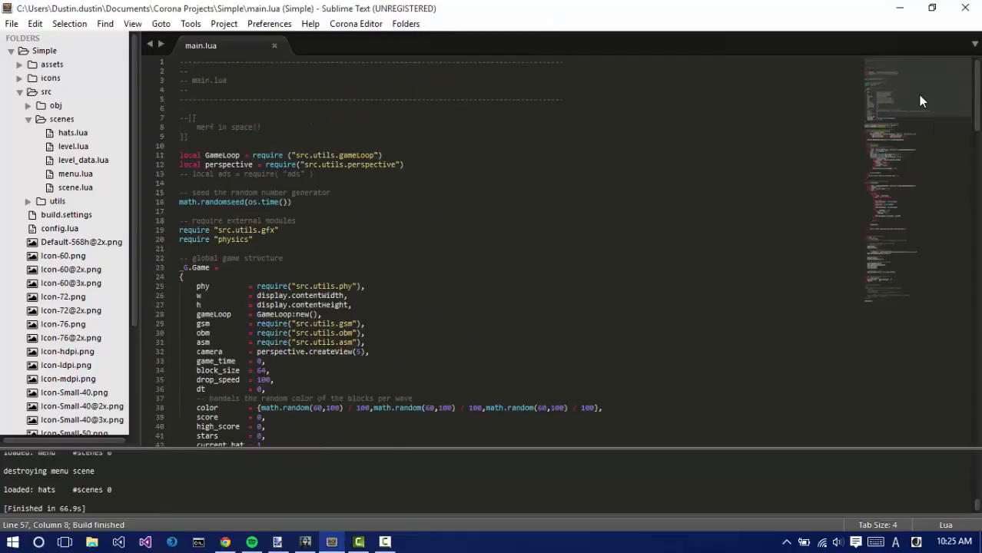
Scroll main.lua from the random seed comment past the _G.Game table to Game:save.
click(404, 165)
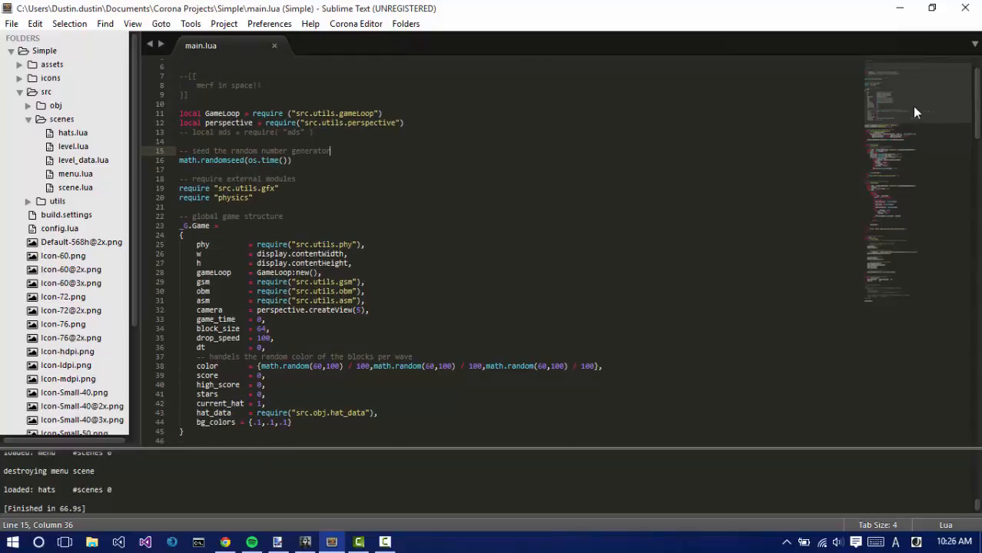
scroll(down, 3)
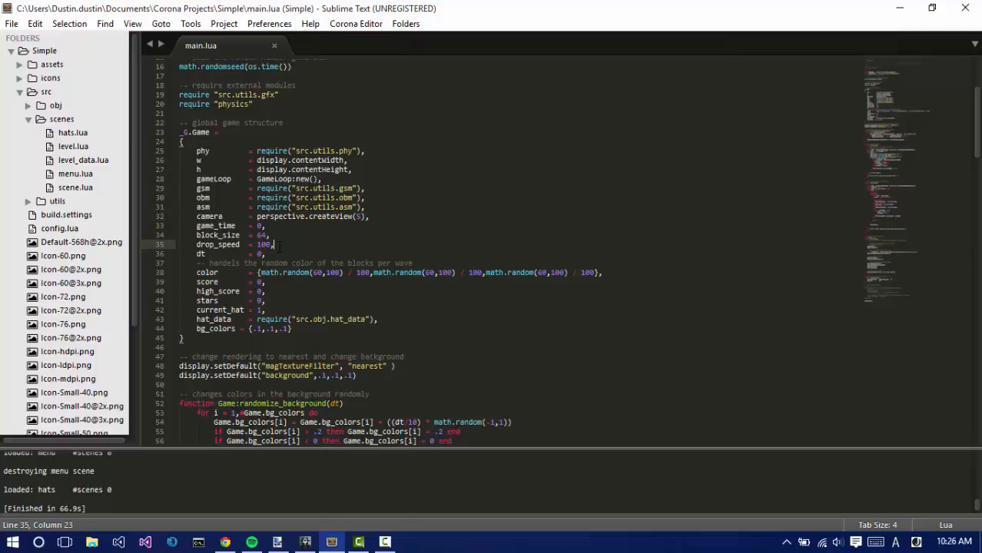
mouse_move(173, 179)
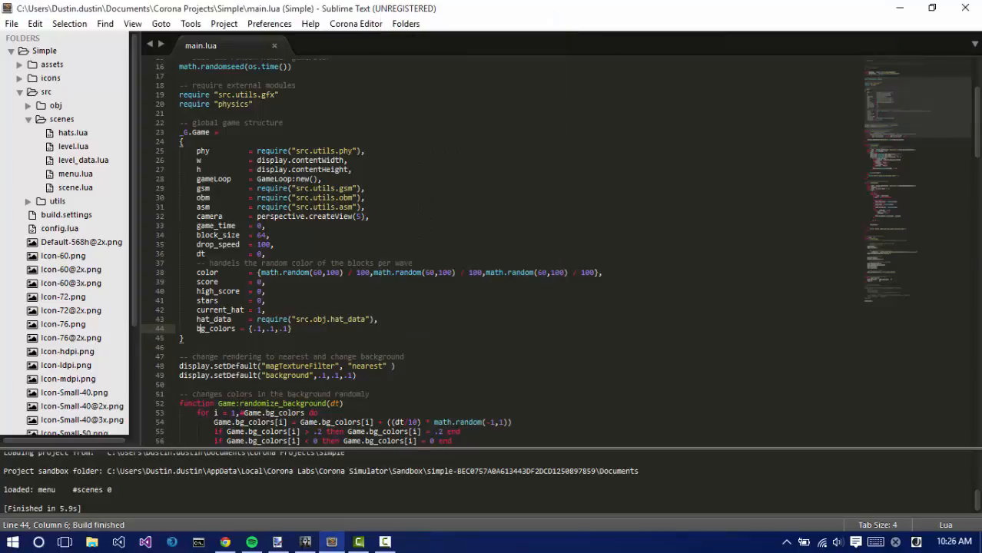
scroll(down, 3)
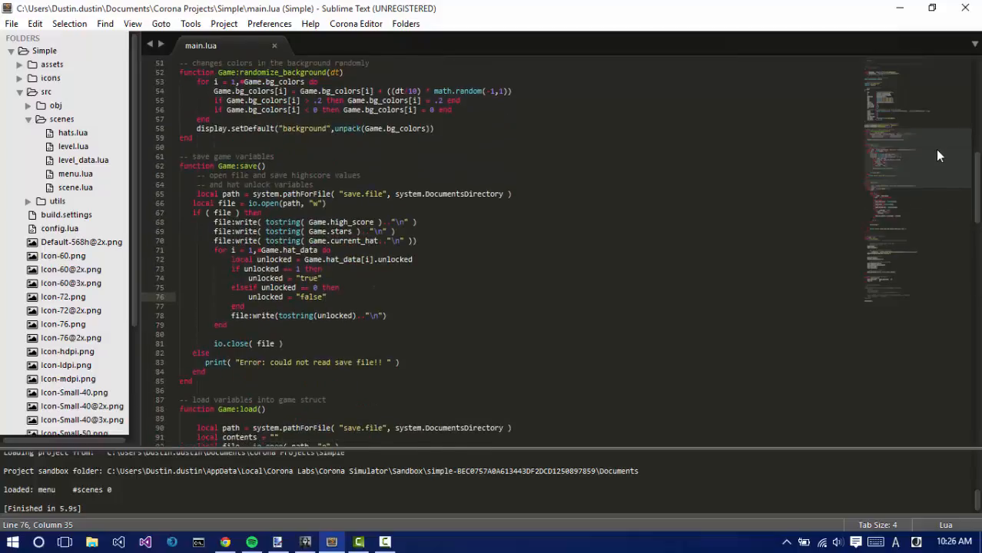
Scroll past the Game.stars save line to Game:load and select hat_data.
scroll(up, 3)
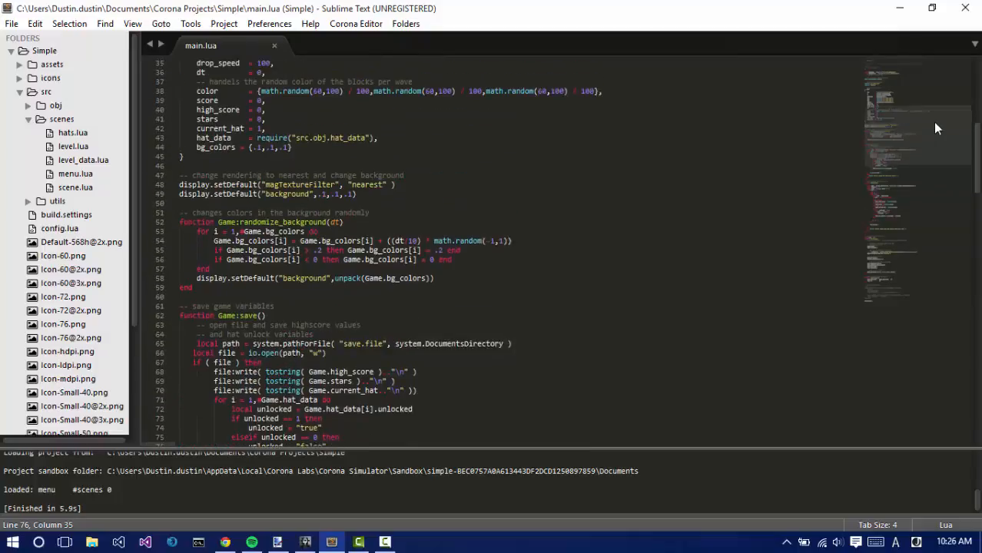
scroll(down, 3)
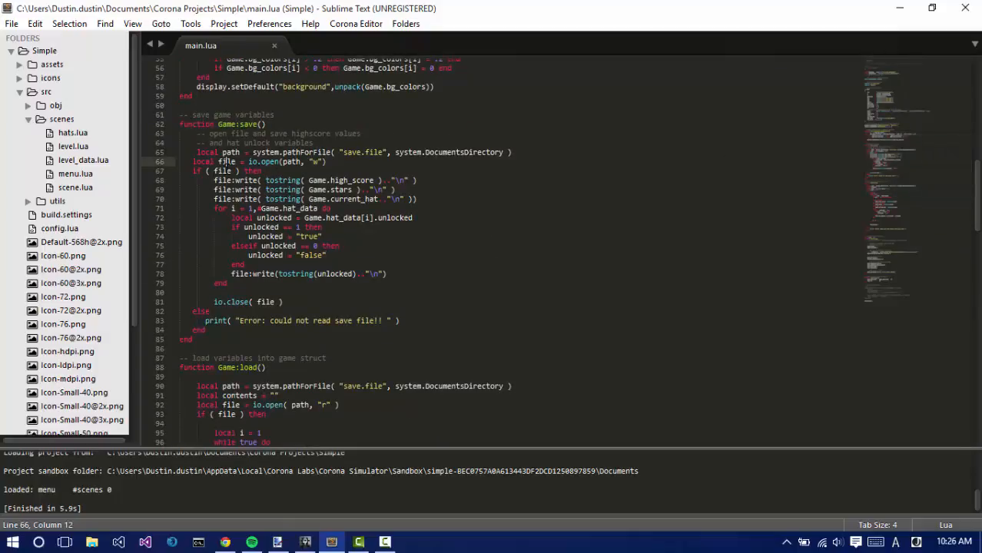
click(396, 190)
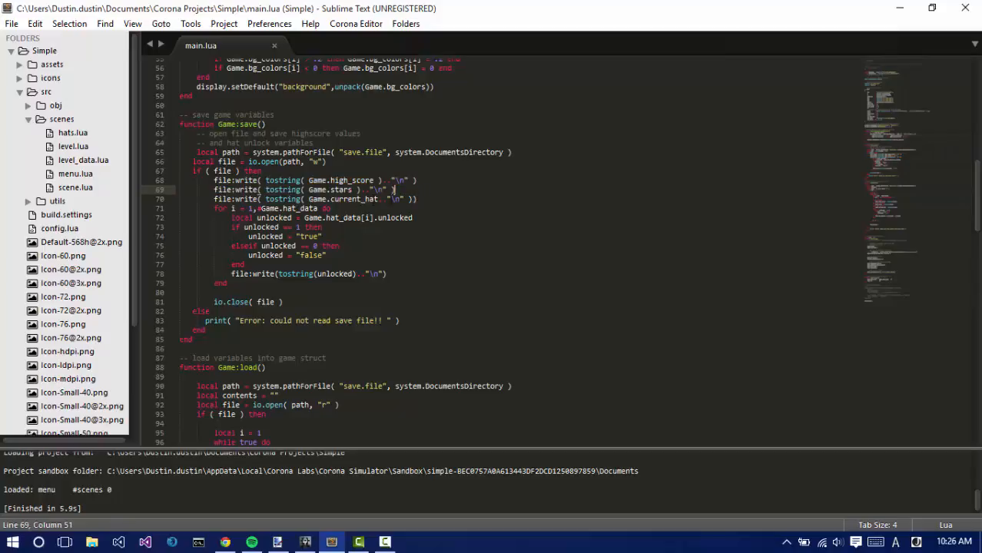
scroll(down, 3)
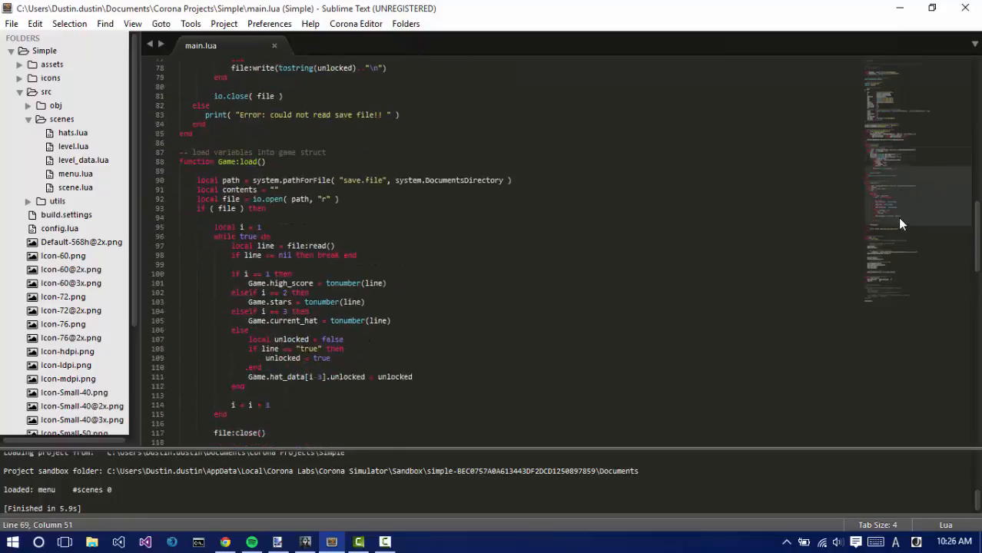
scroll(down, 3)
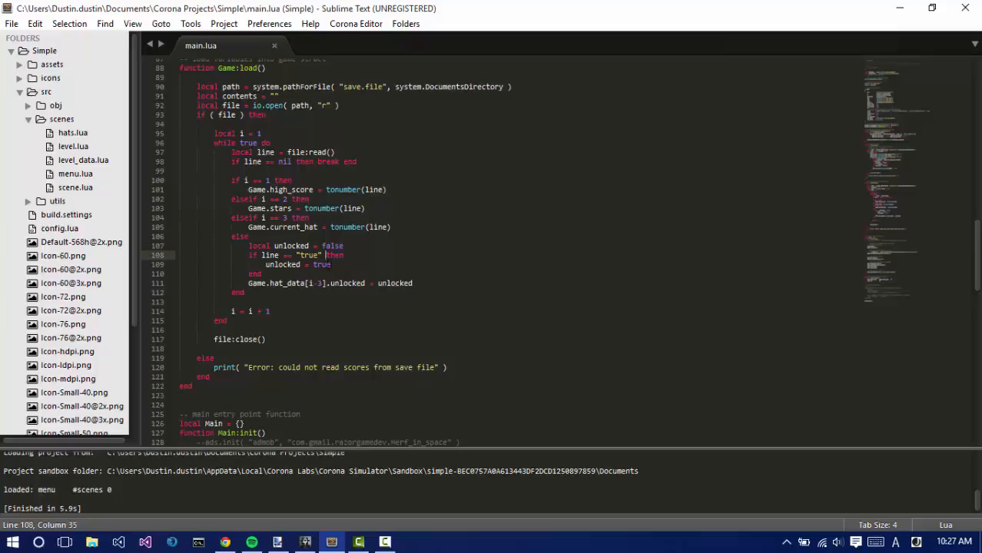
double_click(284, 283)
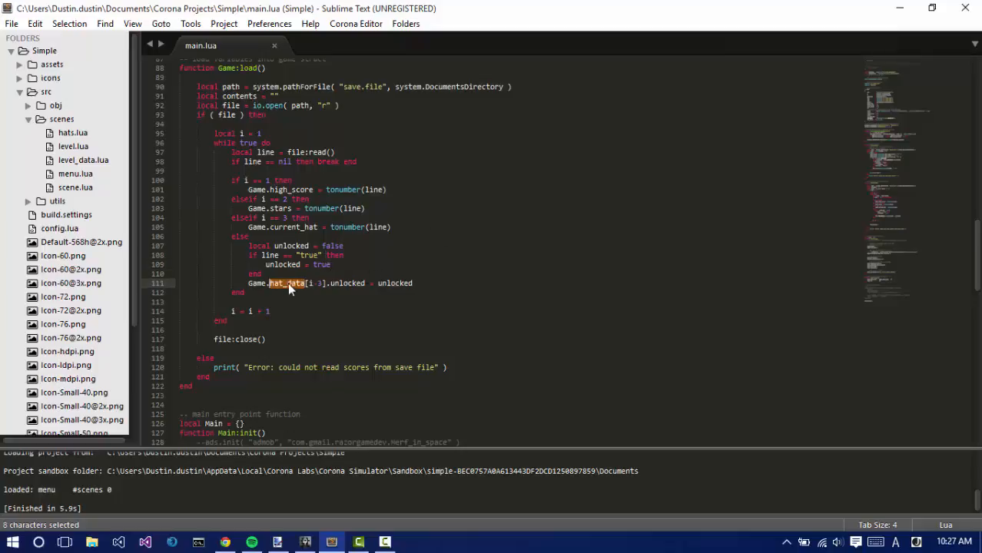
Read Main:init, marking the Game:load call and selecting the asset and scene lines.
scroll(down, 3)
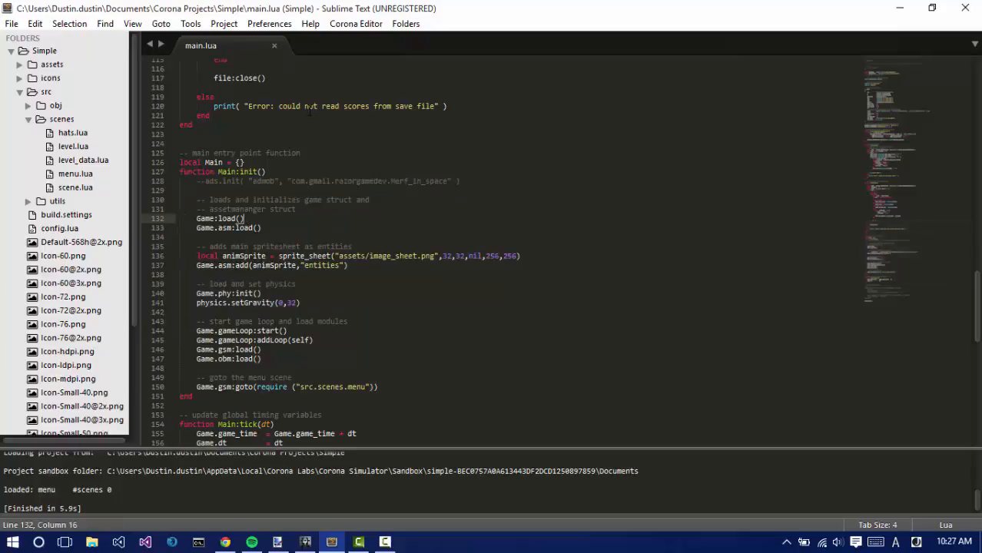
click(260, 228)
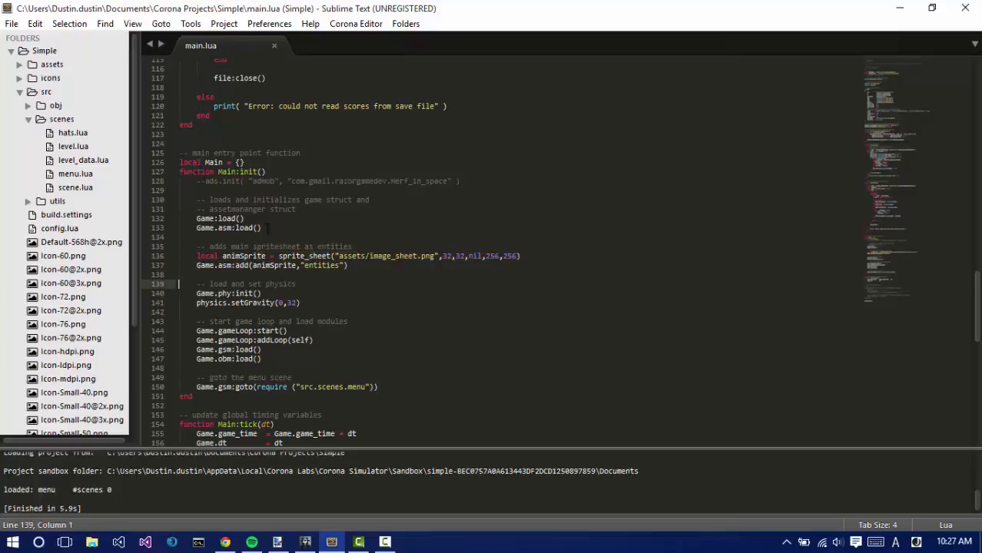
drag(197, 256, 347, 266)
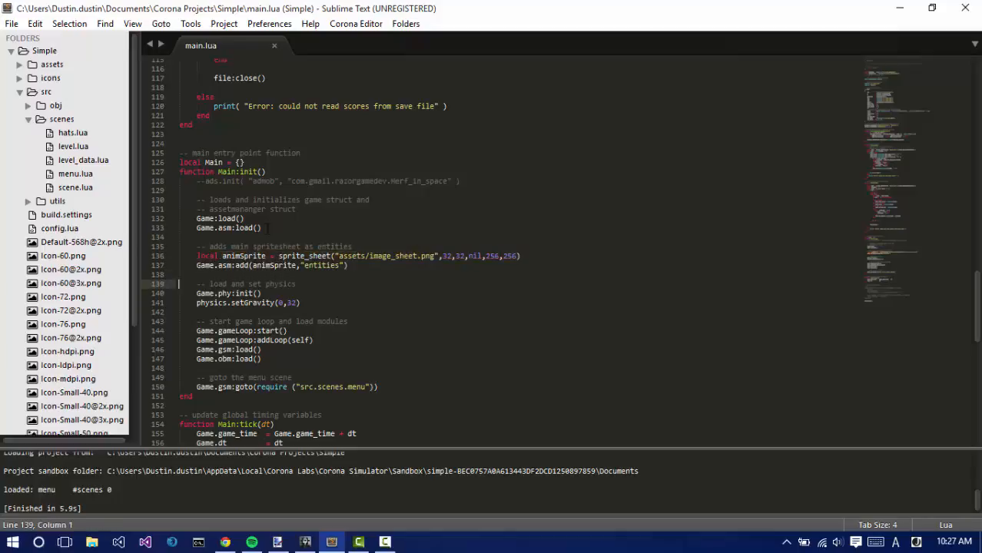
drag(197, 285, 304, 302)
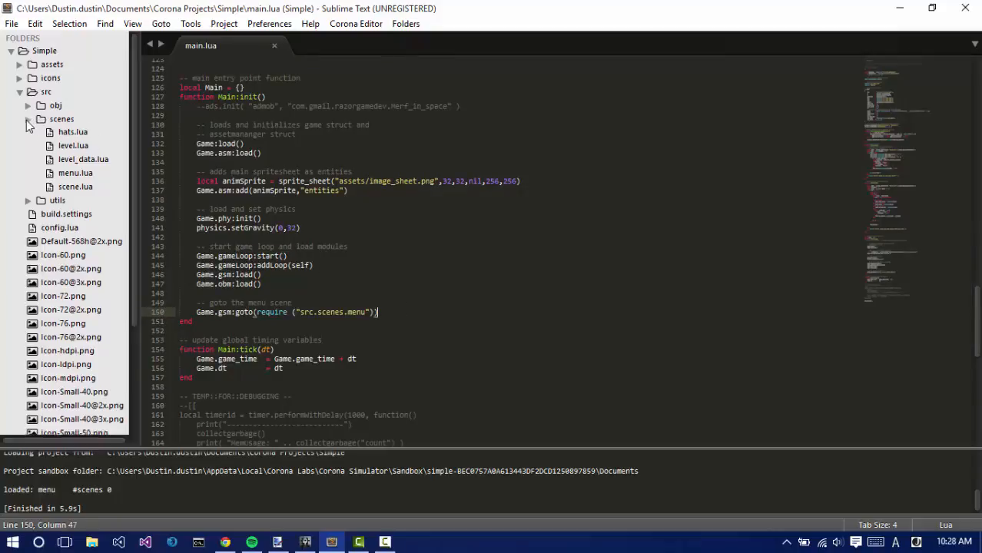
click(28, 119)
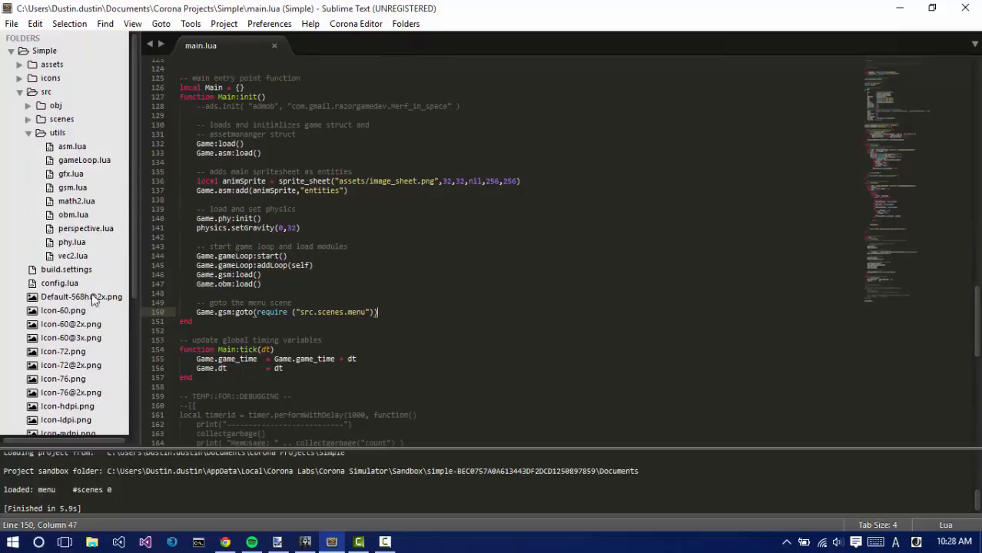
double_click(72, 187)
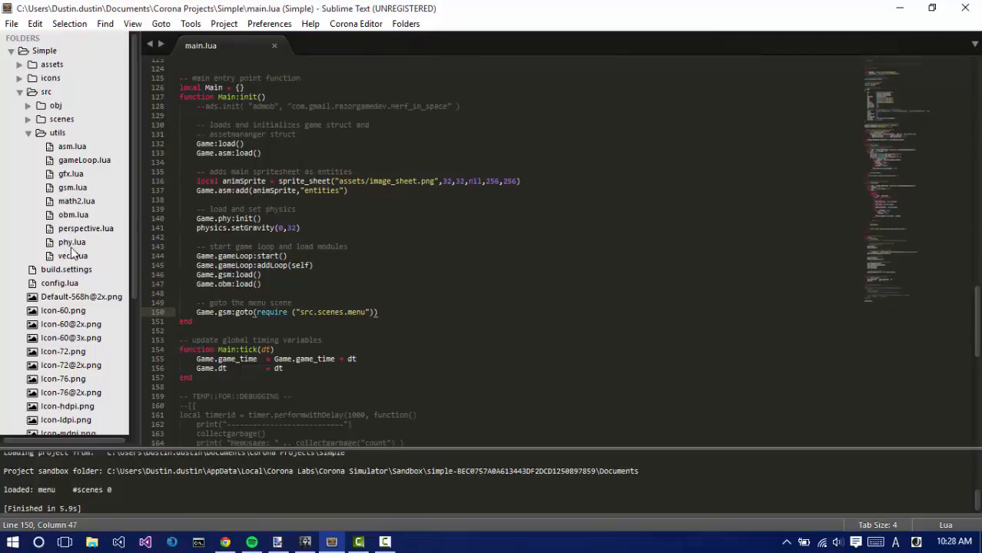
click(72, 242)
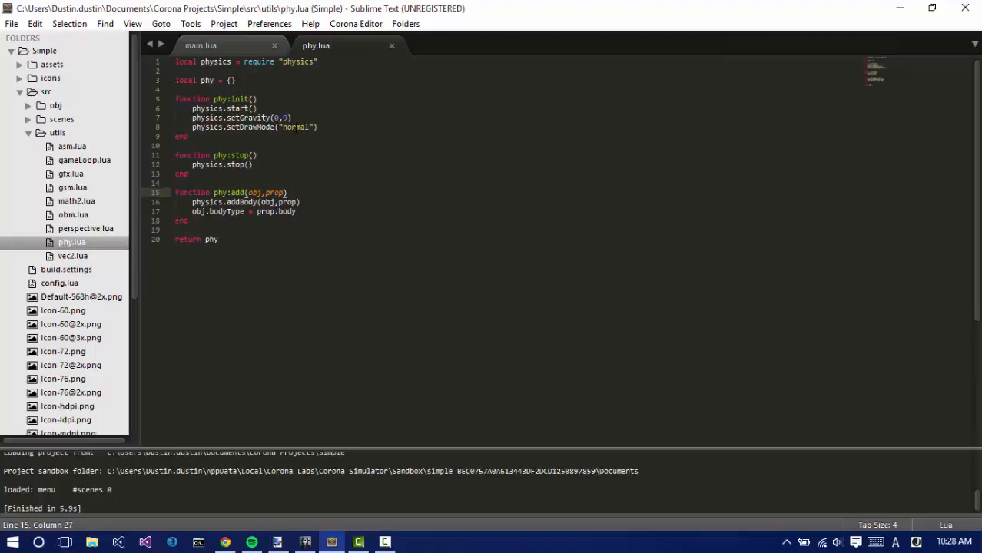
click(192, 174)
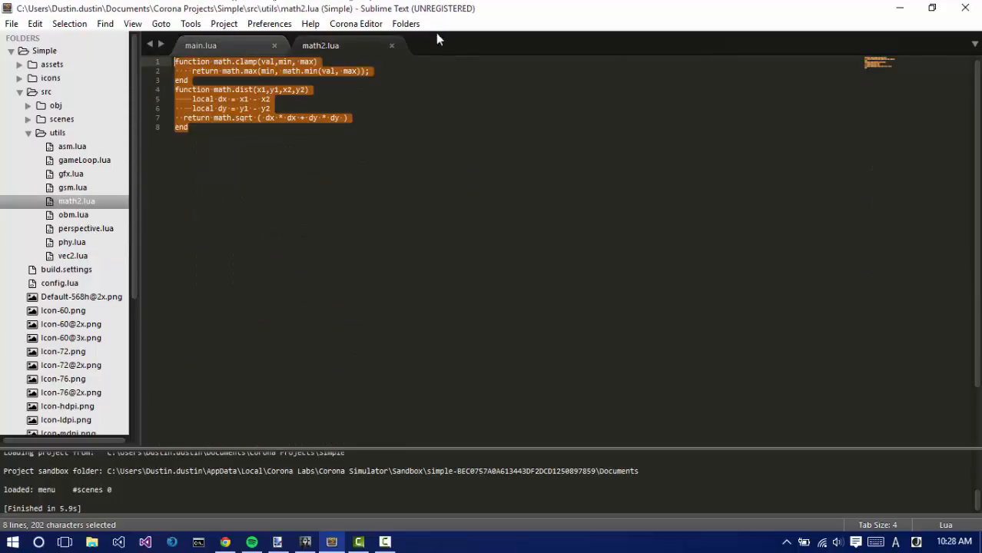
click(201, 46)
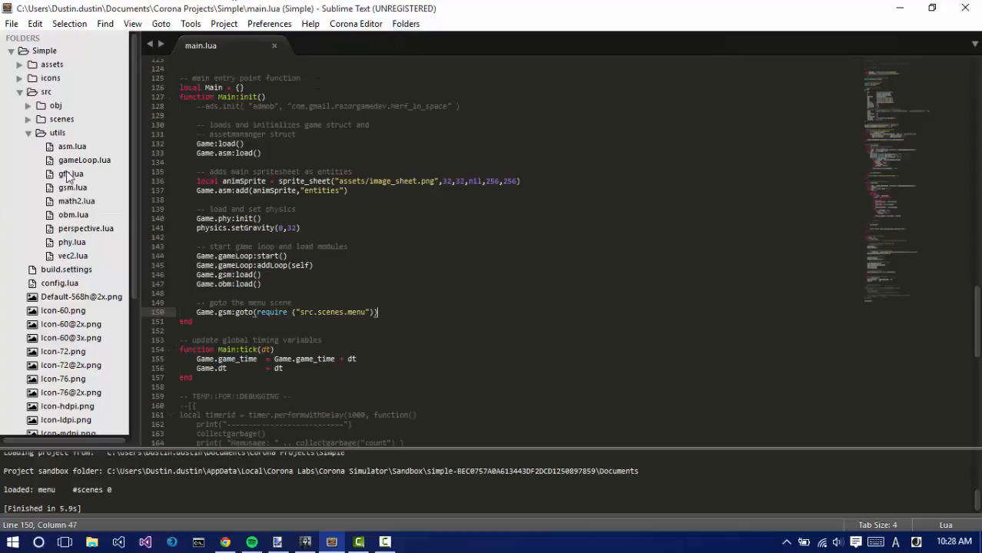
click(70, 173)
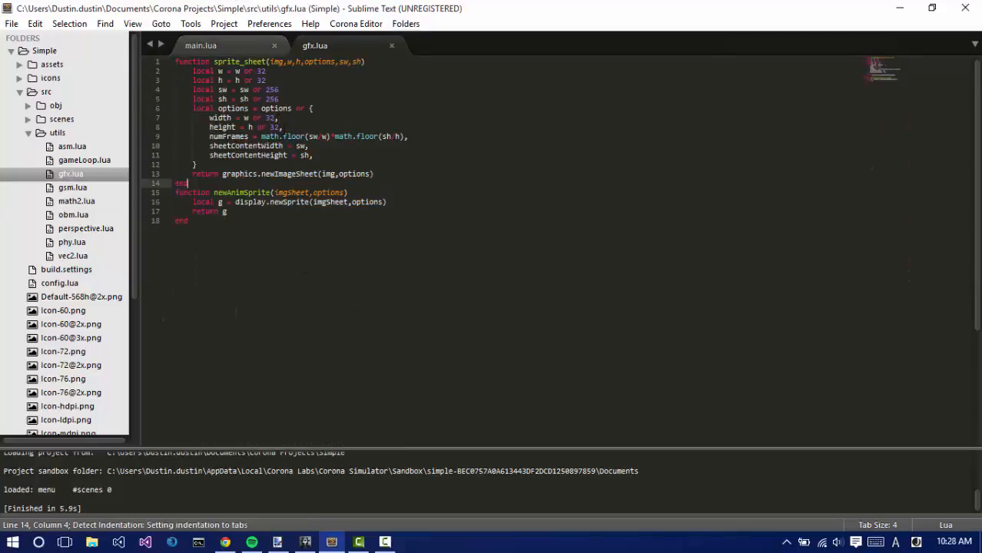
click(374, 173)
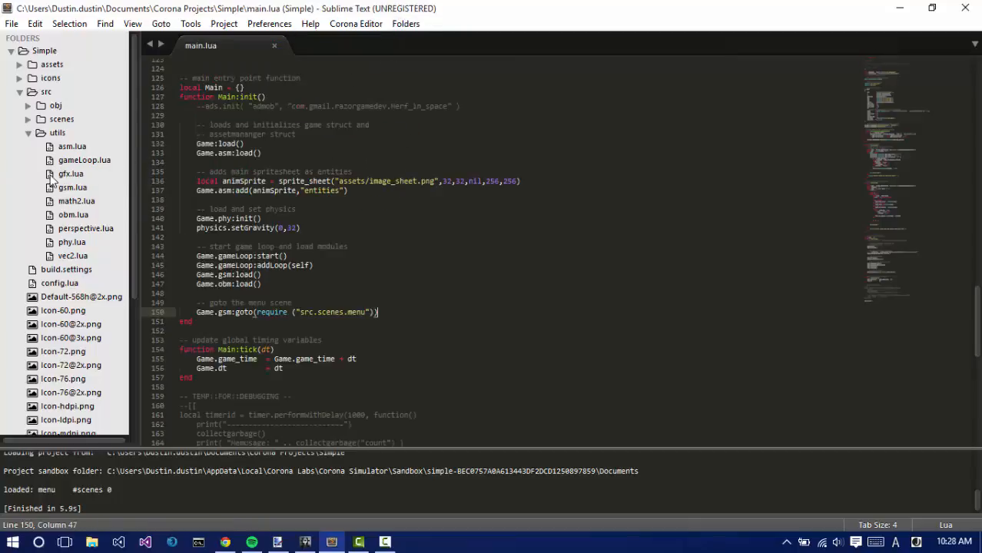
double_click(84, 159)
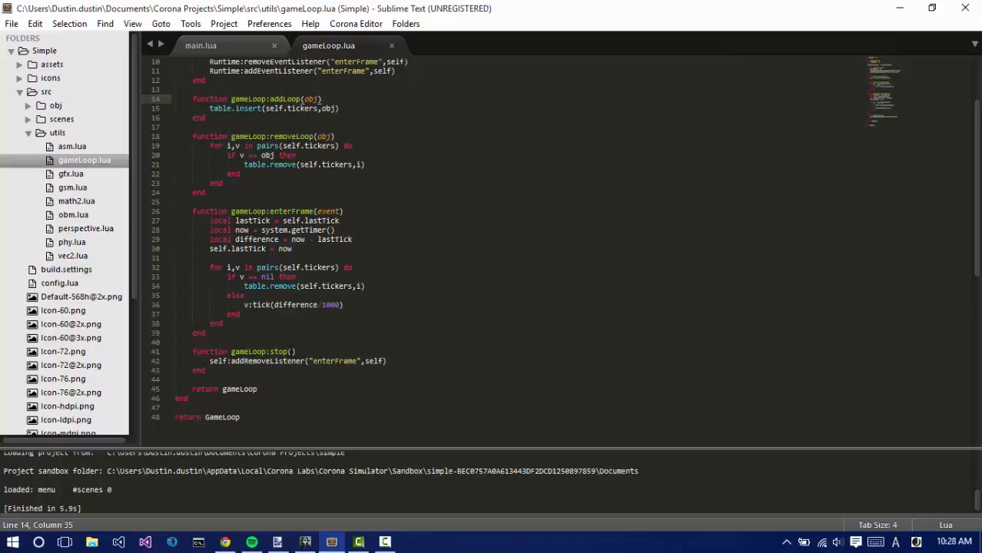
click(266, 304)
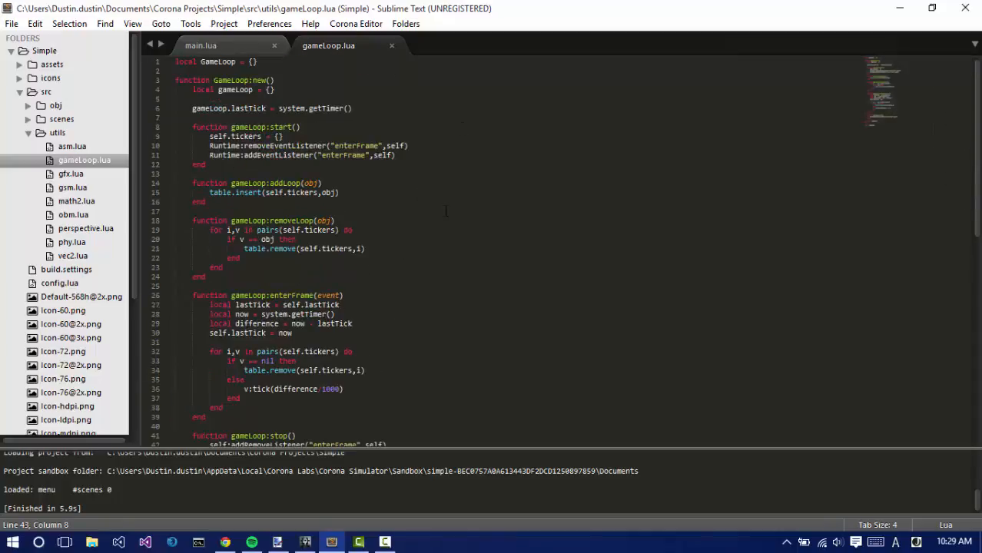
click(200, 46)
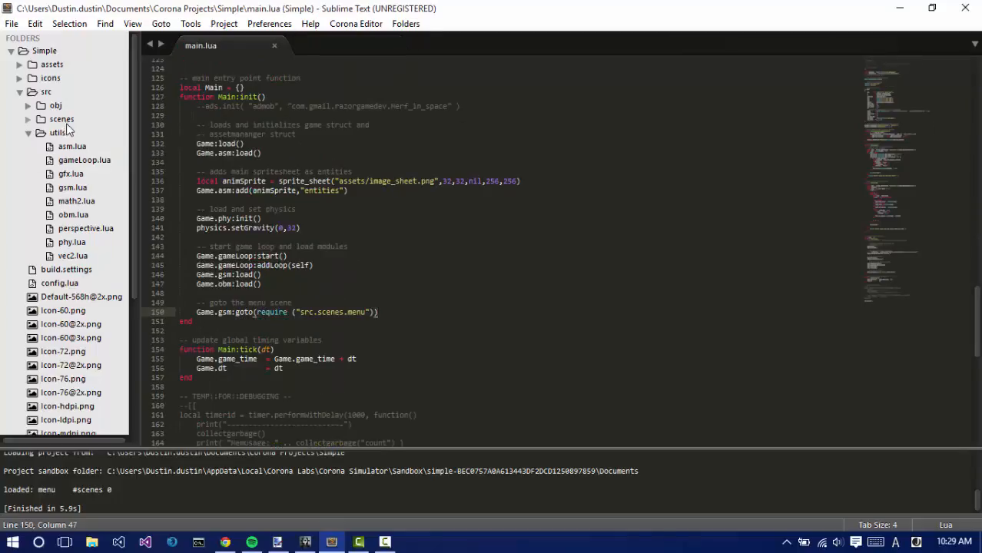
click(71, 146)
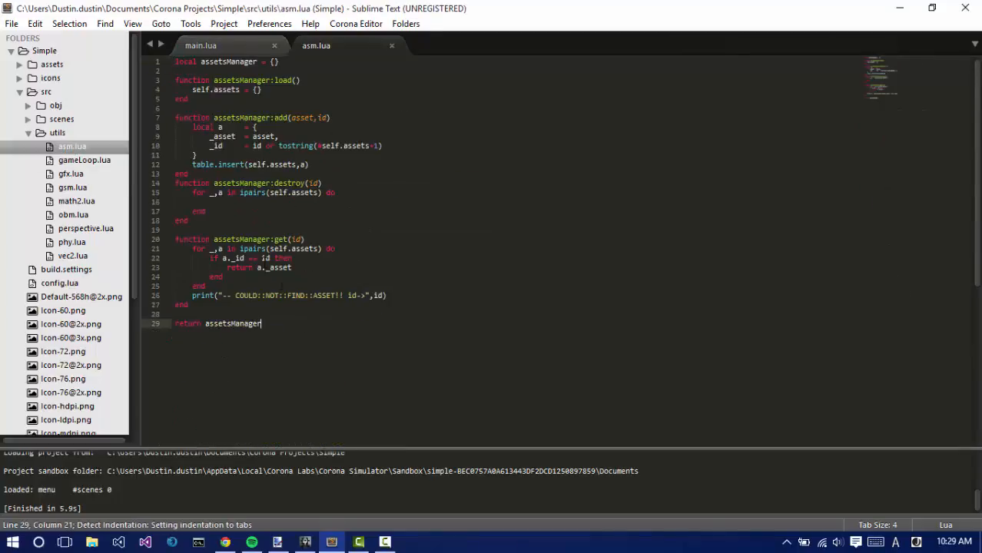
click(206, 211)
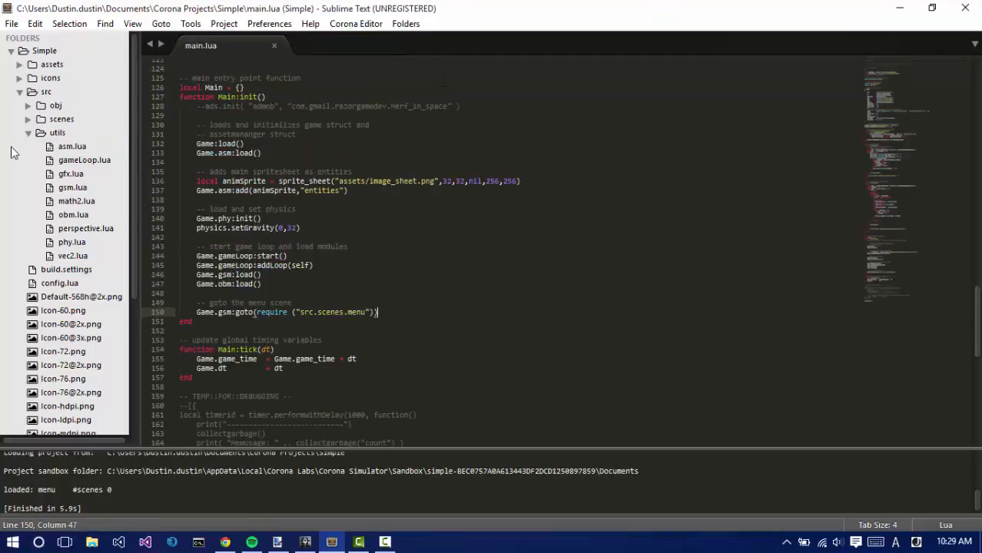
Expand the scenes folder, open level.lua and mark the remove-all-objects line.
click(61, 118)
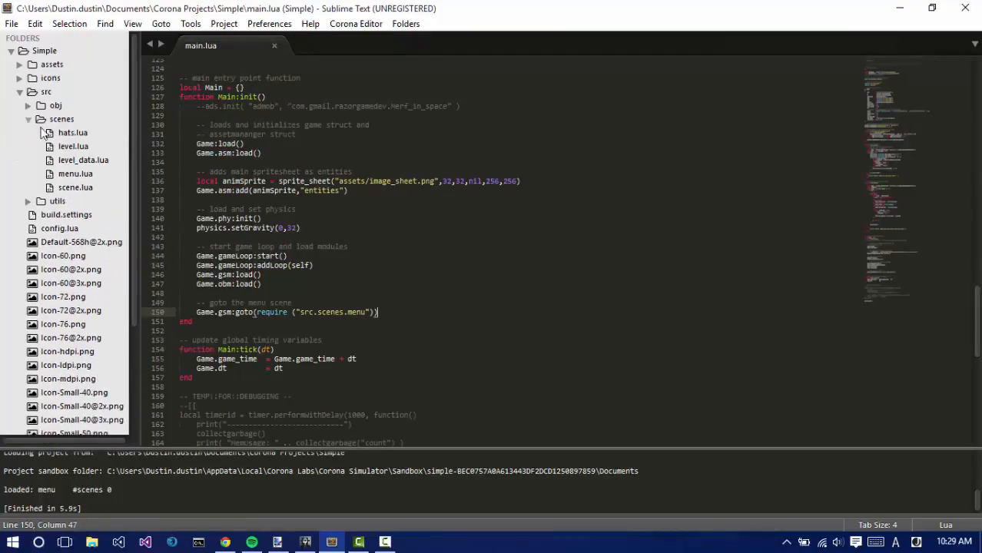
double_click(72, 146)
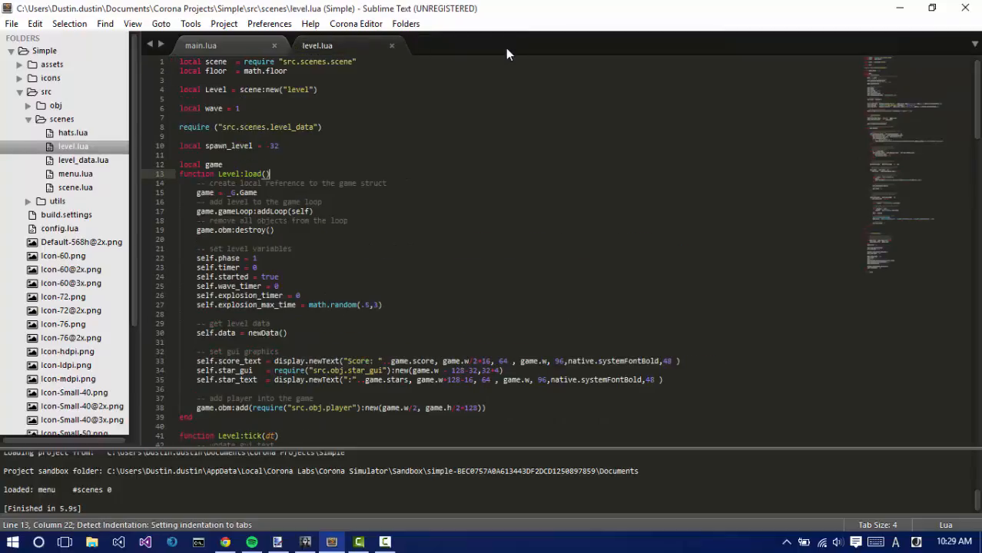
click(339, 221)
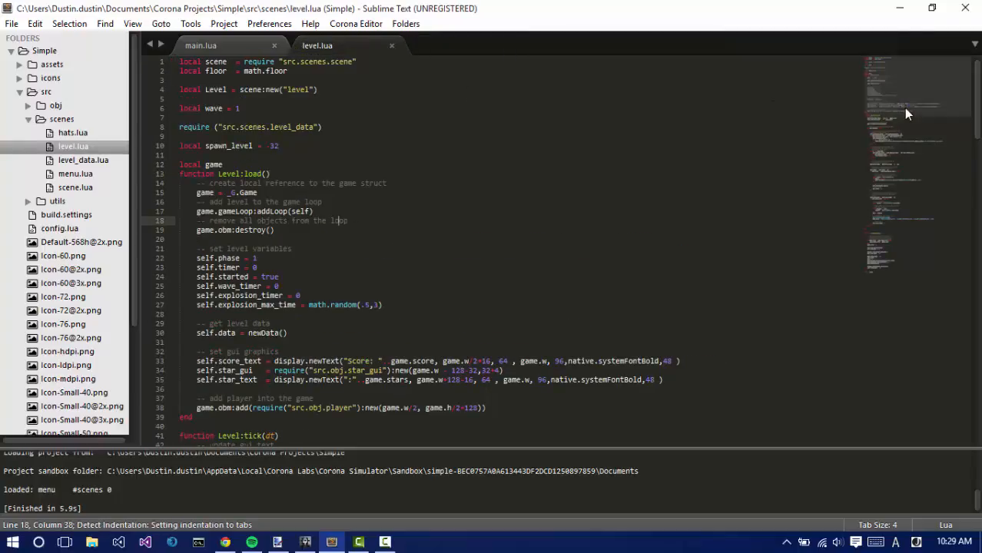
scroll(down, 3)
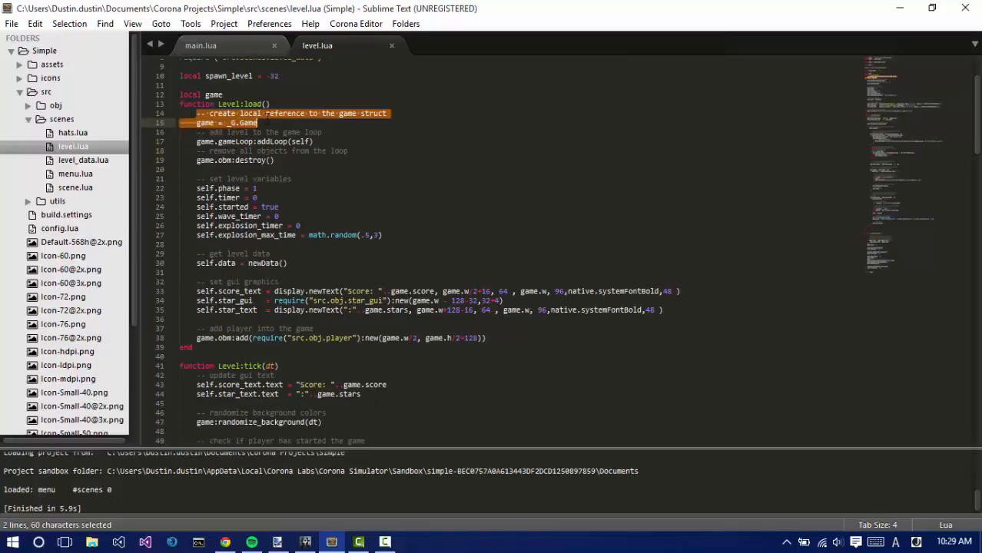
Compare main.lua's Game structure, scroll level.lua, and open level_data.lua.
click(219, 45)
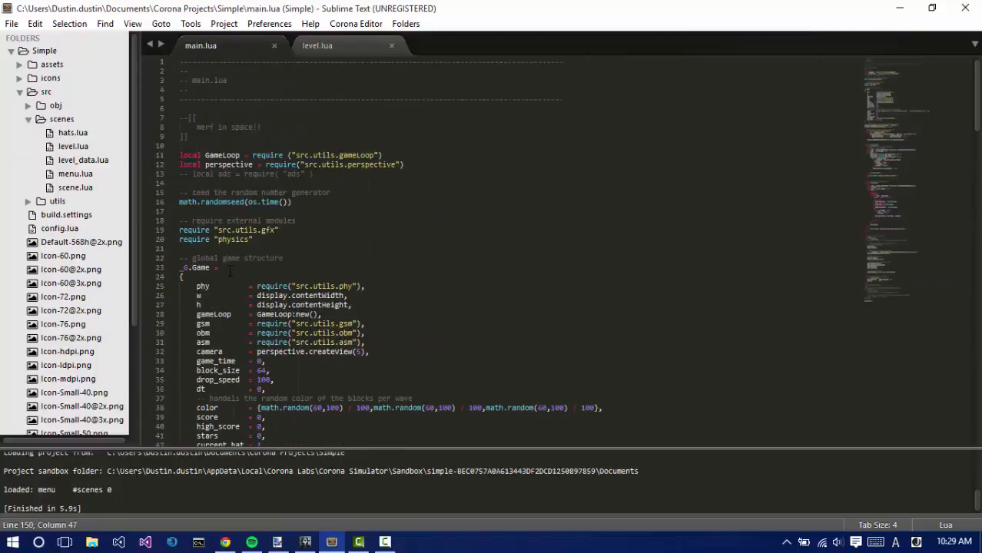
click(317, 46)
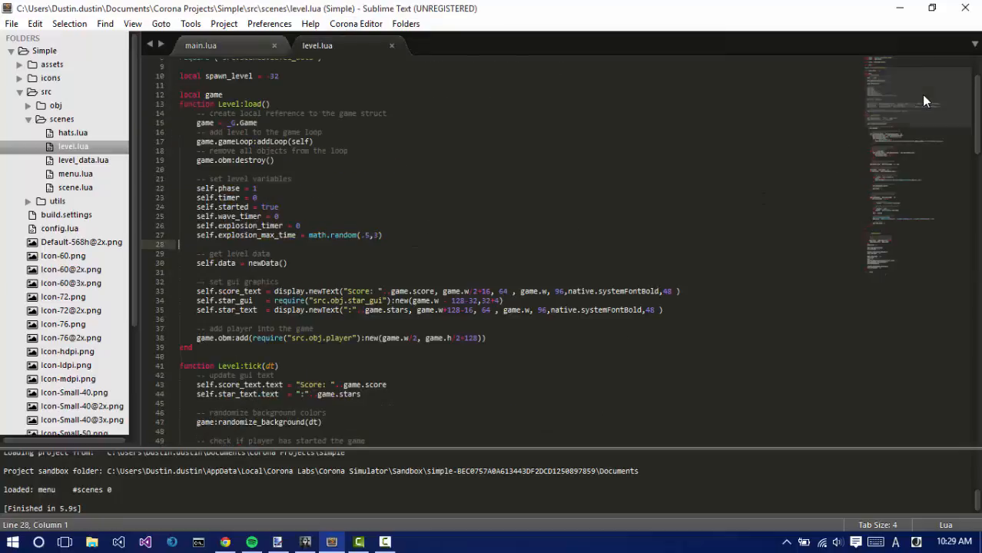
scroll(down, 3)
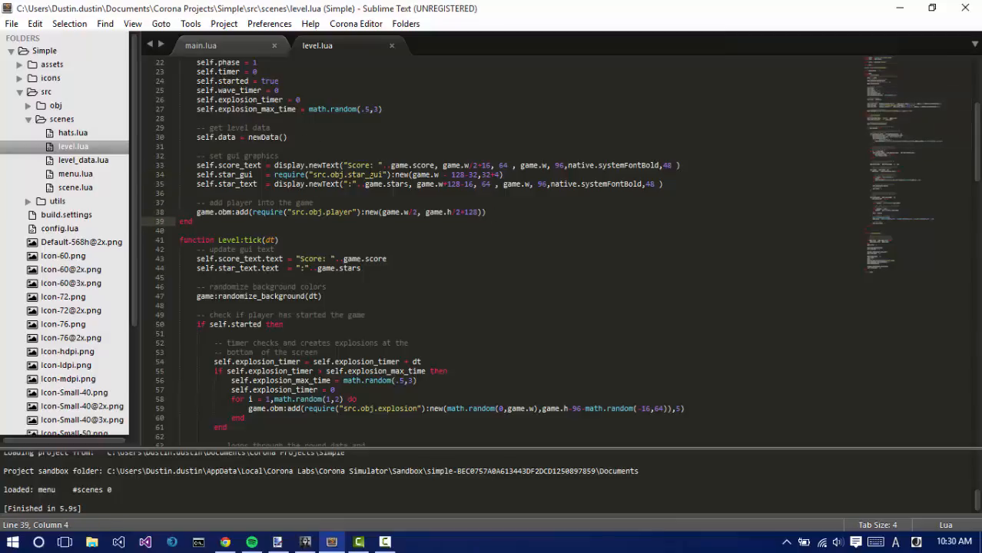
double_click(263, 136)
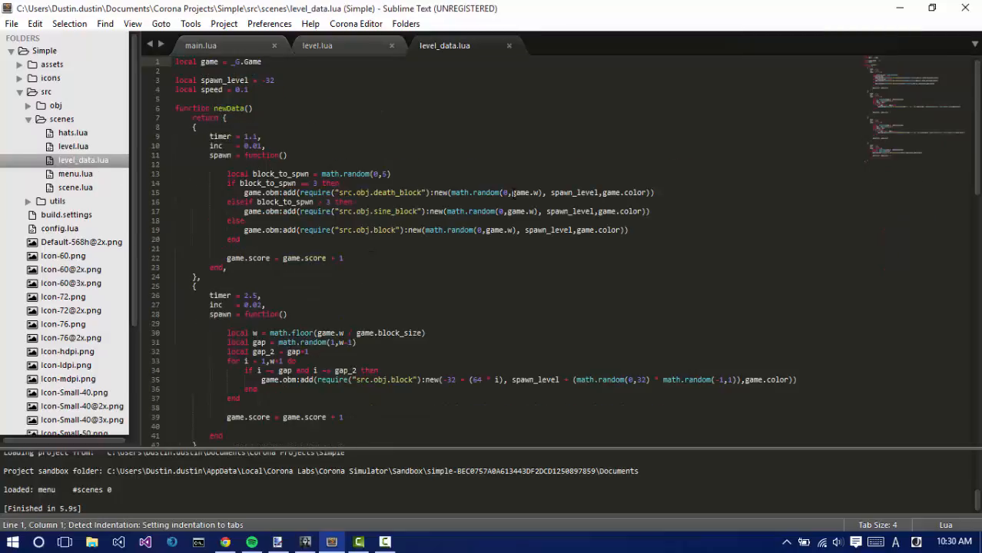
scroll(down, 3)
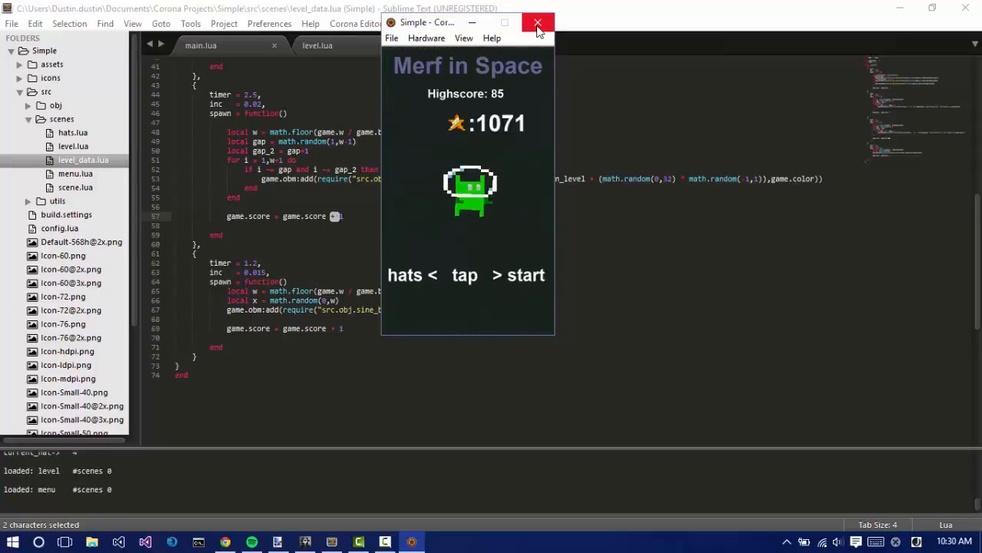
Close the simulator and scroll level.lua to the round timer comment.
click(538, 21)
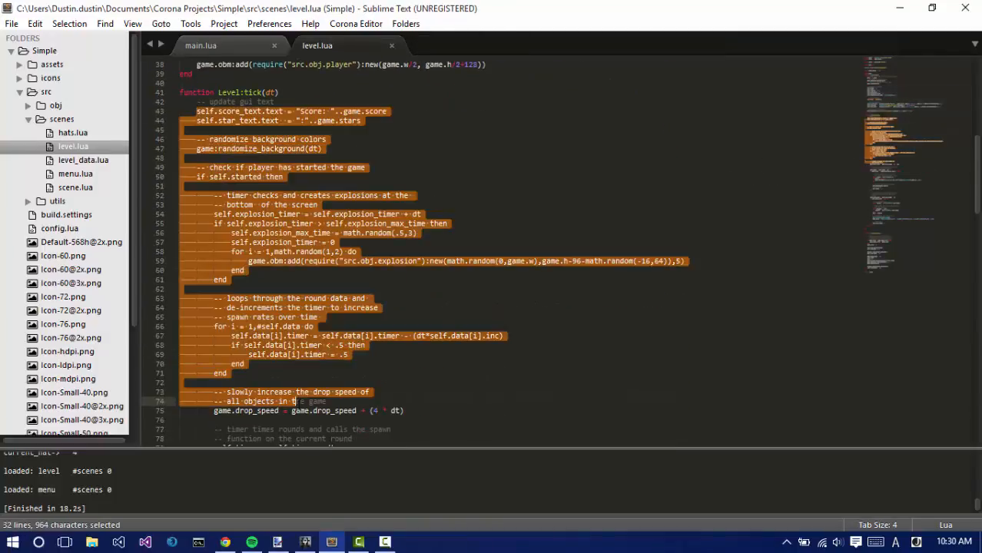
scroll(down, 3)
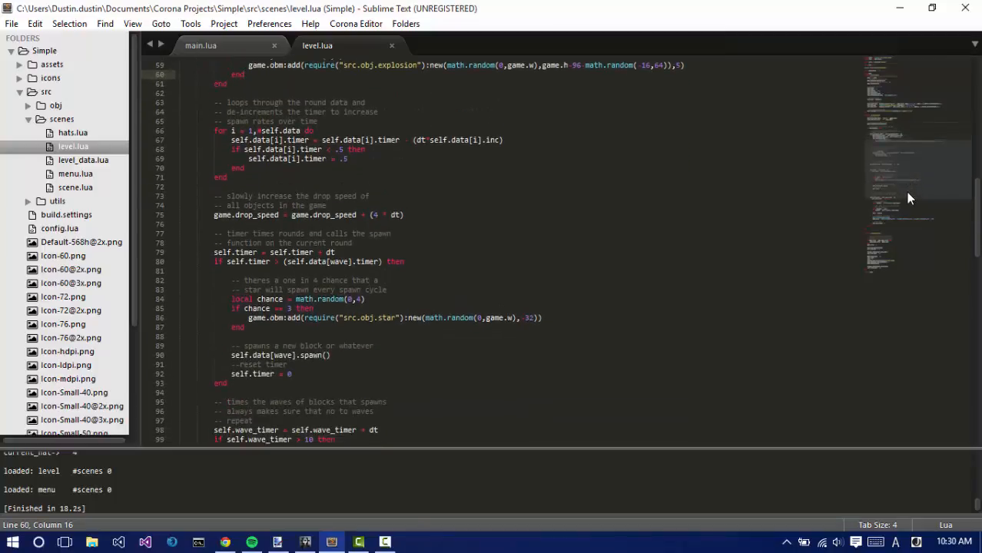
scroll(down, 3)
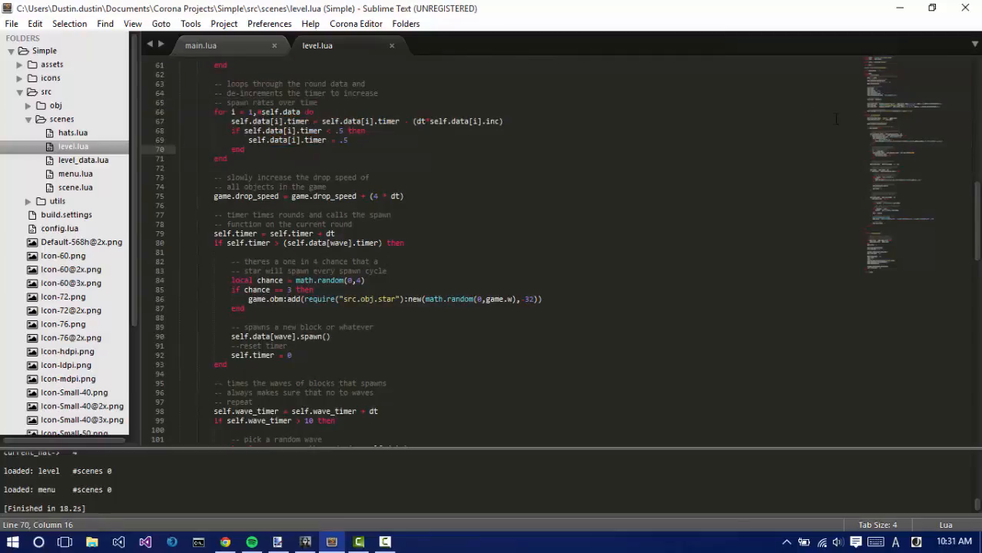
scroll(down, 3)
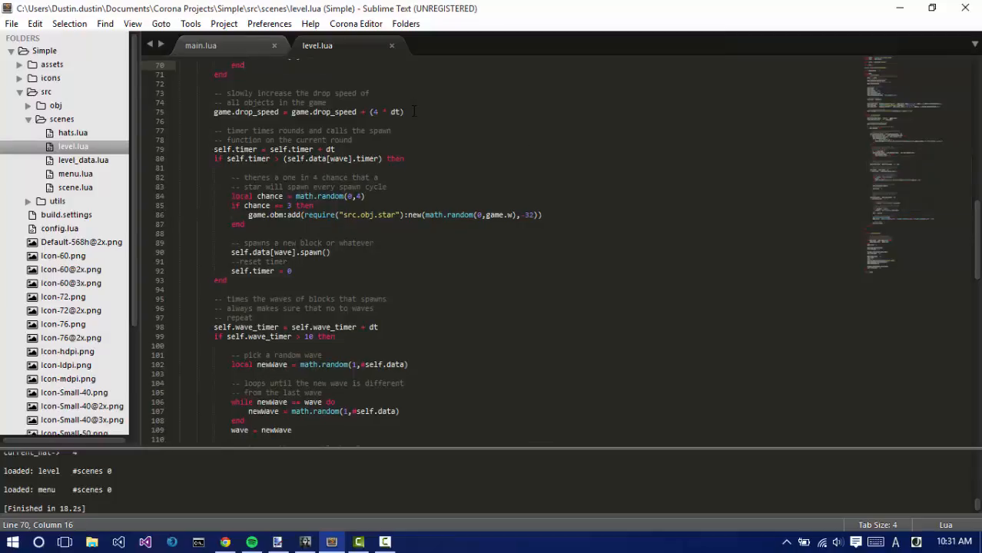
click(403, 112)
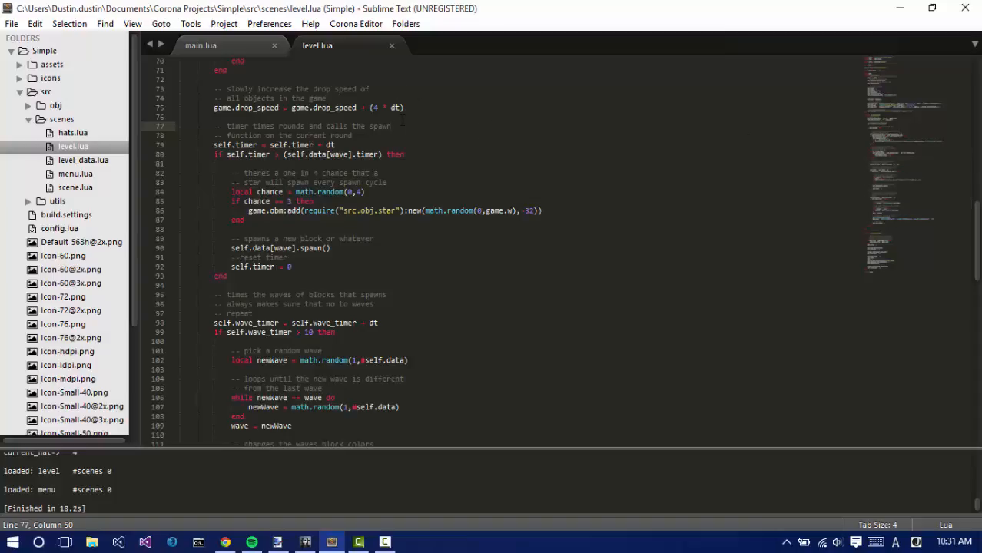
Review the wave-change code and level_data.lua, then close level_data.lua and level.lua.
scroll(down, 3)
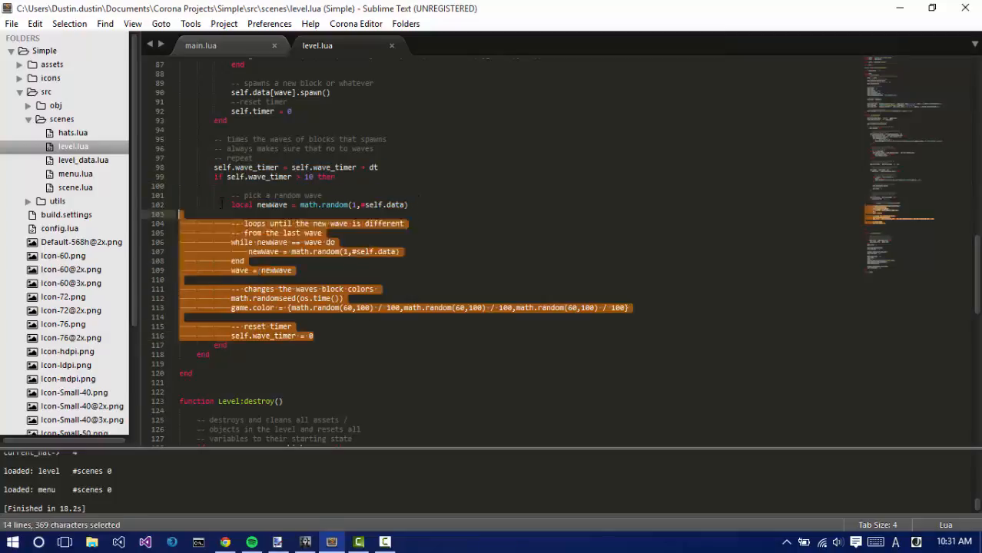
click(547, 233)
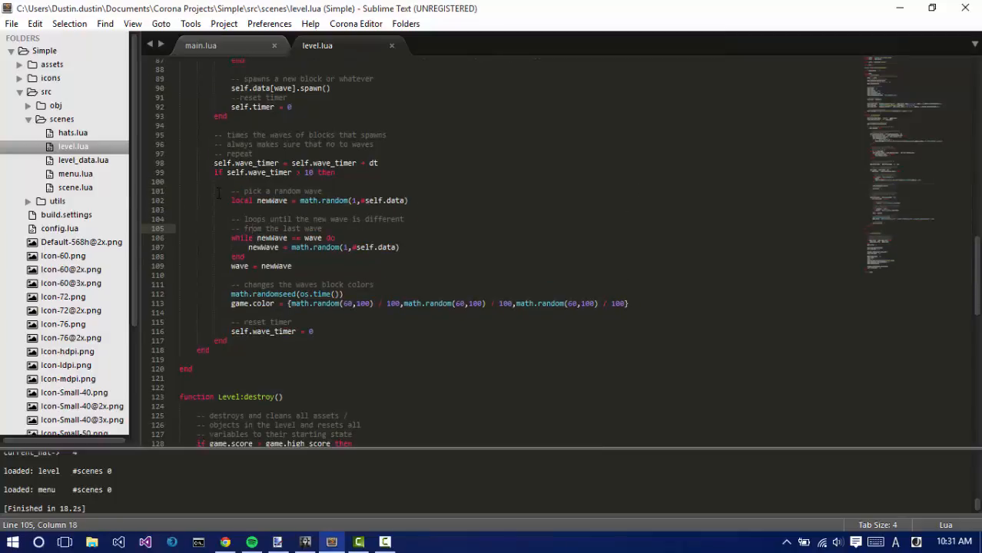
click(83, 160)
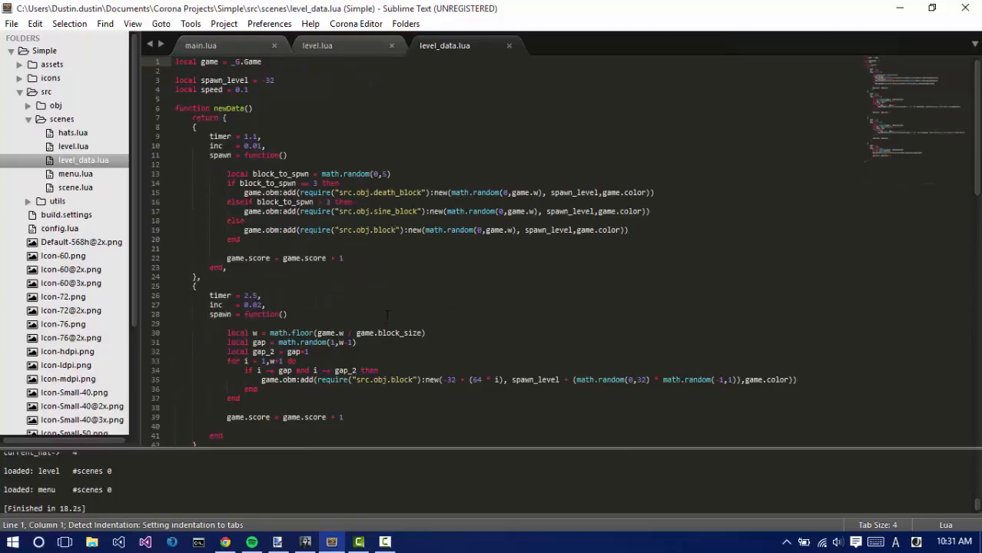
click(508, 46)
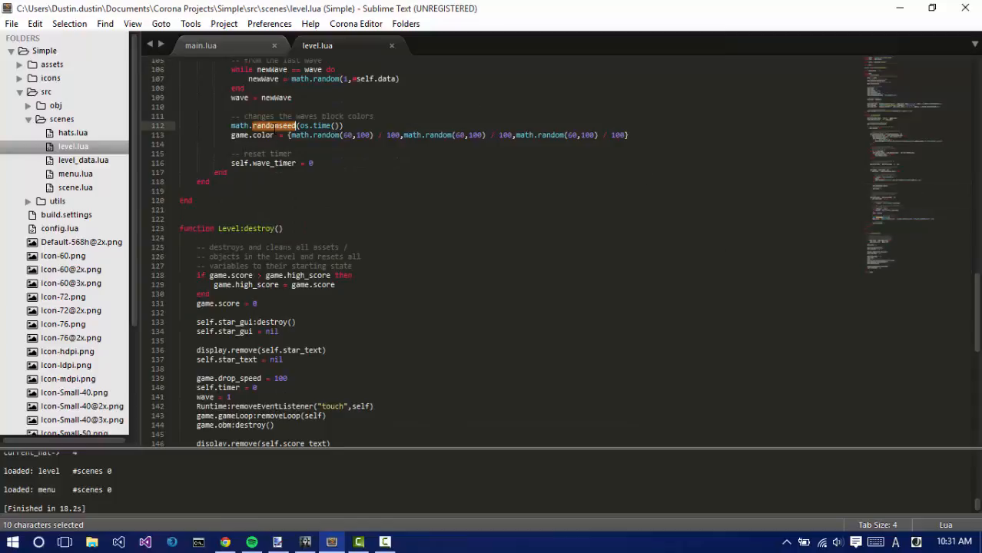
click(272, 125)
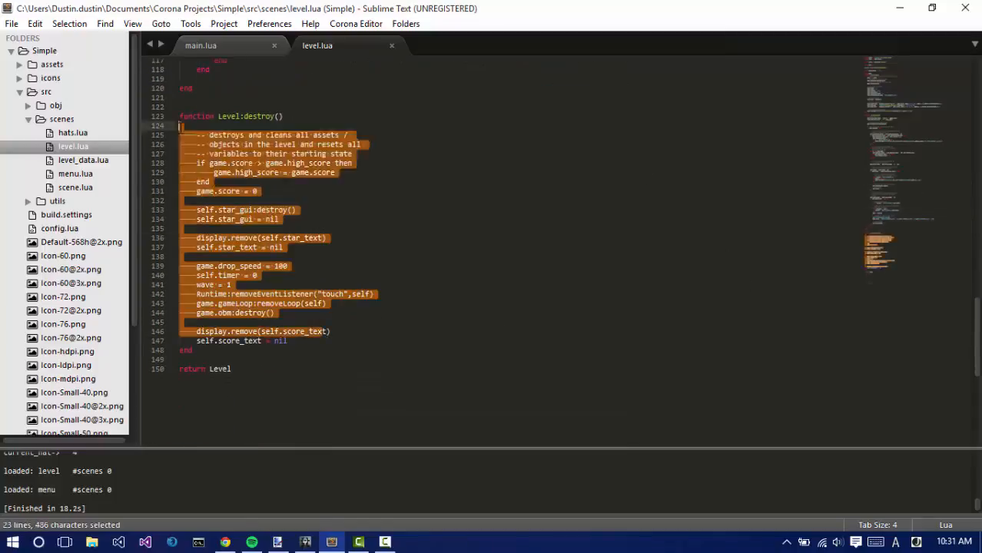
click(361, 294)
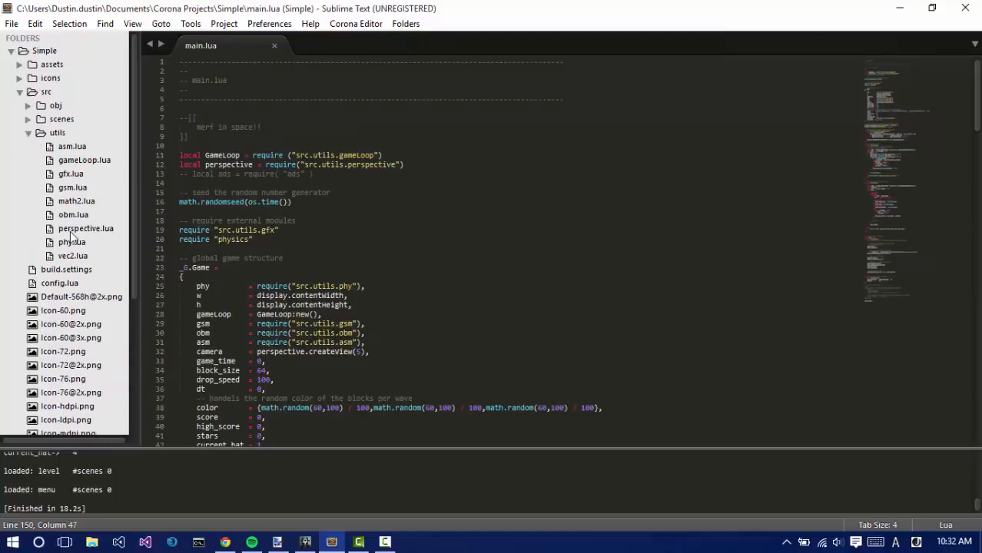
Collapse utils, expand src and obj, and open player.lua.
click(57, 133)
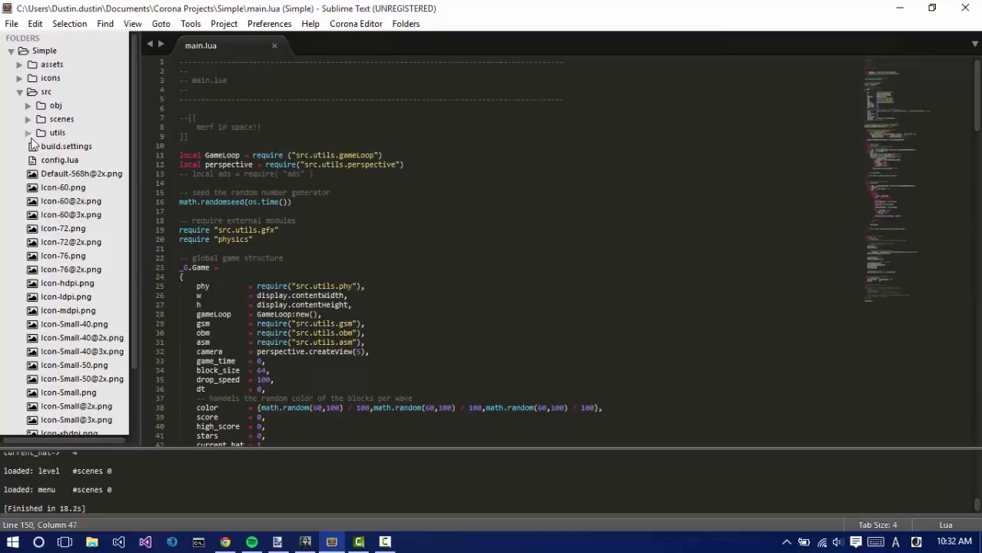
click(20, 91)
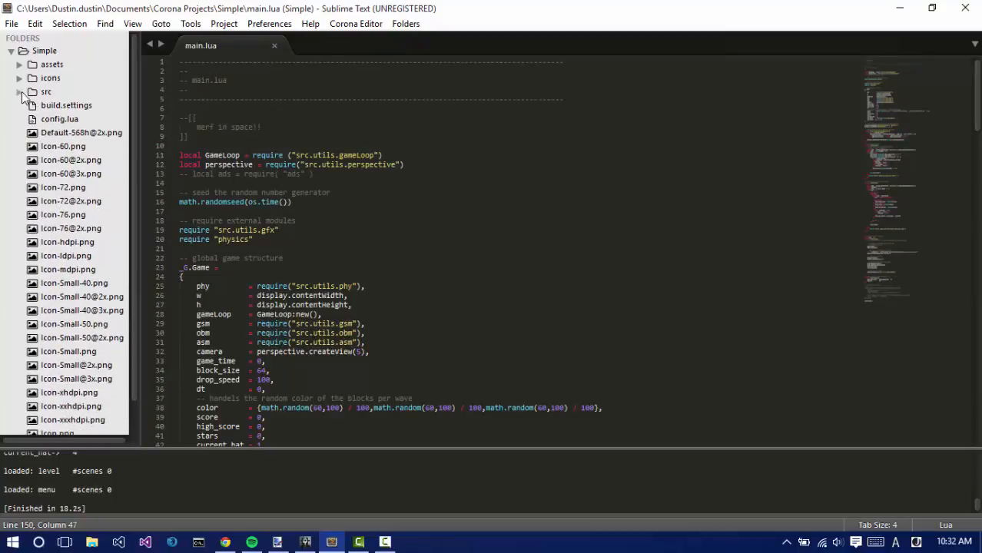
click(19, 91)
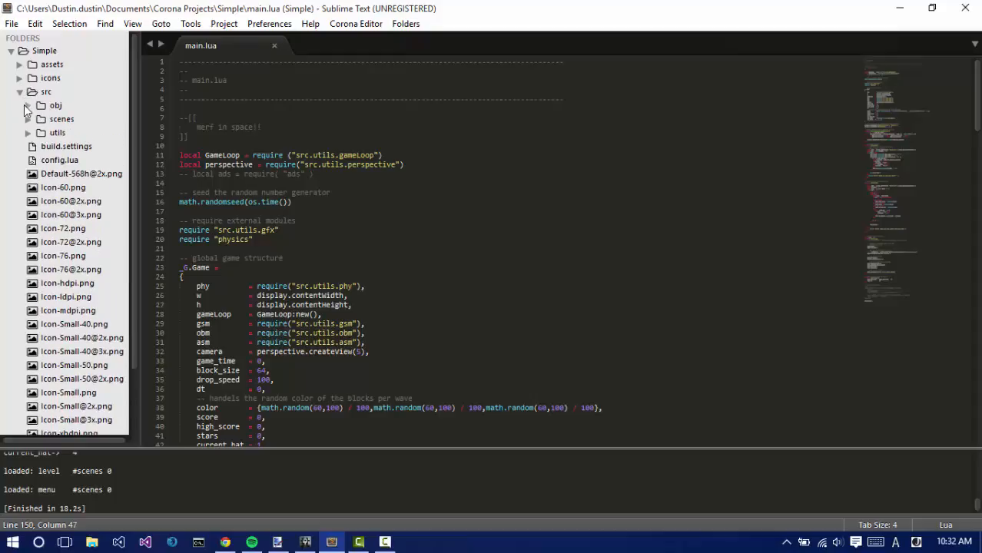
click(27, 105)
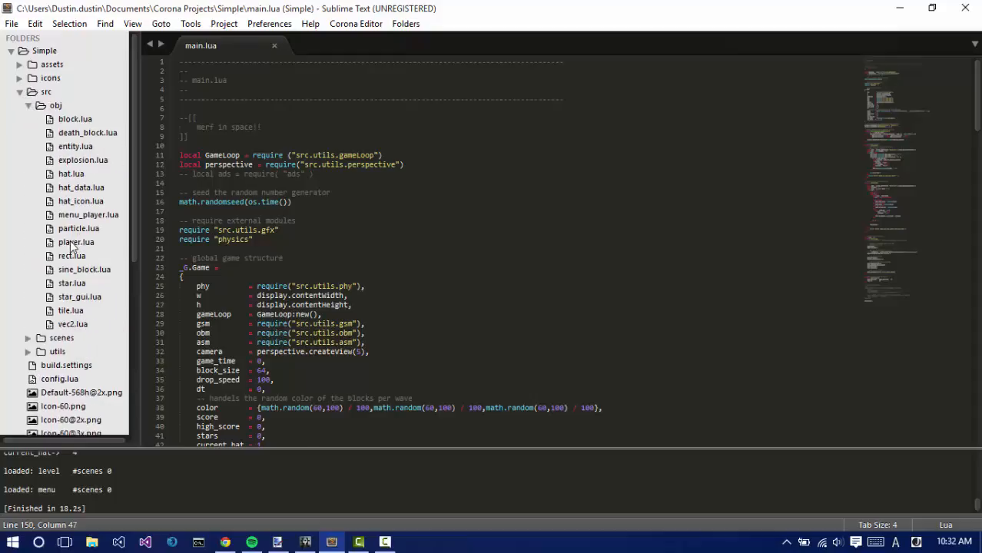
double_click(76, 241)
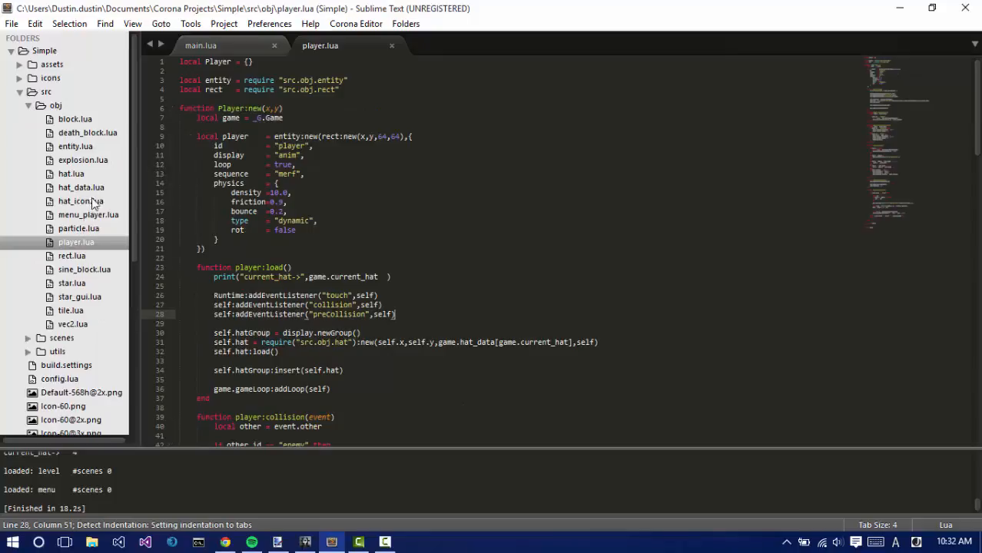
Open entity.lua, scroll to Entity:new, then return to player.lua.
click(75, 146)
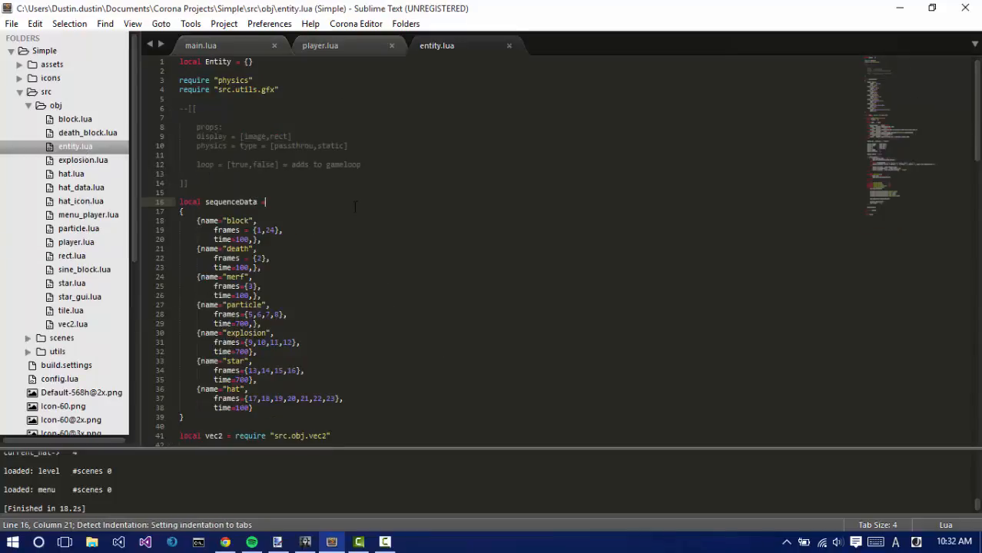
scroll(down, 3)
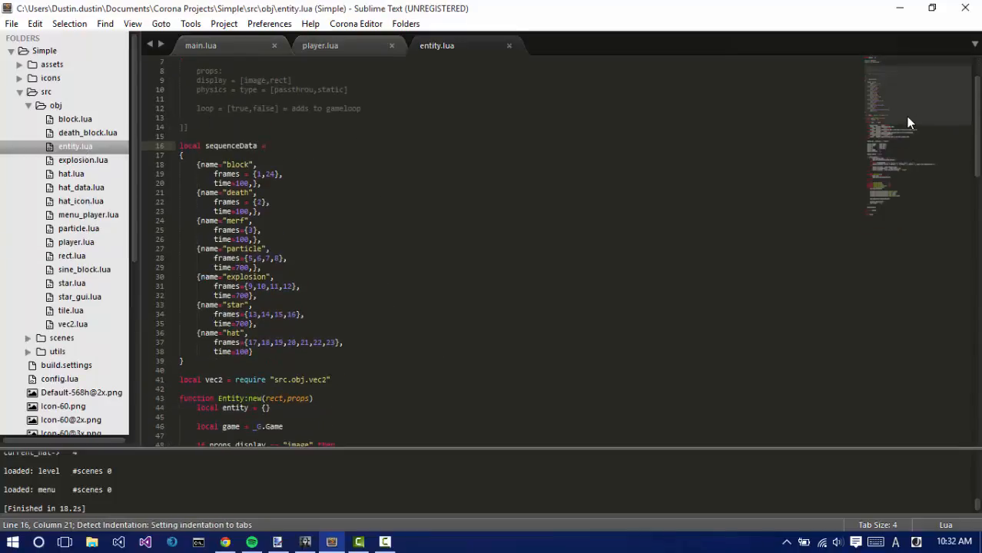
scroll(down, 3)
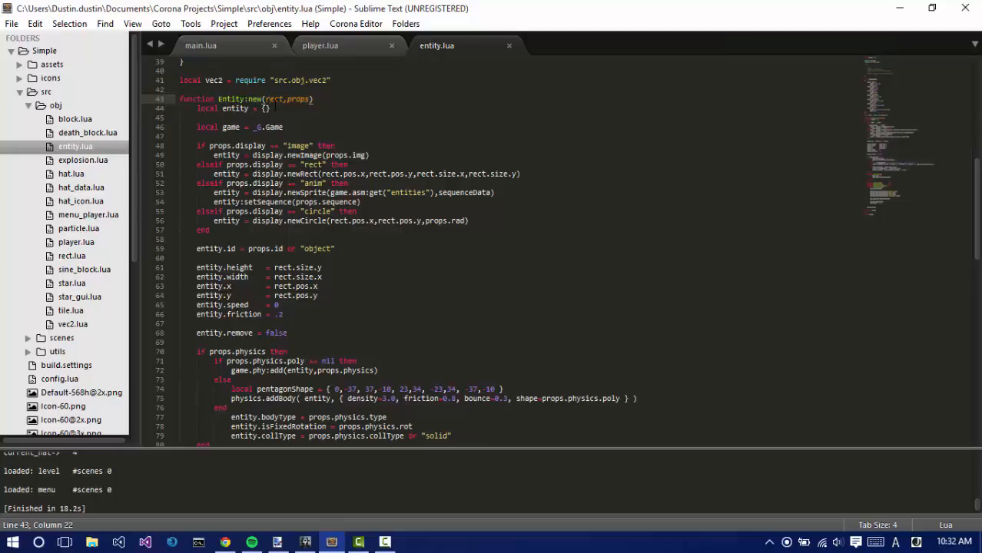
double_click(273, 98)
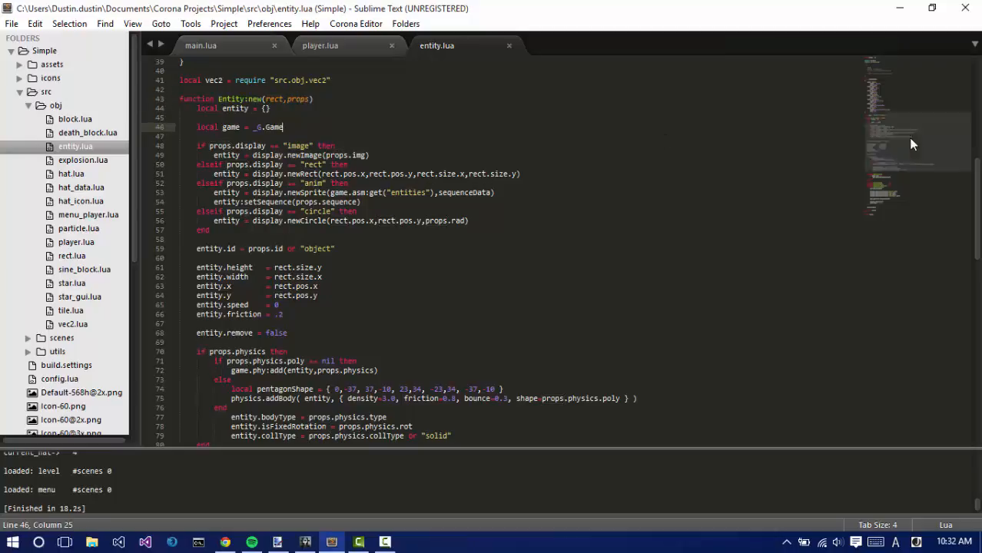
click(320, 45)
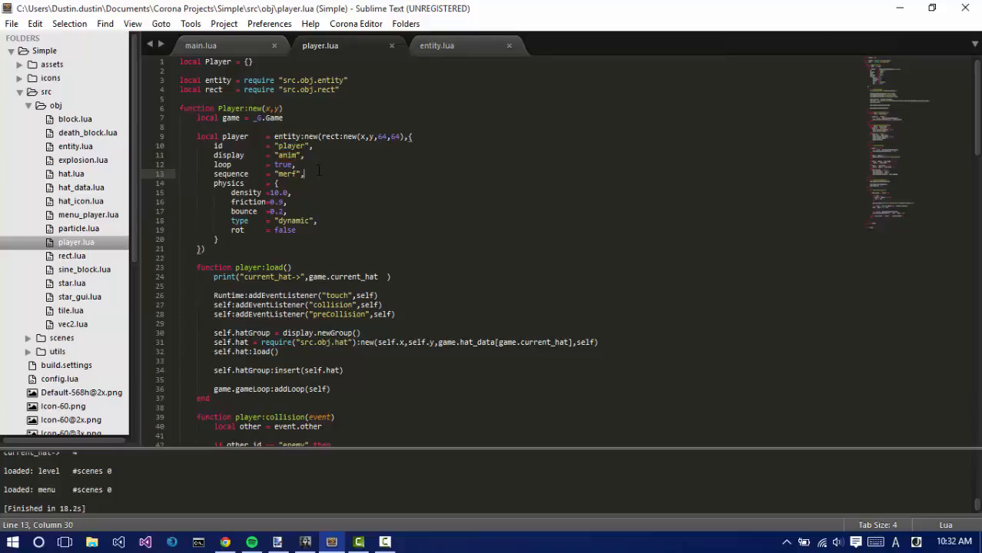
click(276, 183)
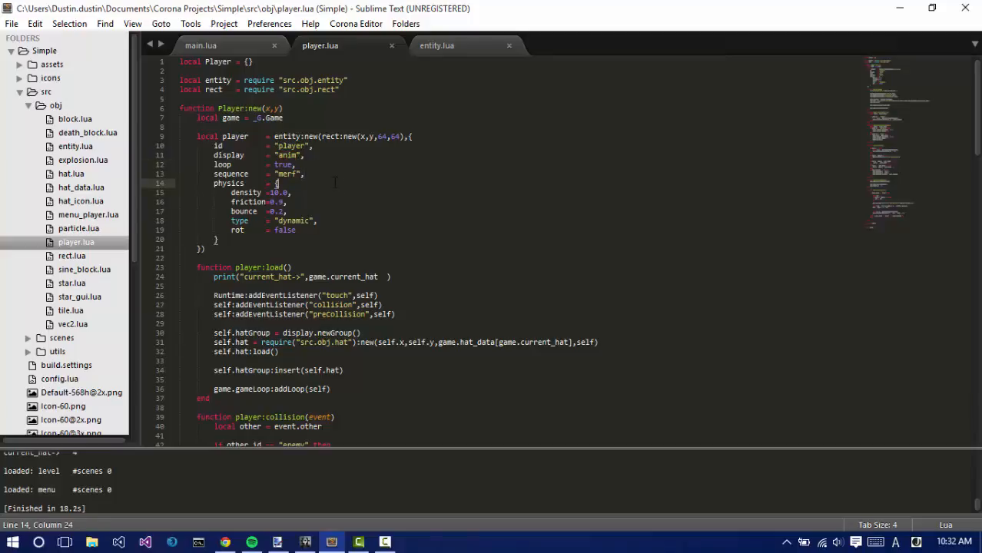
double_click(287, 173)
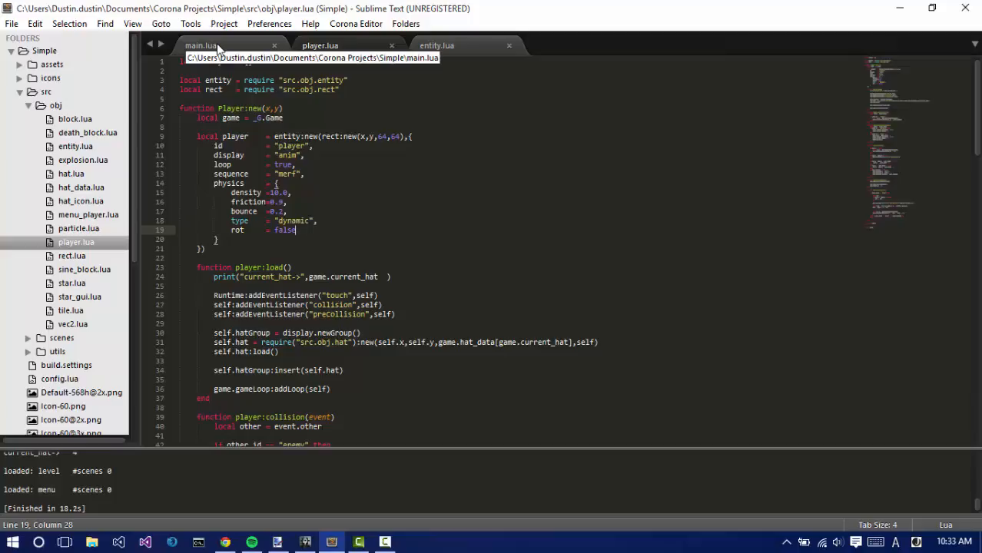
click(200, 45)
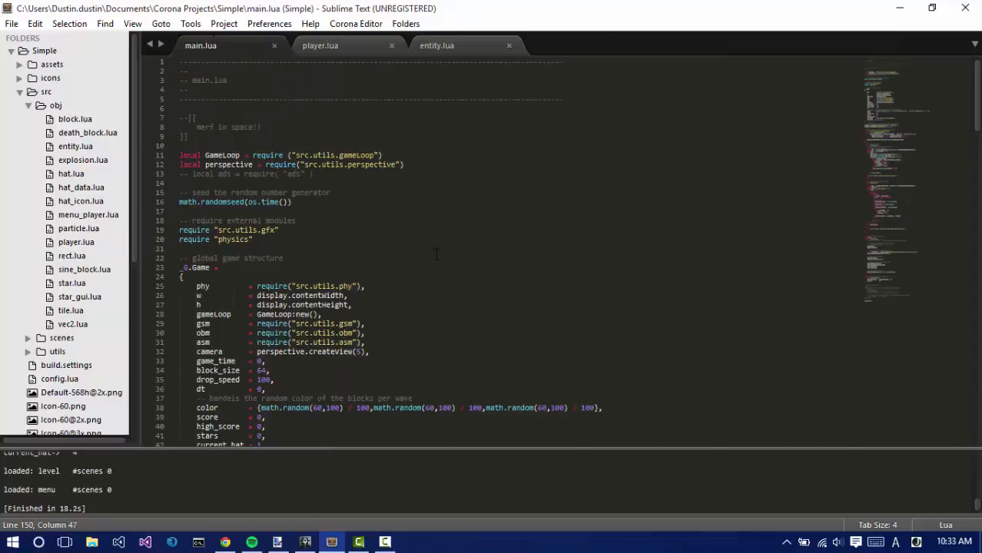
scroll(down, 3)
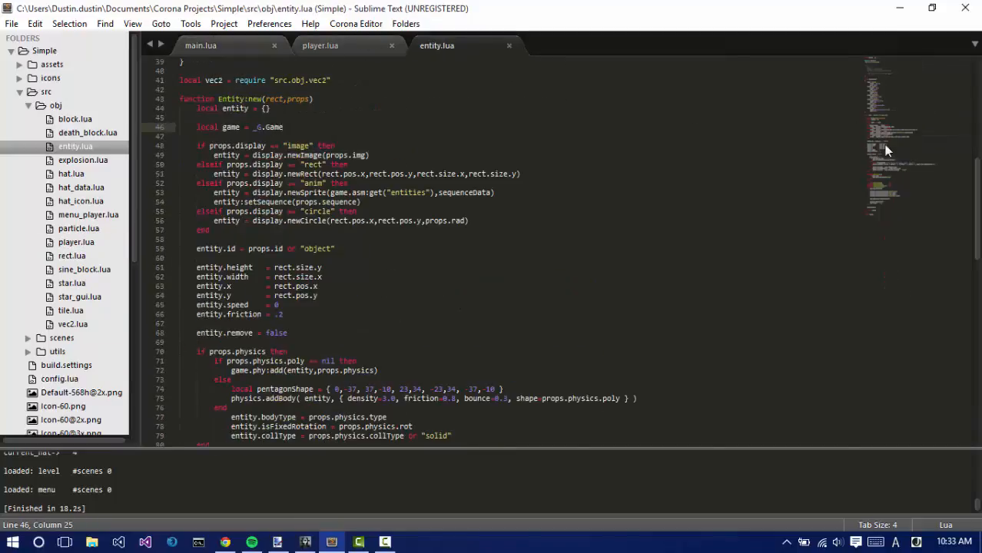
scroll(down, 3)
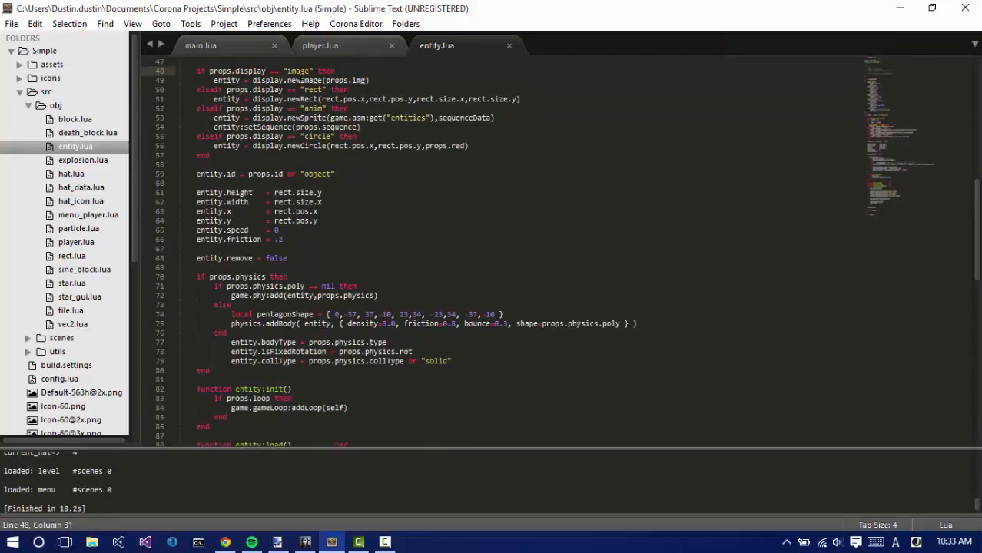
mouse_move(892, 160)
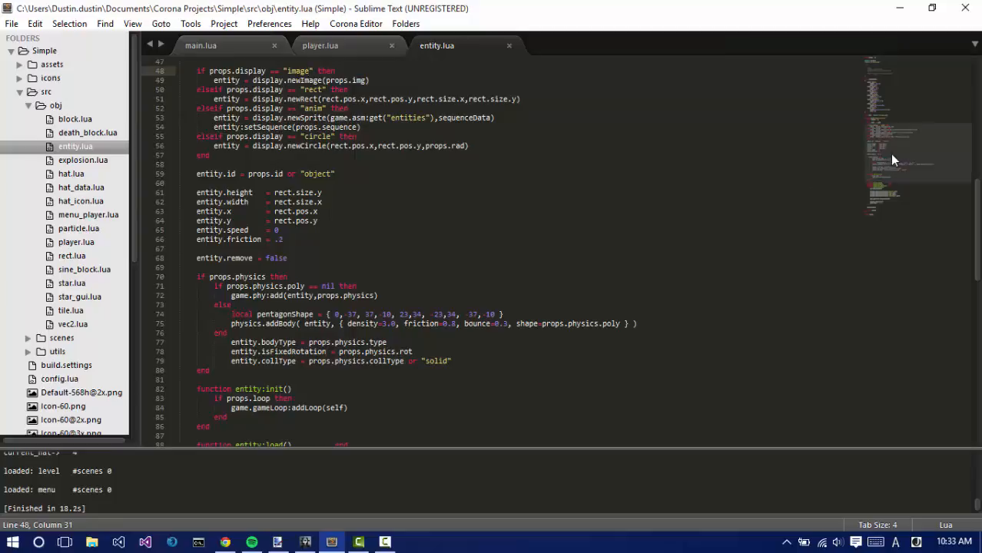
scroll(down, 3)
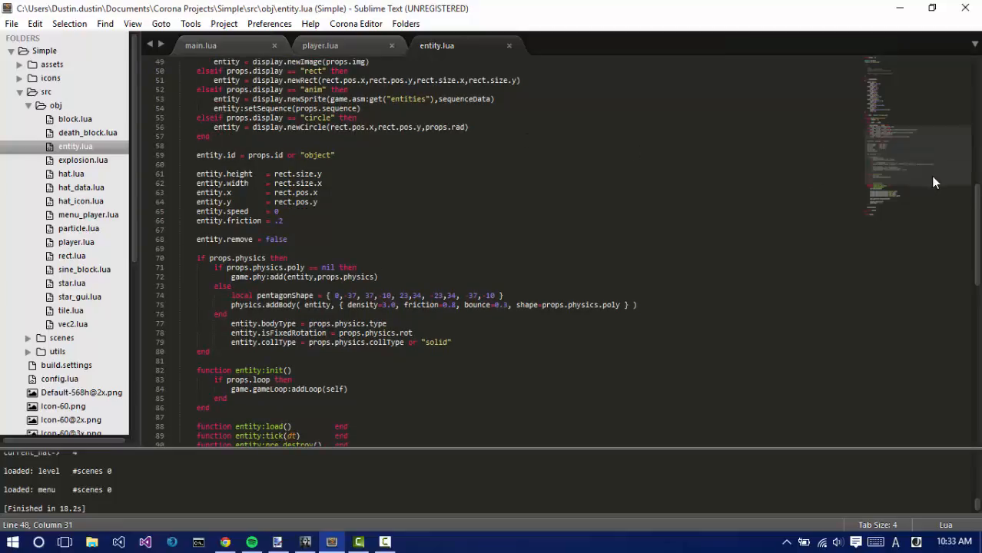
scroll(down, 3)
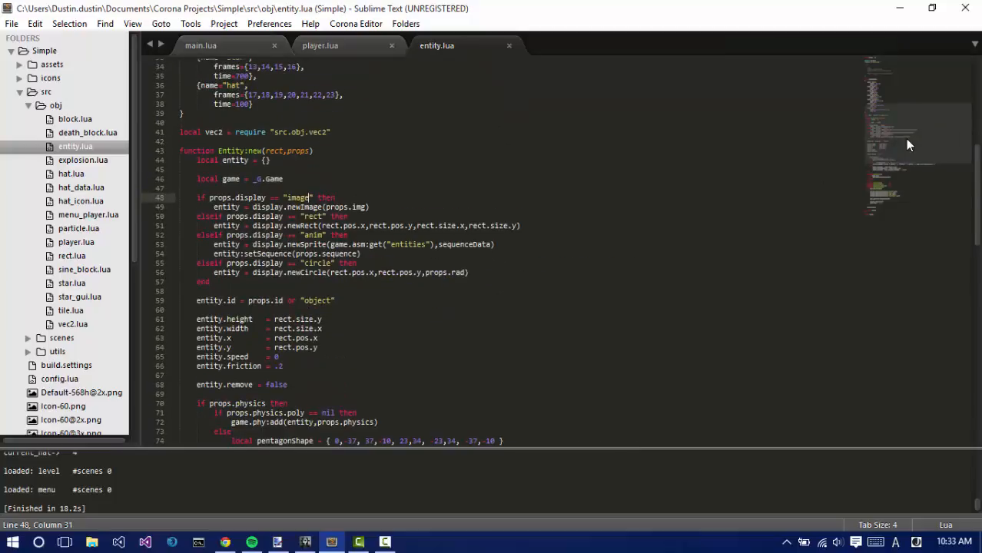
scroll(down, 3)
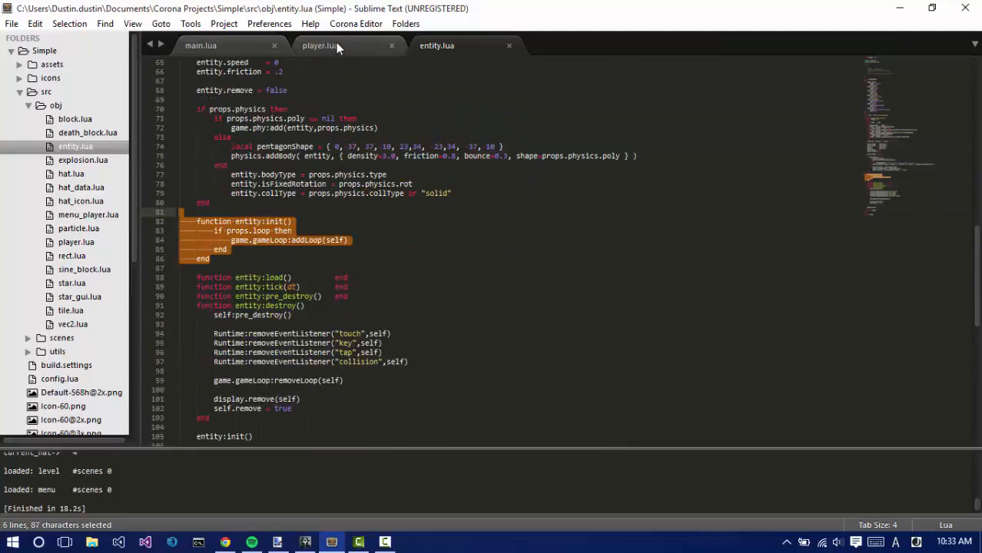
click(321, 45)
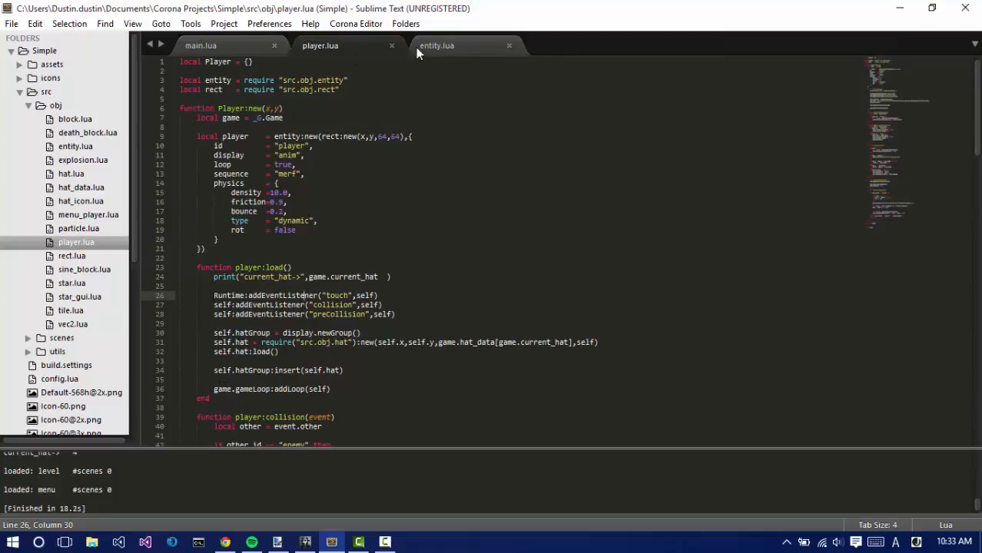
click(437, 46)
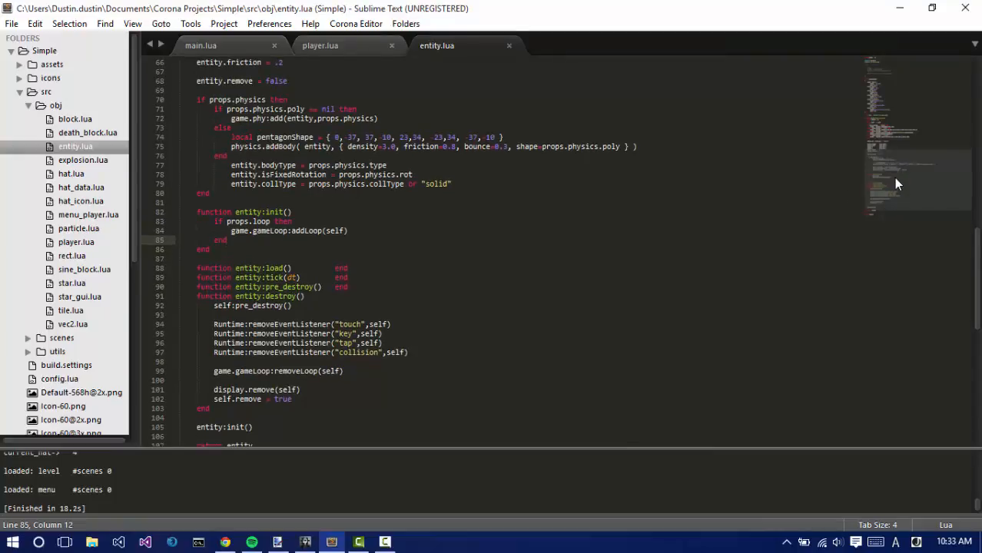
scroll(down, 3)
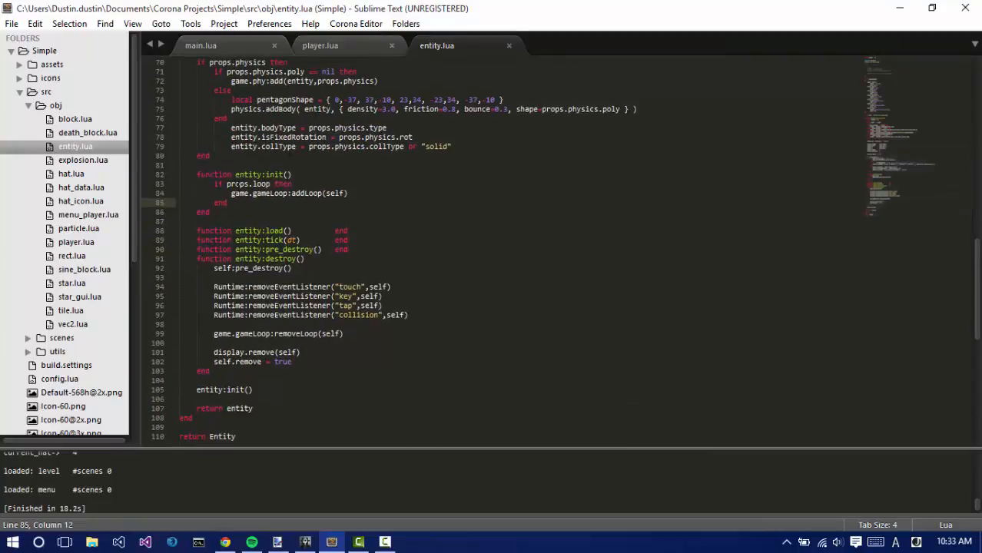
click(319, 46)
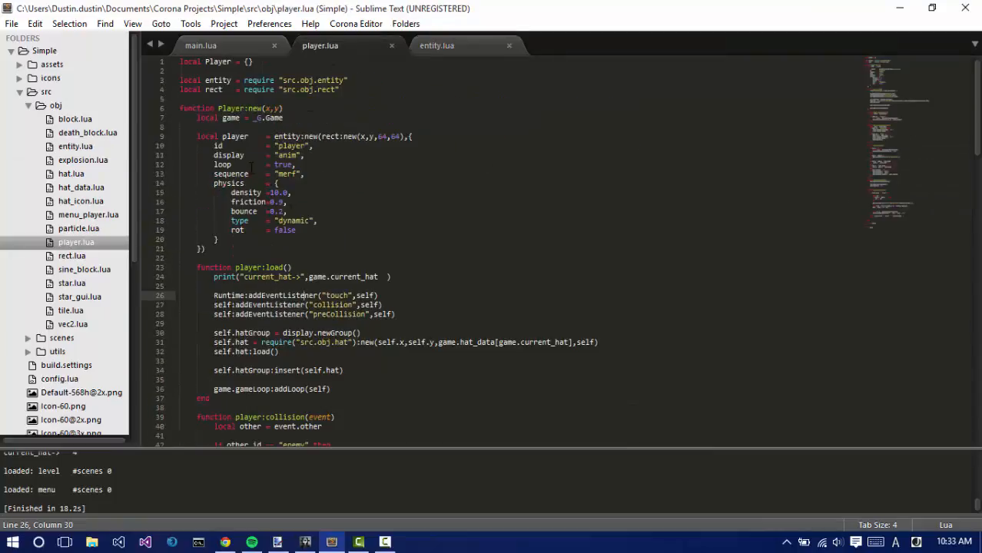
click(437, 46)
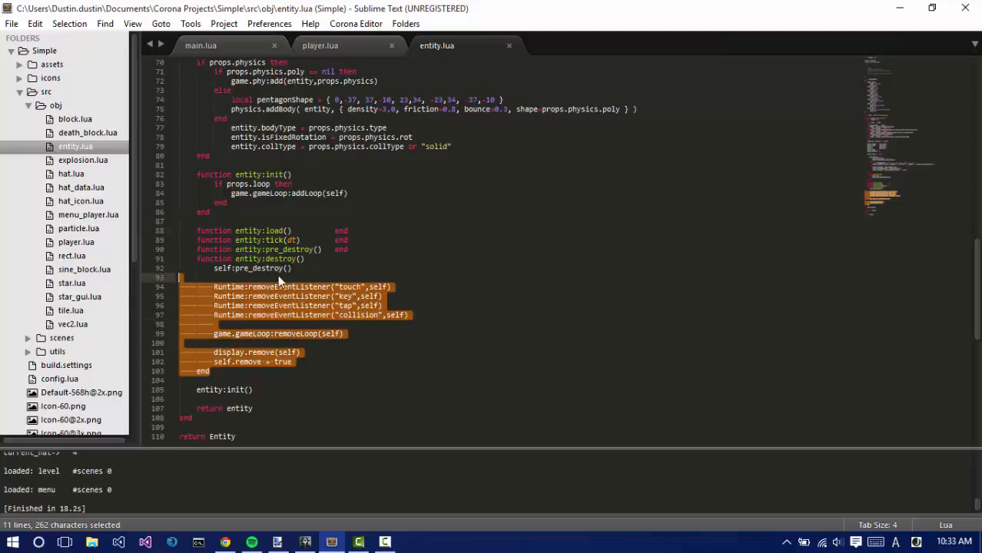
click(319, 45)
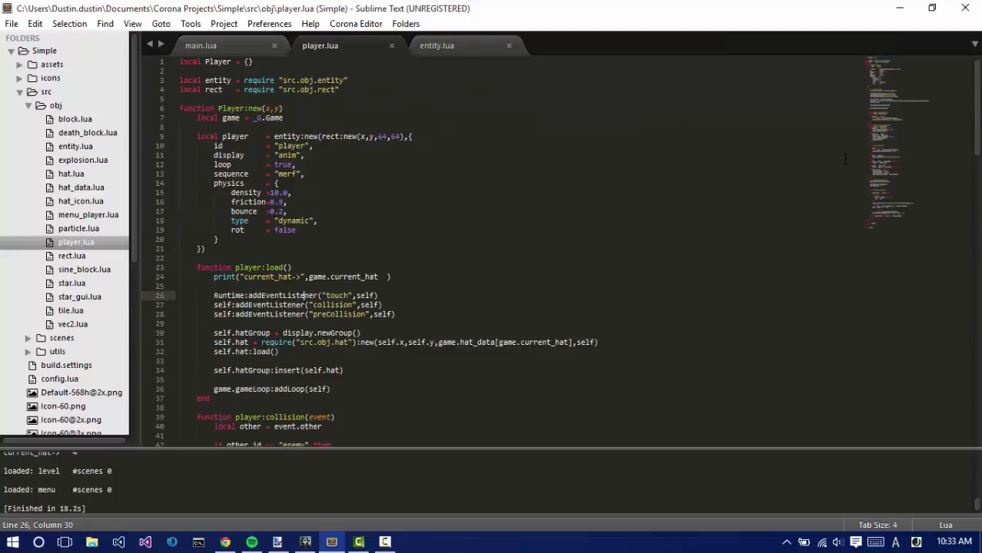
scroll(down, 3)
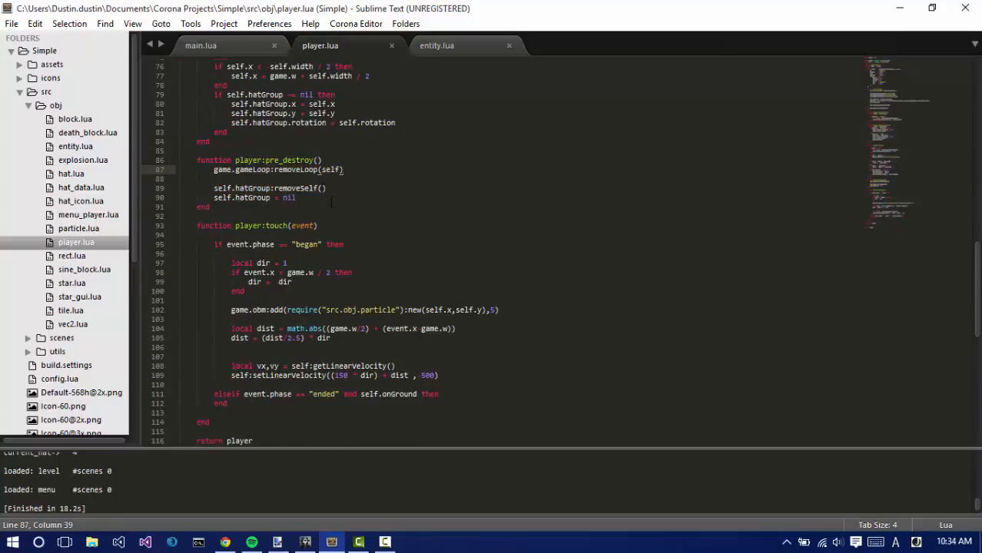
click(437, 45)
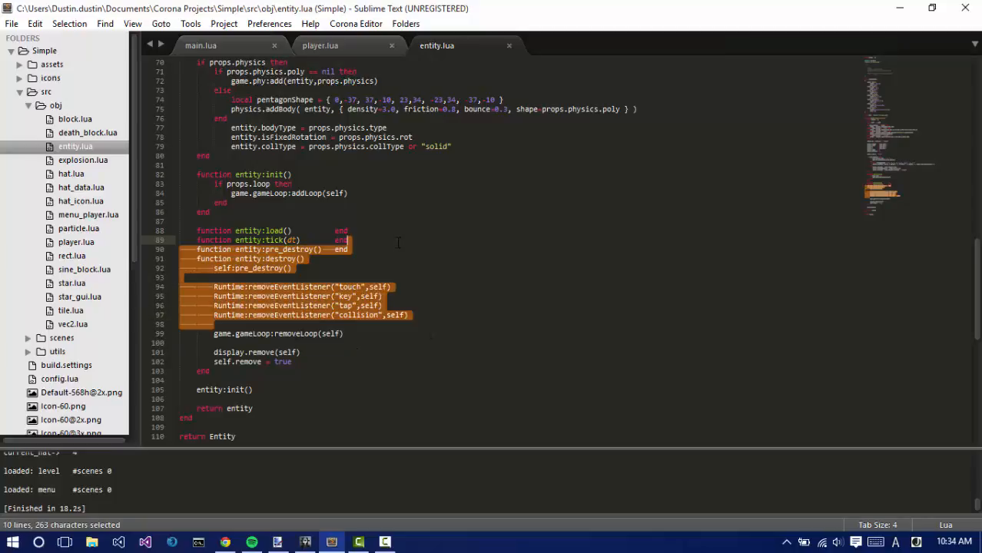
Close the entity.lua tab, leaving main.lua and player.lua open.
click(398, 248)
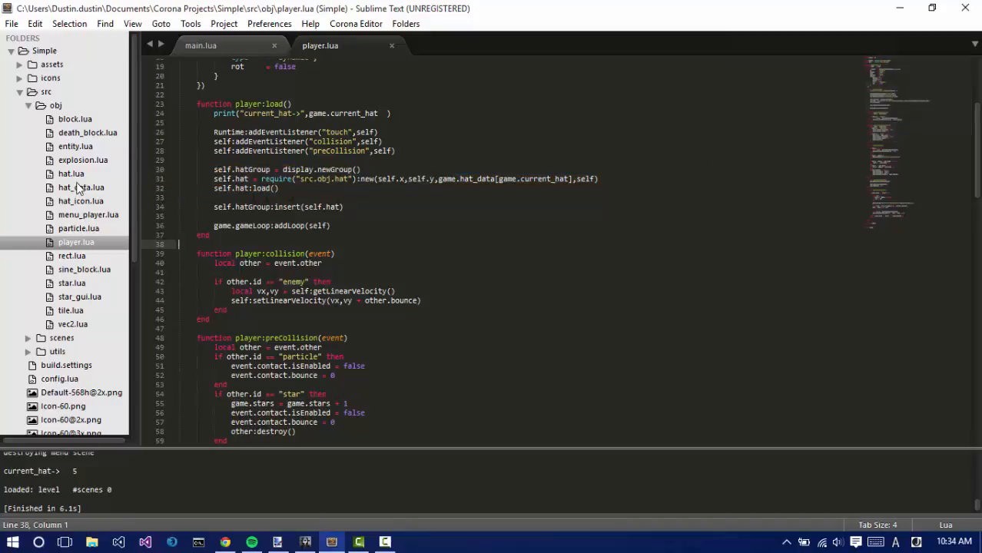
Scroll player.lua past the star collision check, preCollision and tick functions.
click(71, 173)
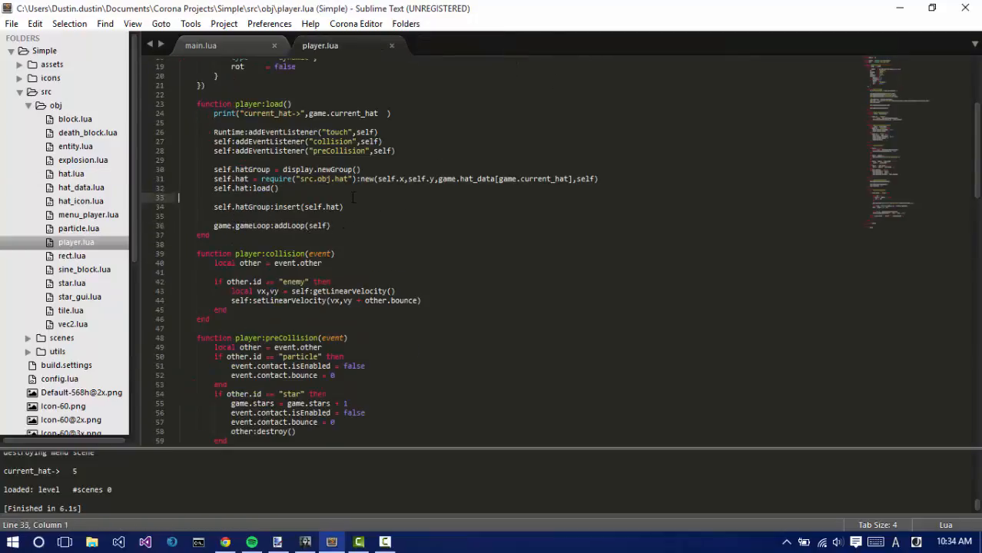
scroll(down, 3)
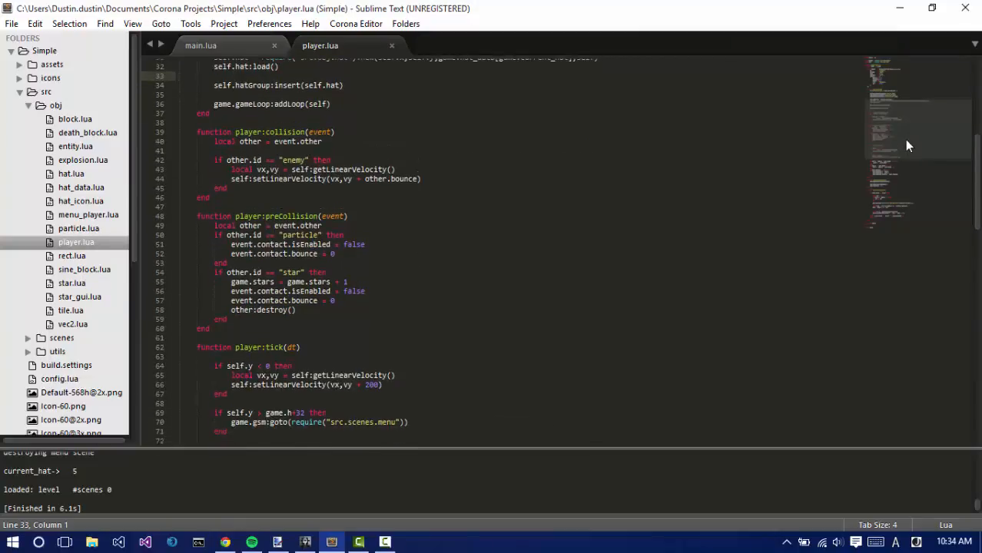
click(228, 188)
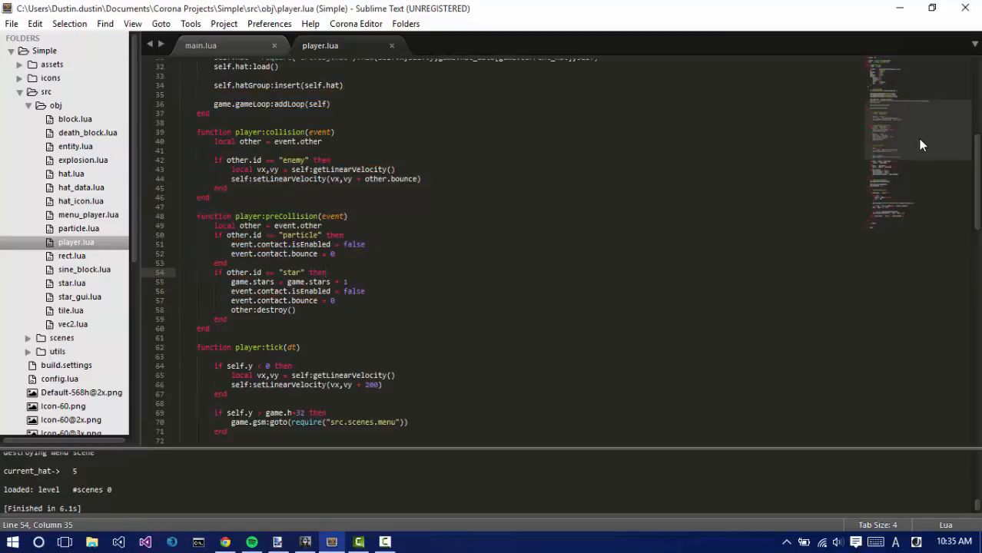
scroll(down, 3)
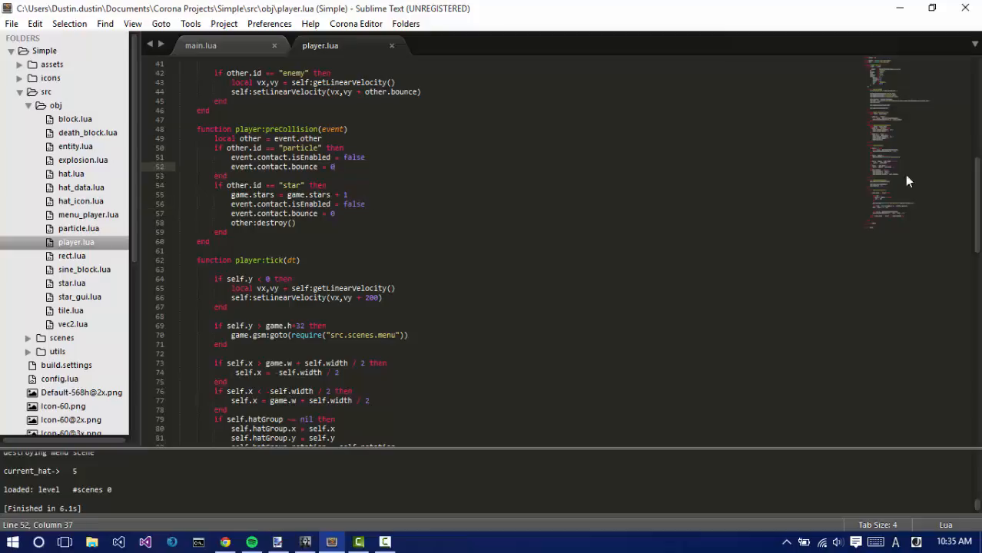
scroll(down, 3)
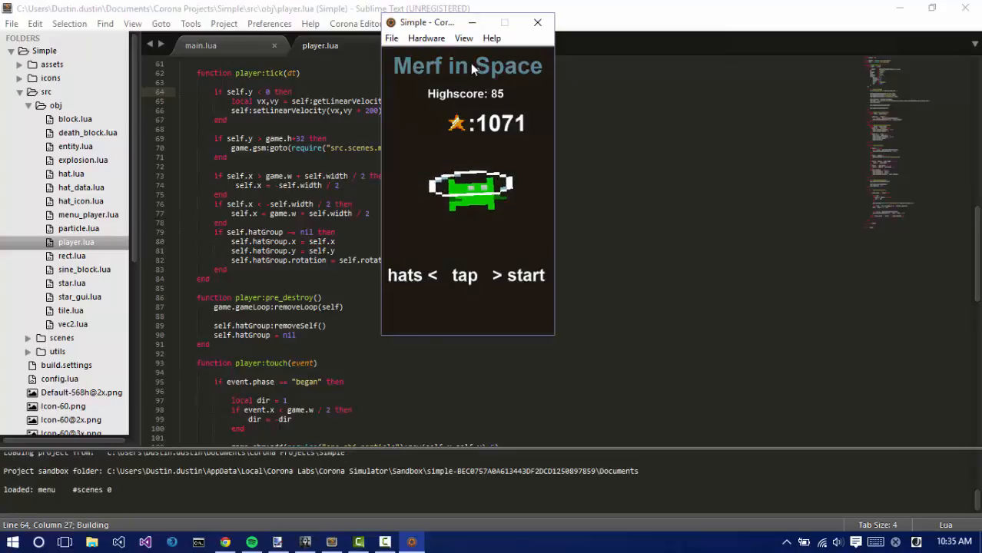
Close the game, highlight the line-70 fall-off-screen return-to-menu check, then close the rerun game.
click(465, 275)
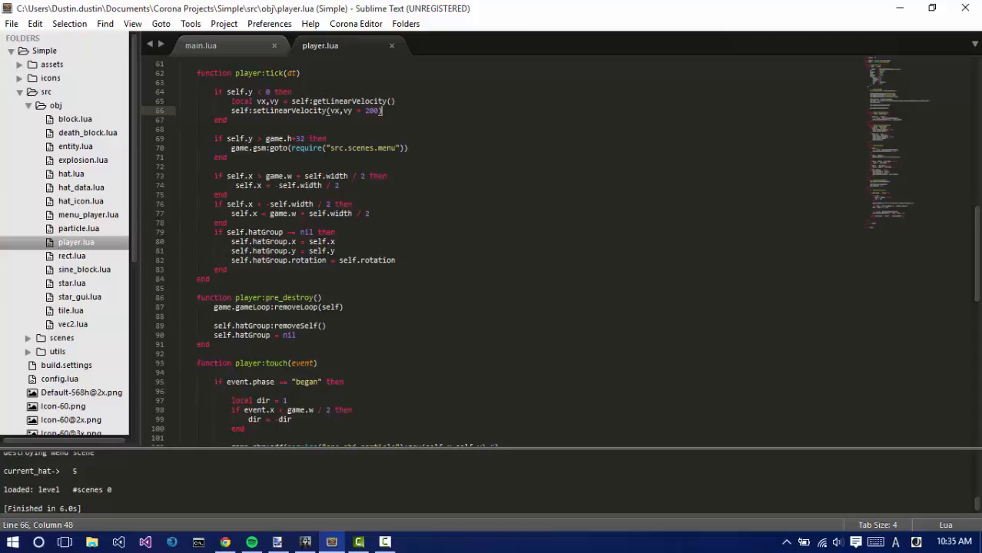
drag(215, 139, 227, 157)
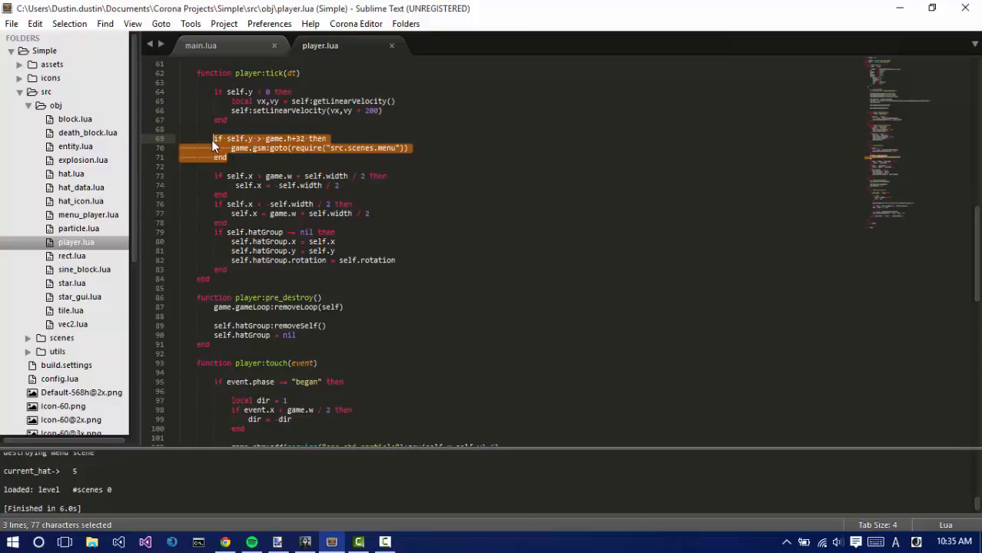
click(284, 148)
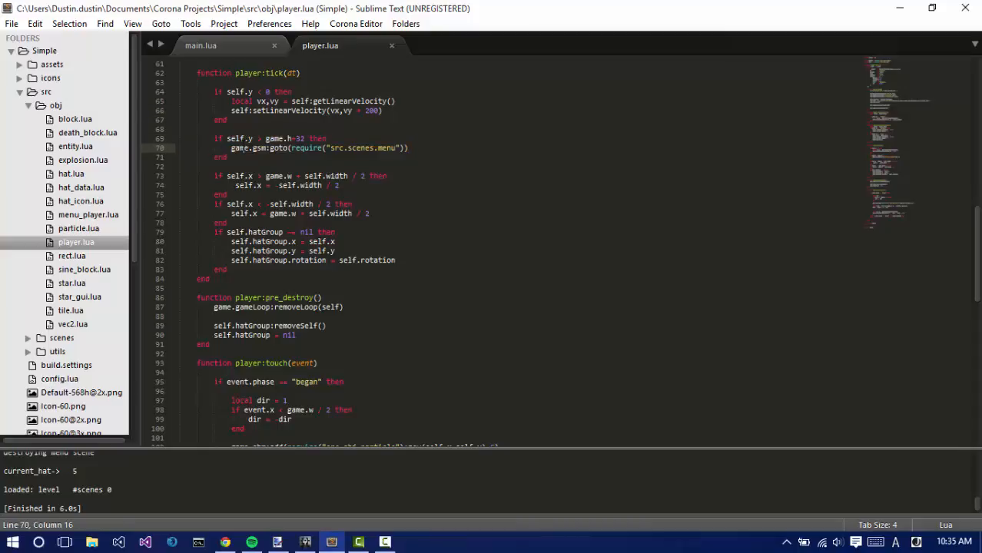
double_click(360, 148)
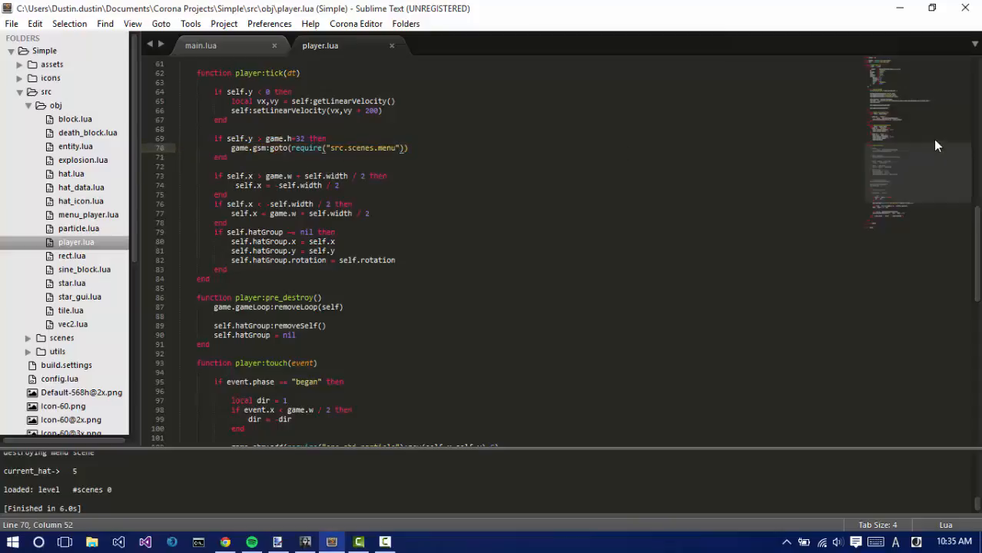
scroll(down, 3)
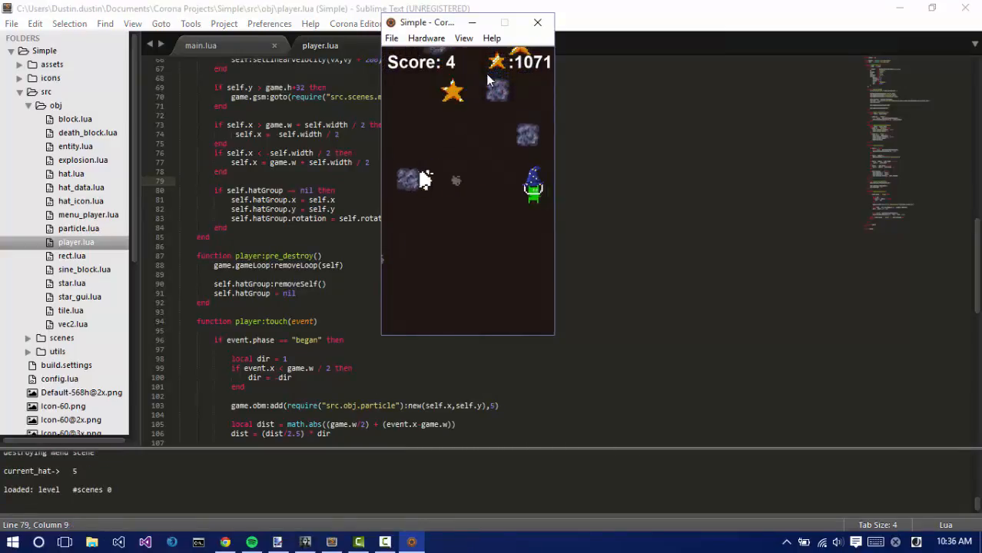
click(537, 22)
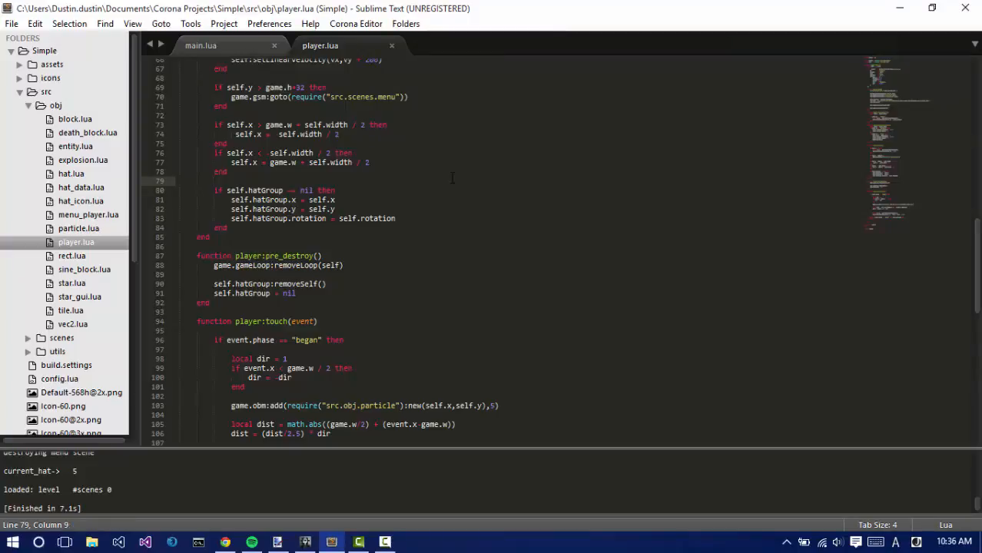
Highlight the touch-particle line and the ended-phase check in player.lua's touch handler.
click(333, 190)
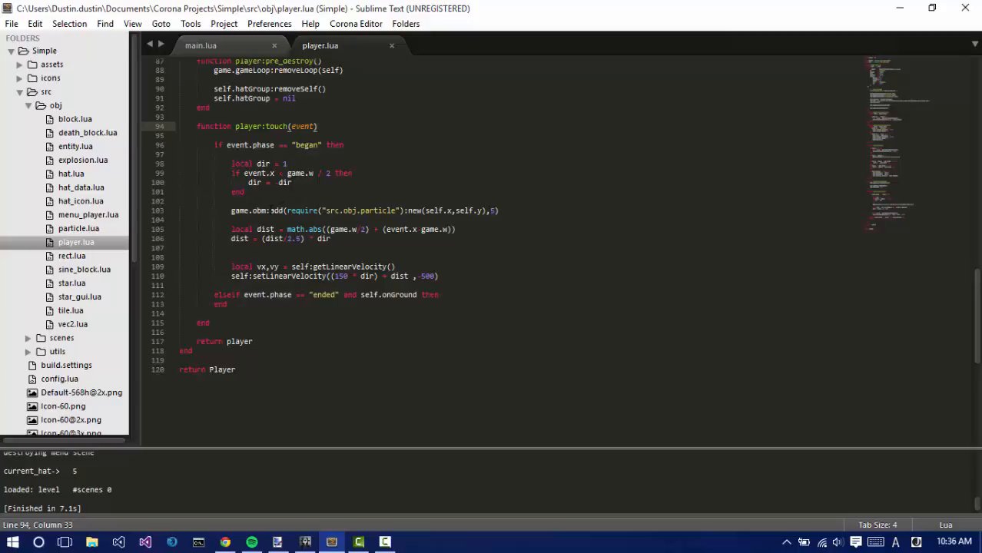
triple_click(346, 210)
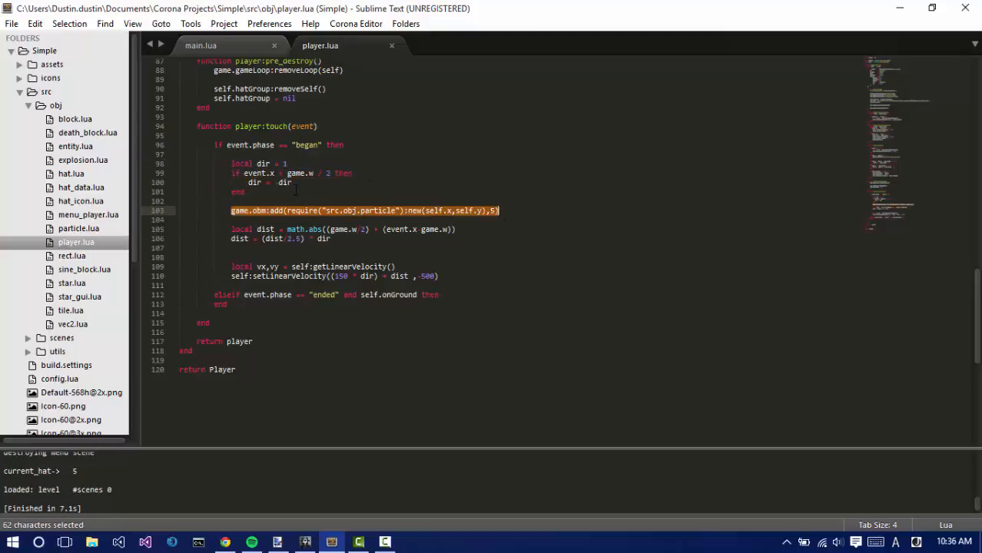
click(178, 201)
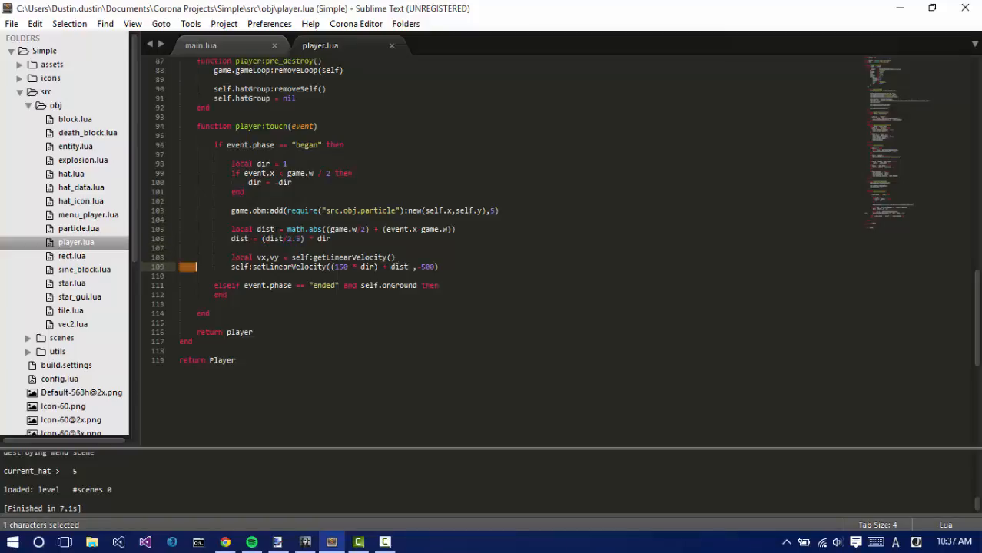
click(232, 266)
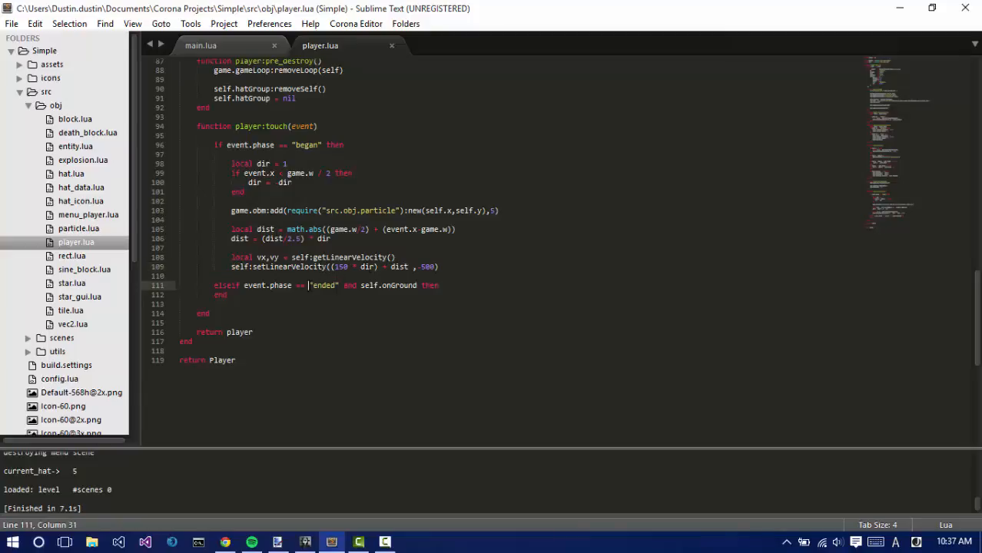
mouse_move(836, 202)
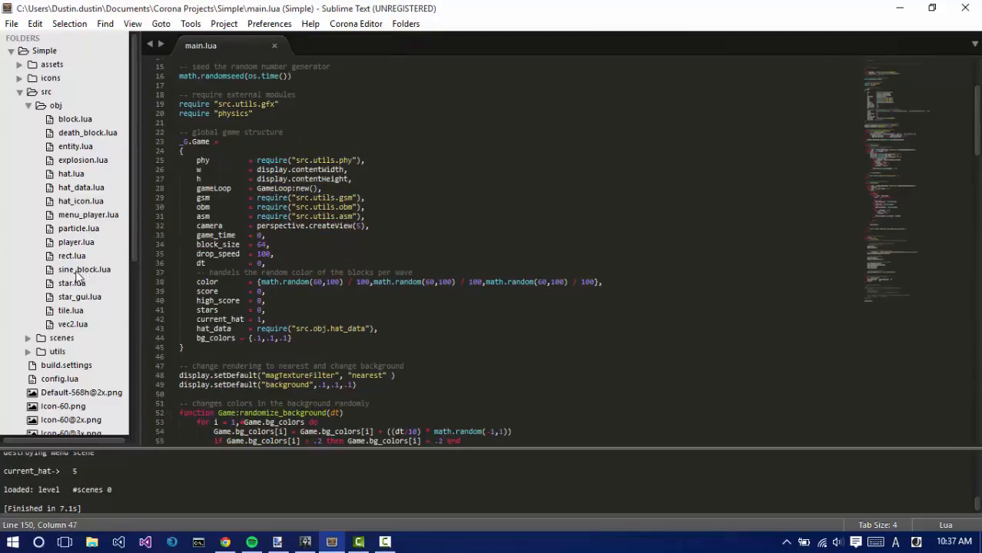
Point out main.lua's game_time setting, then review block.lua's entity setup.
double_click(72, 256)
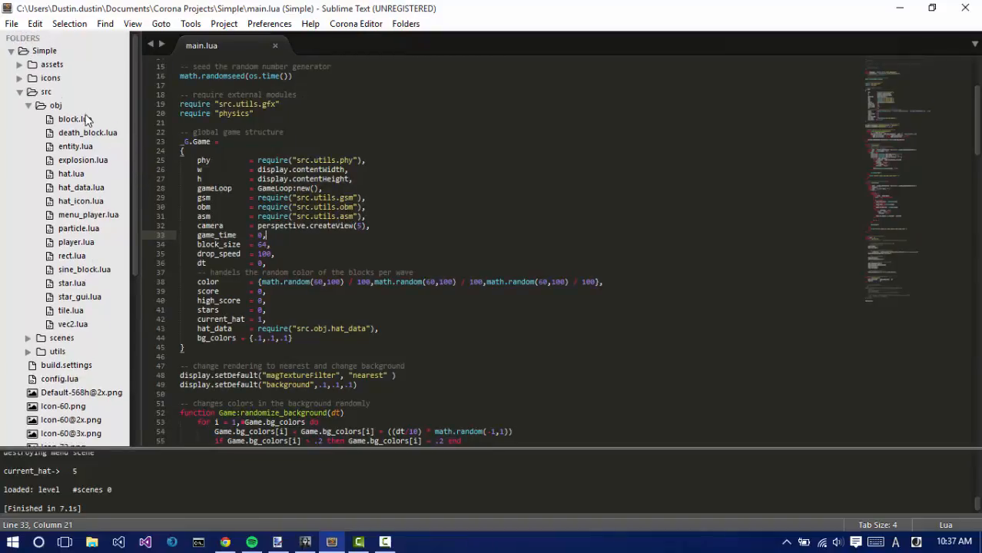
click(71, 118)
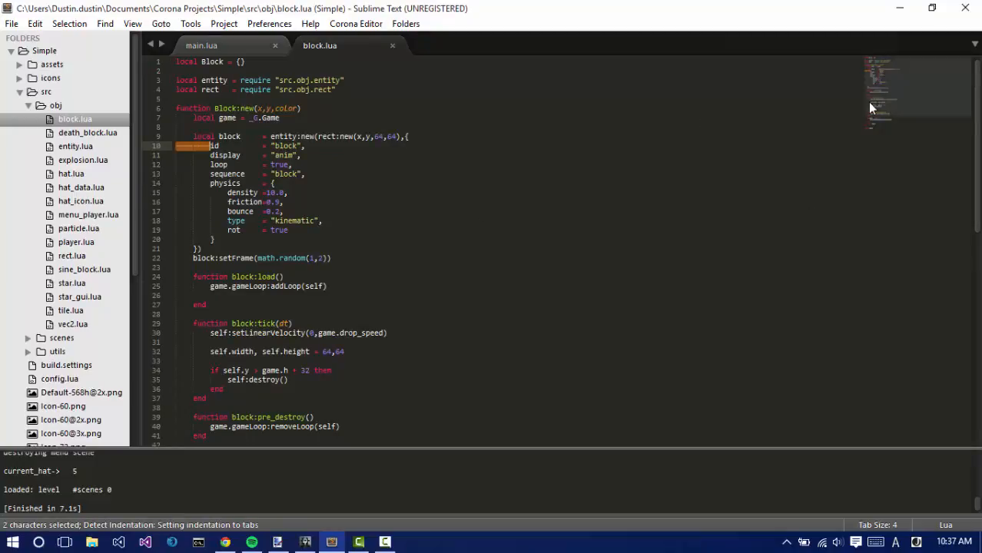
scroll(down, 3)
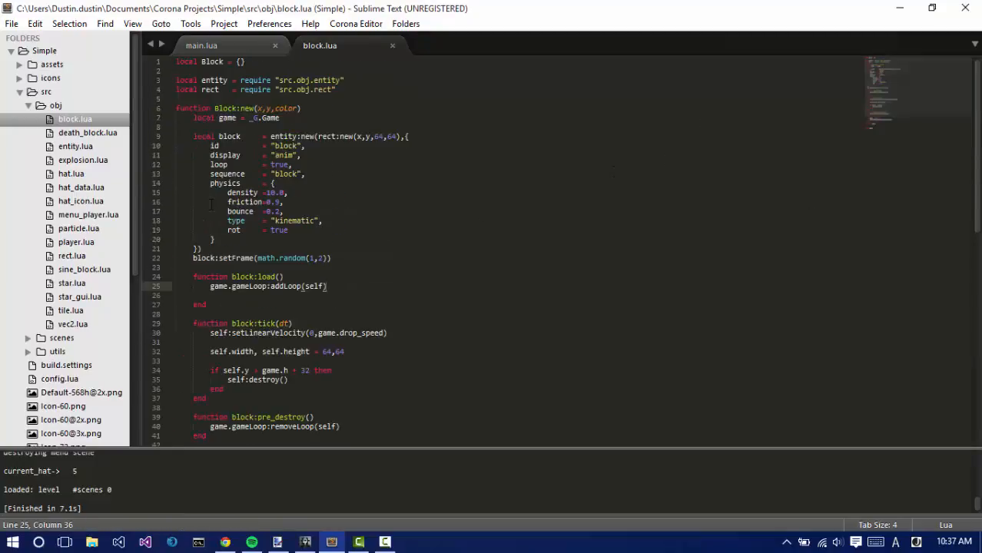
click(290, 192)
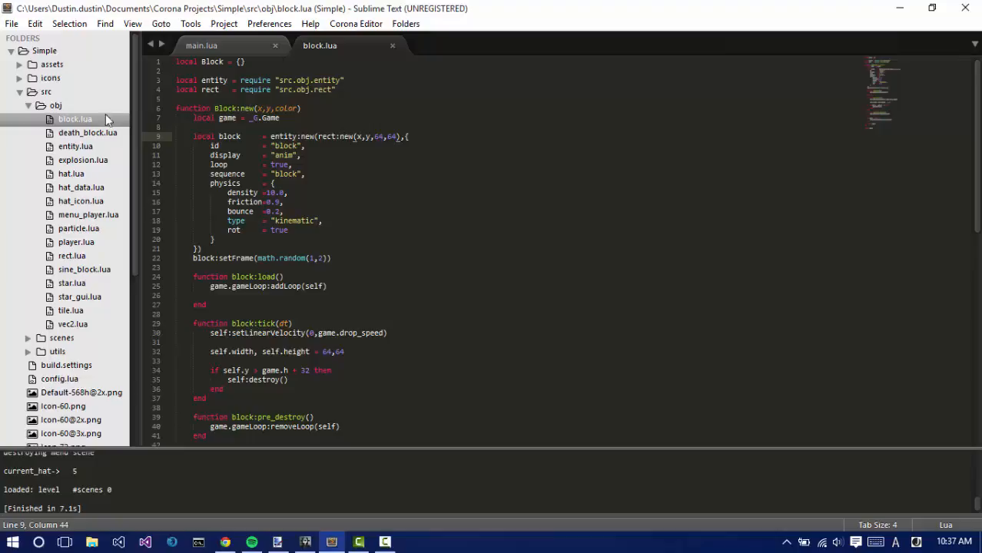
mouse_move(105, 136)
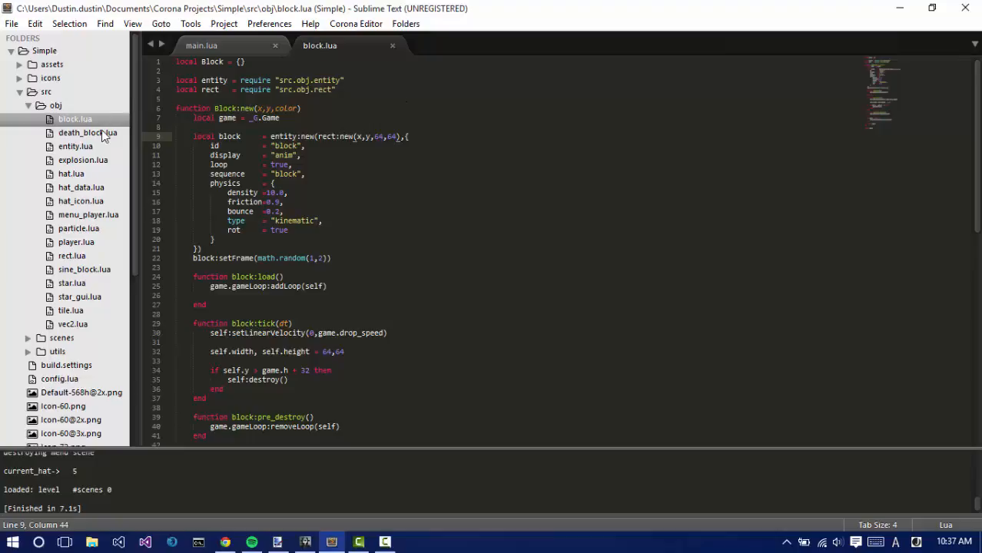
Scroll through explosion.lua, then open entity.lua at its animation sequence definitions.
click(84, 160)
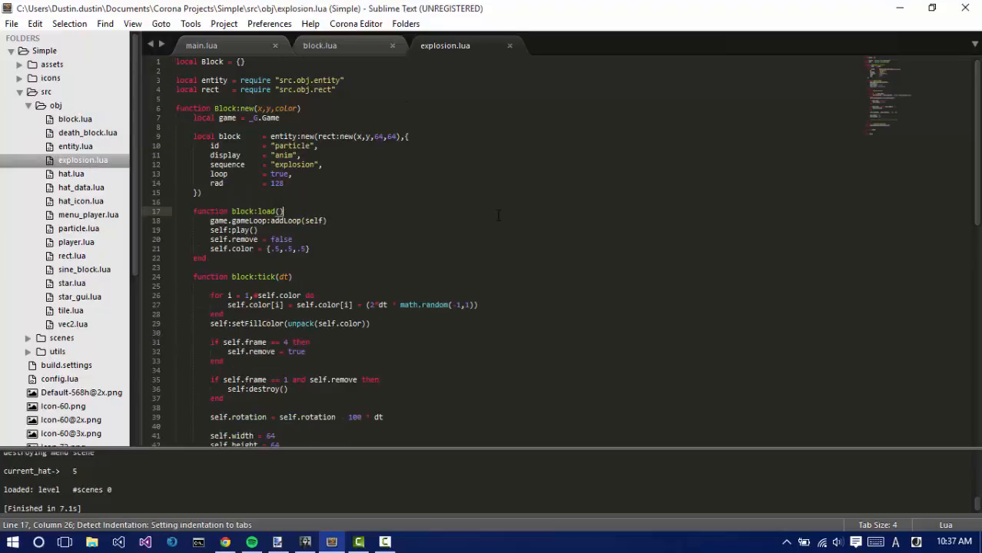
scroll(down, 3)
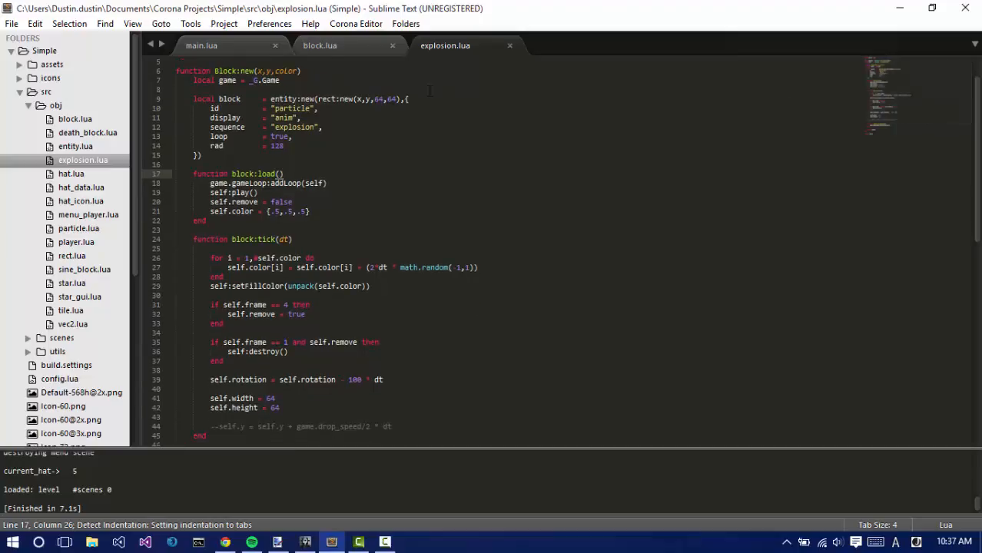
click(20, 64)
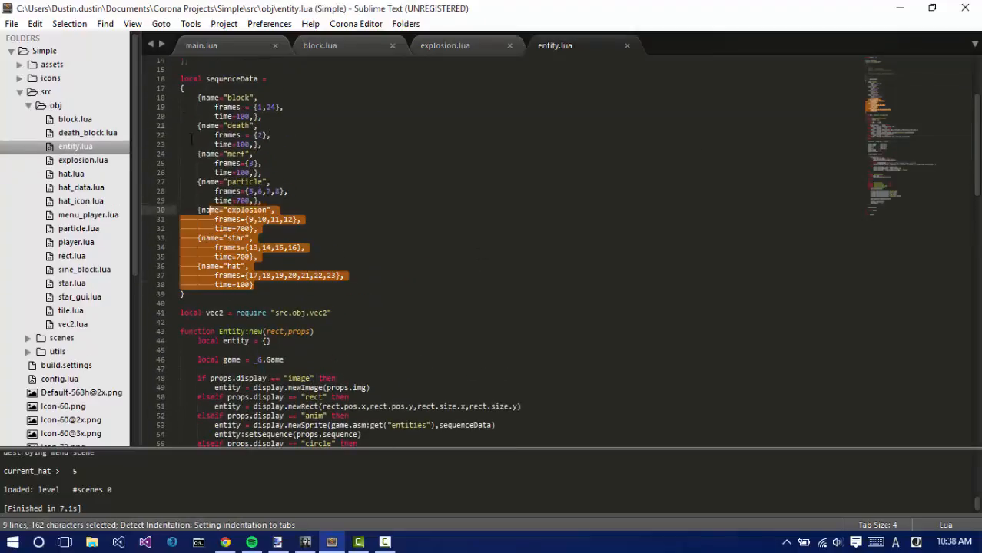
Open menu_player.lua, close the simulator after previewing the wobbling Merf, and close particle.lua.
click(265, 107)
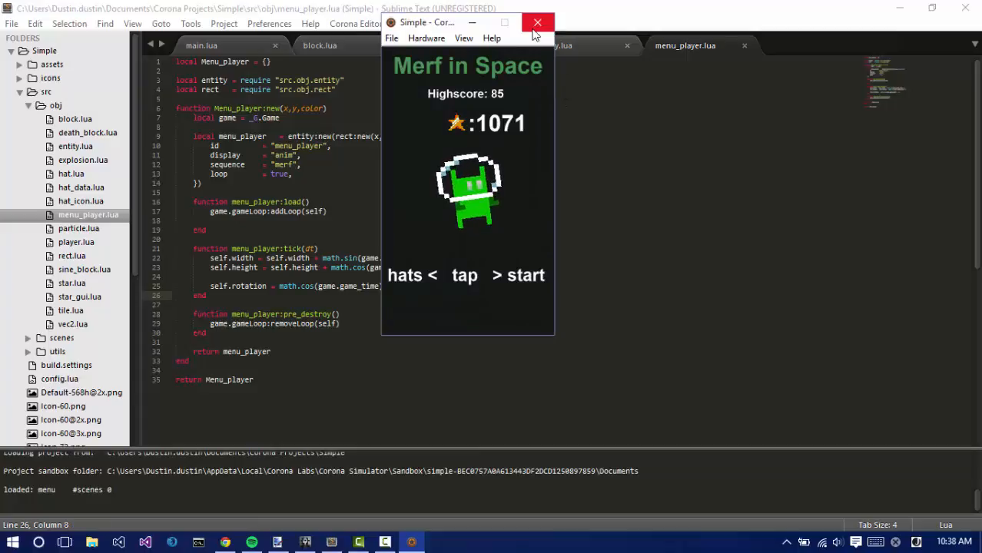
click(77, 228)
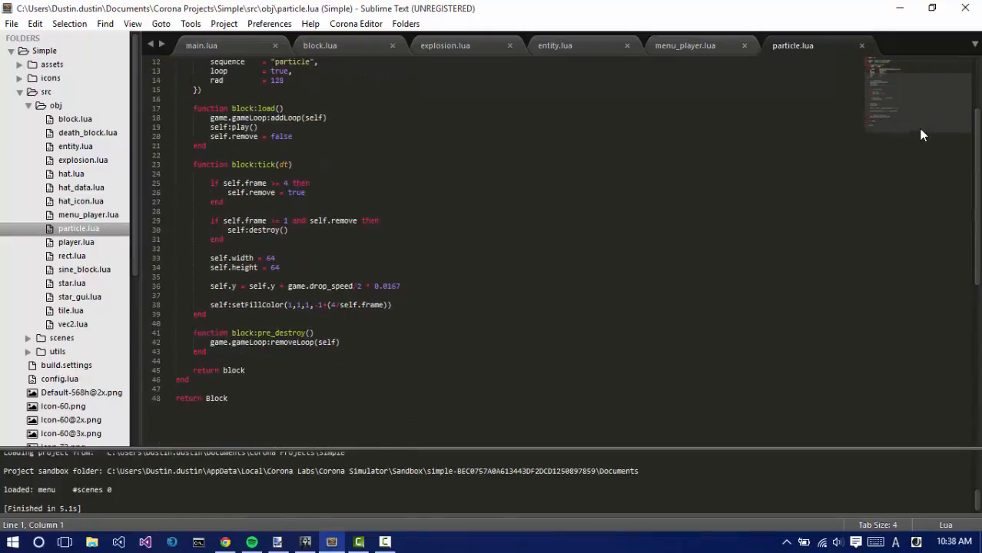
click(684, 46)
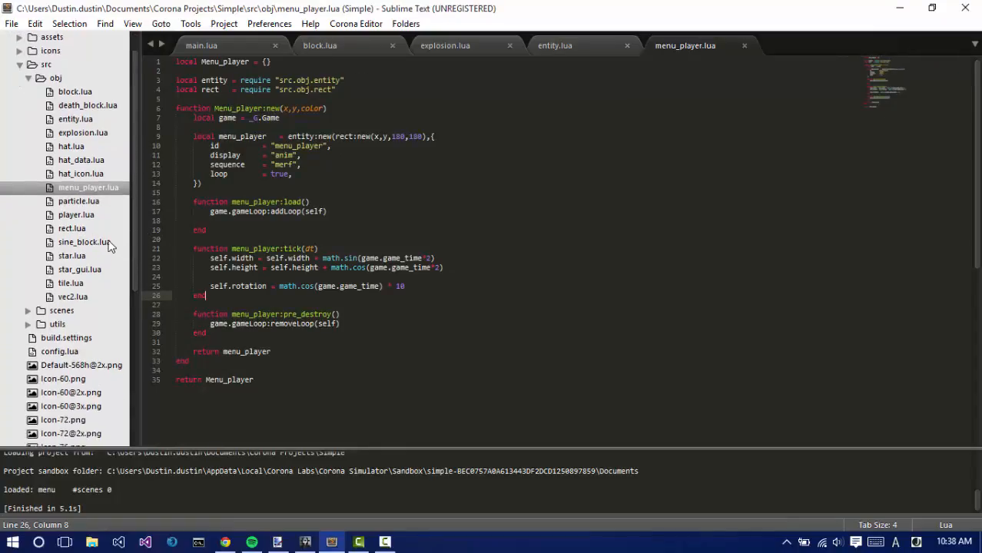
Scroll sine_block.lua and select a line of its block:tick function.
click(83, 242)
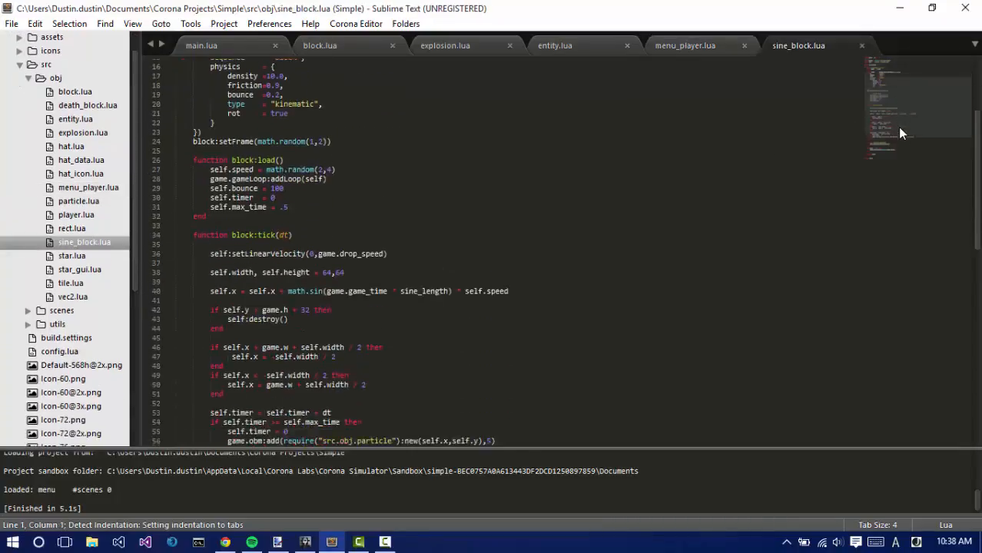
scroll(down, 3)
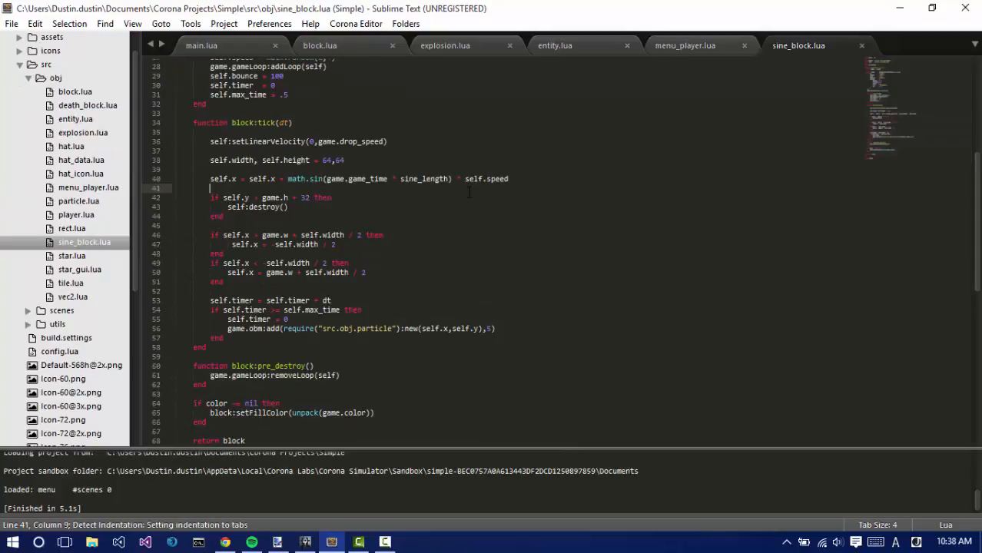
triple_click(346, 178)
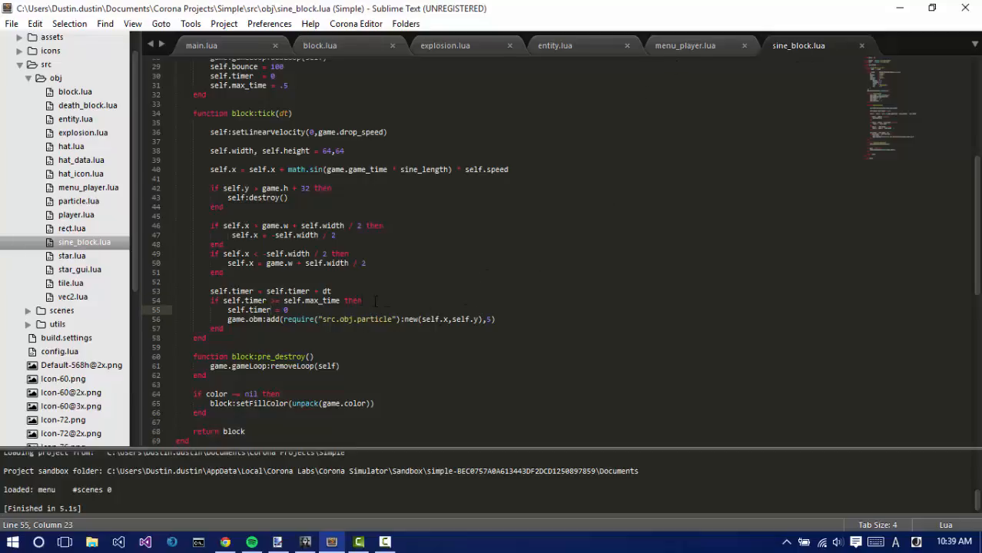
Highlight the off-screen destroy check in tick, then expand the utils folder.
drag(214, 225, 225, 272)
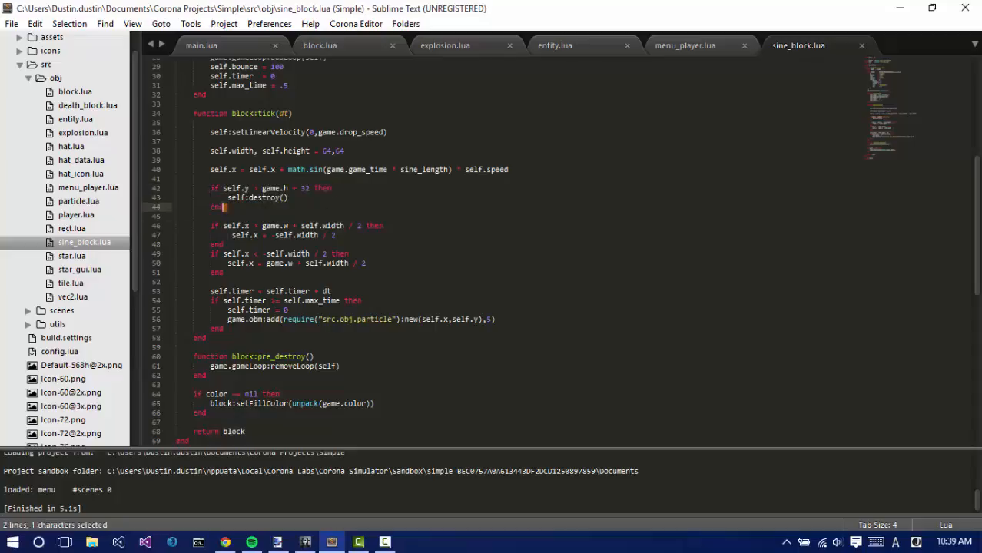
click(212, 189)
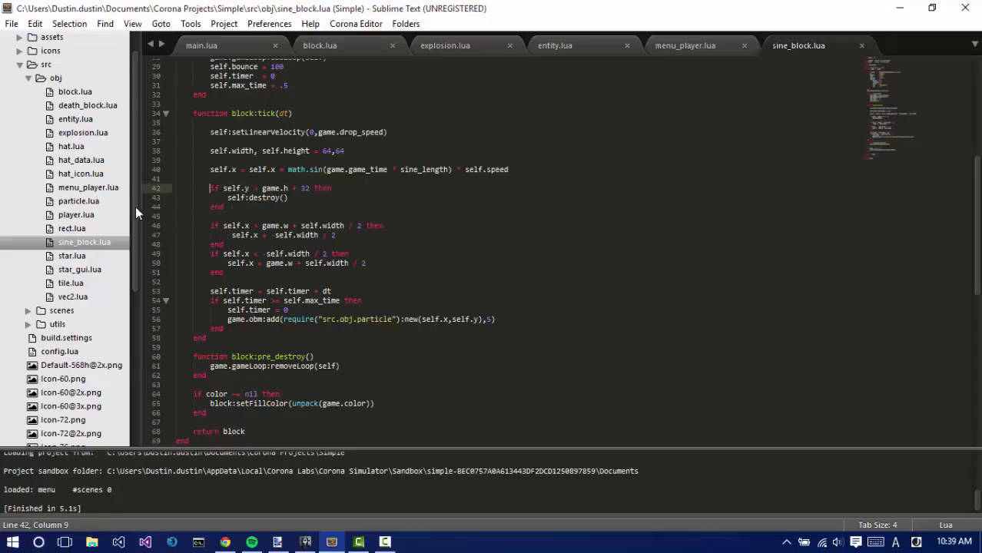
double_click(264, 197)
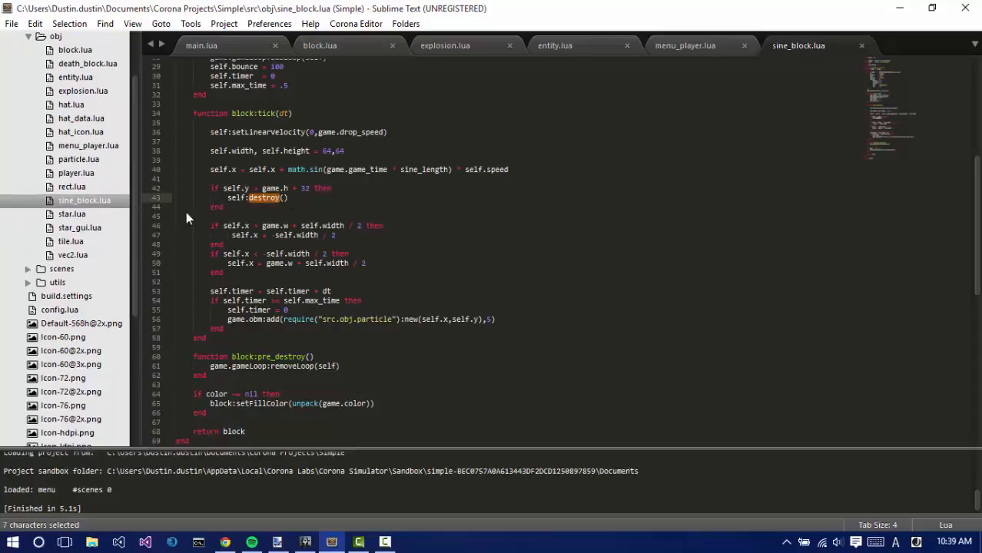
click(304, 216)
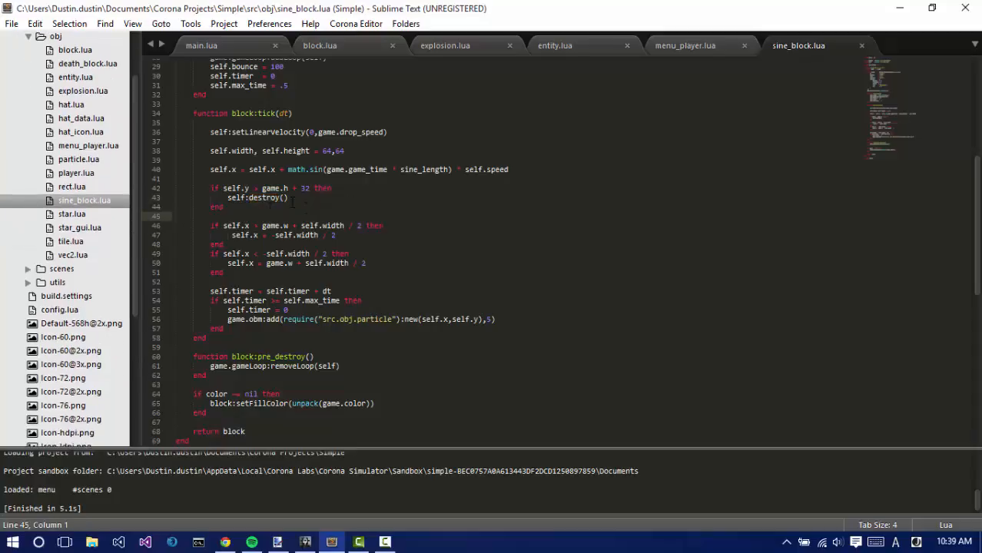
mouse_move(136, 254)
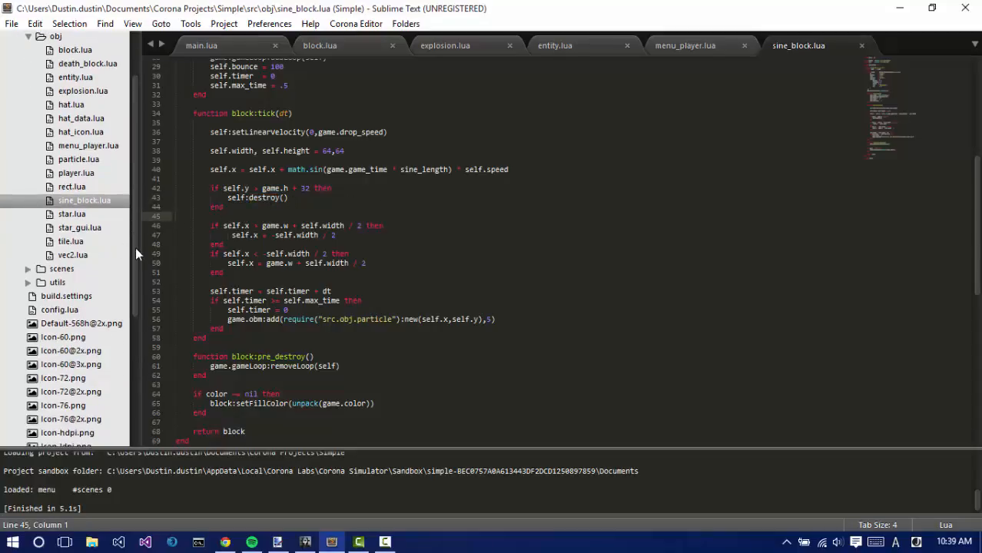
click(58, 282)
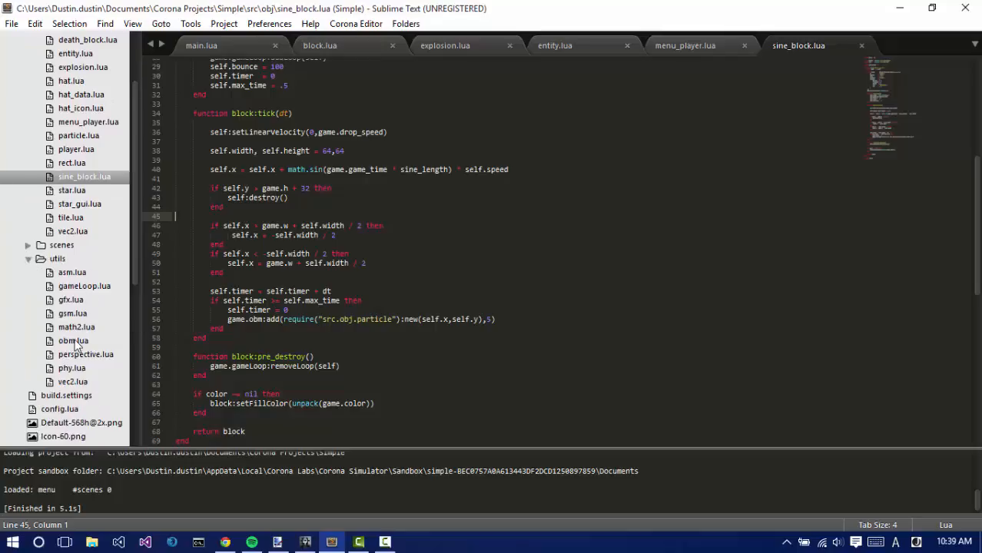
Open obm.lua and highlight the removal loop in Obm:tick.
click(73, 340)
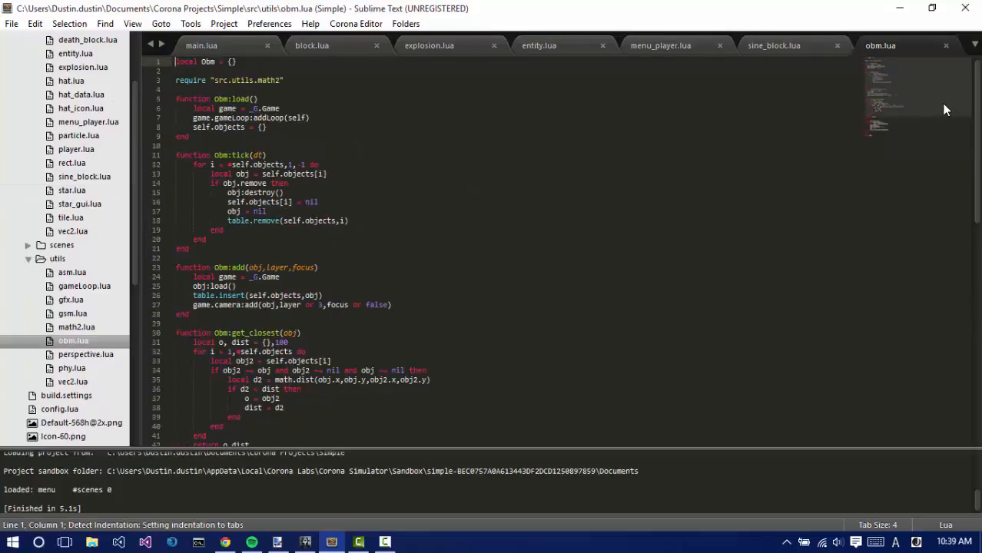
scroll(down, 3)
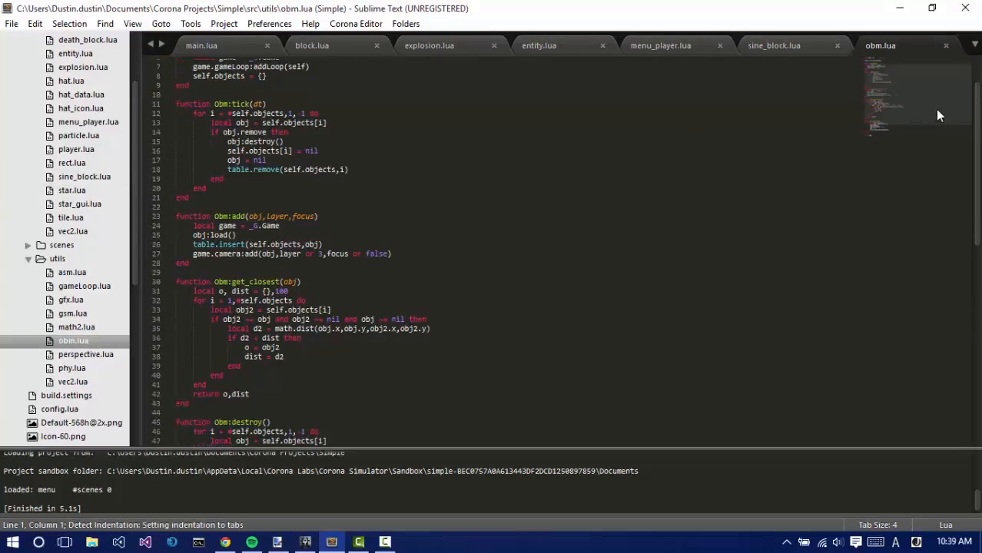
click(242, 132)
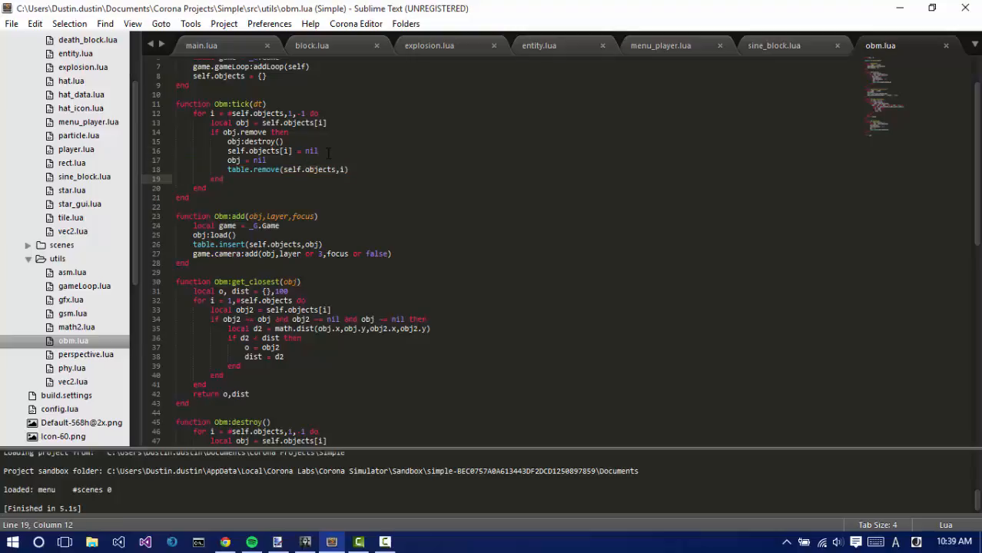
Highlight the loop and distance comparison in Obm:get_closest.
click(217, 310)
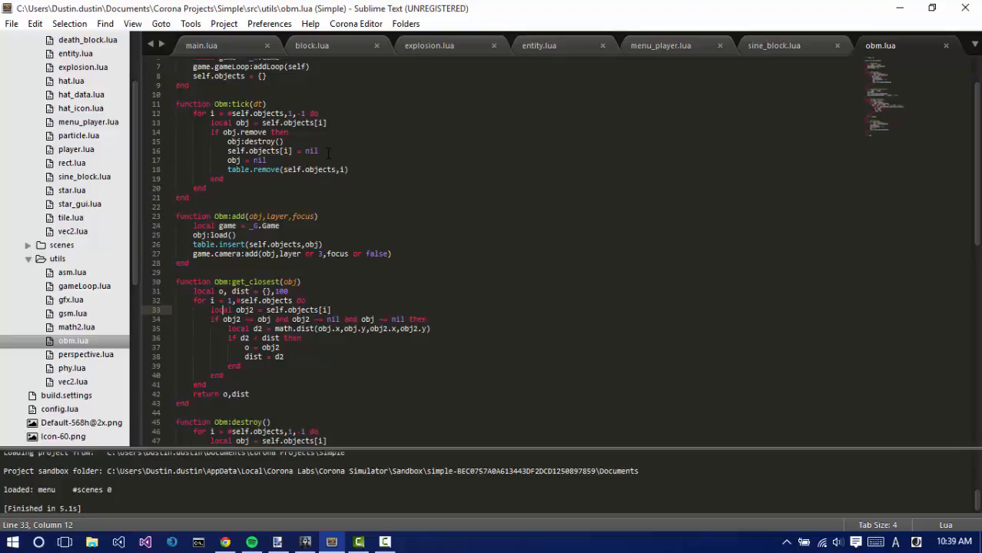
click(223, 253)
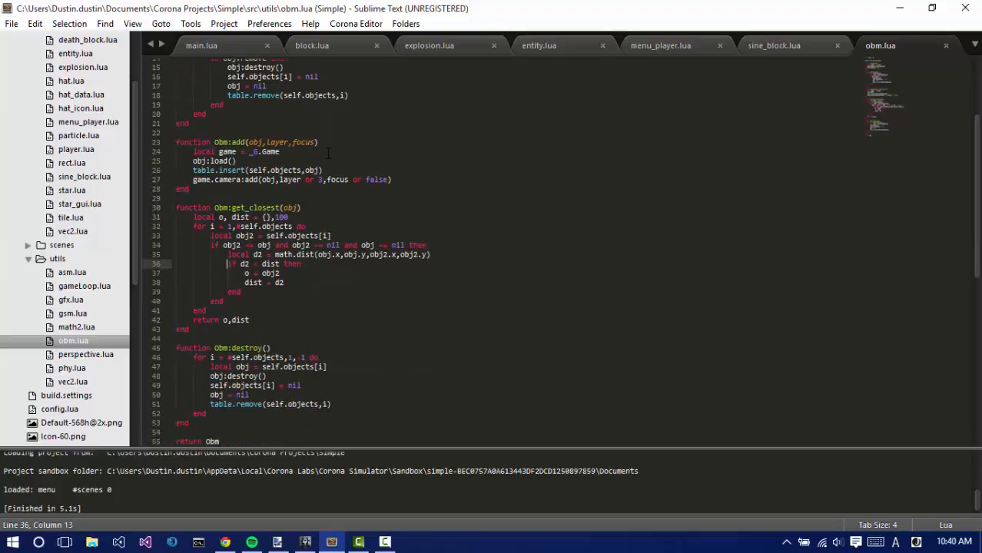
drag(228, 254, 239, 301)
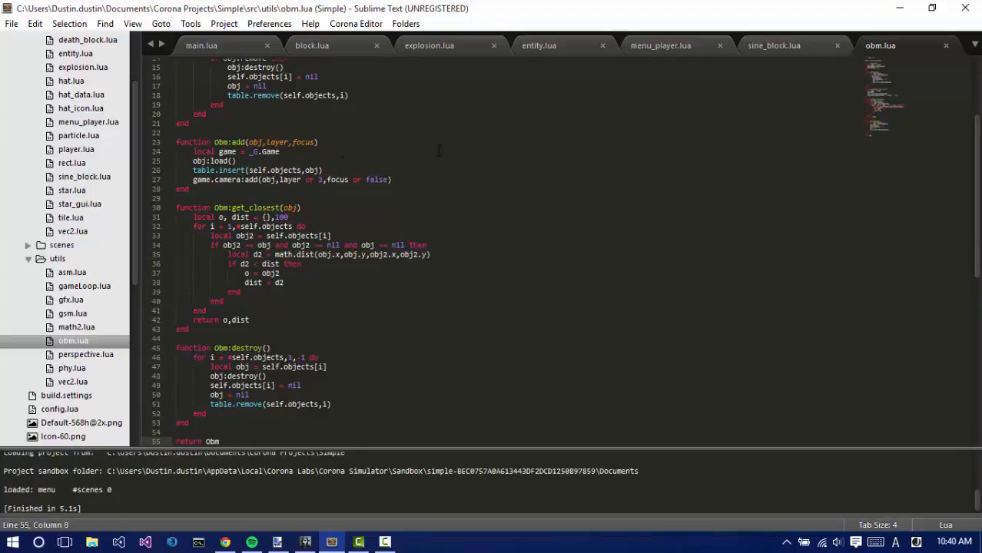
mouse_move(564, 157)
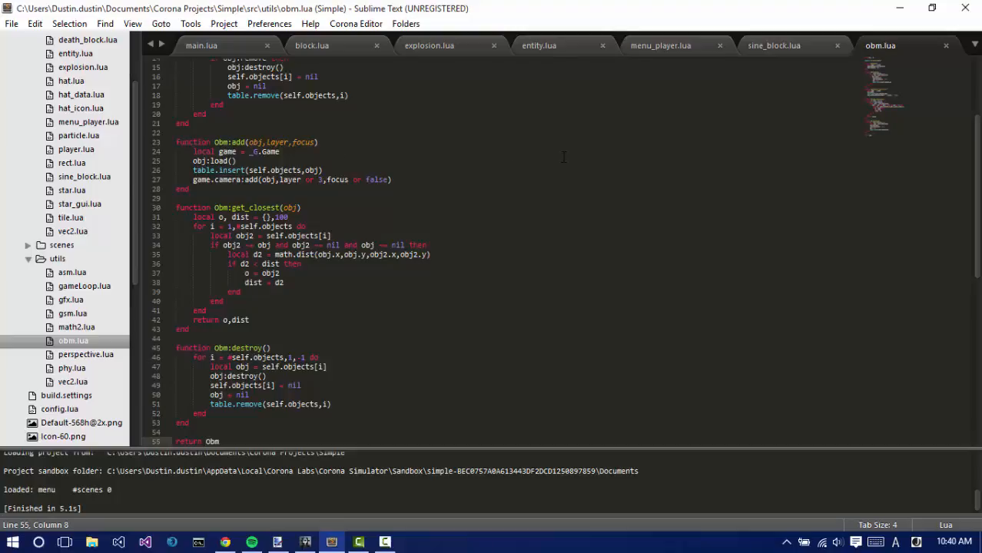
Close obm.lua and all remaining open file tabs.
click(773, 46)
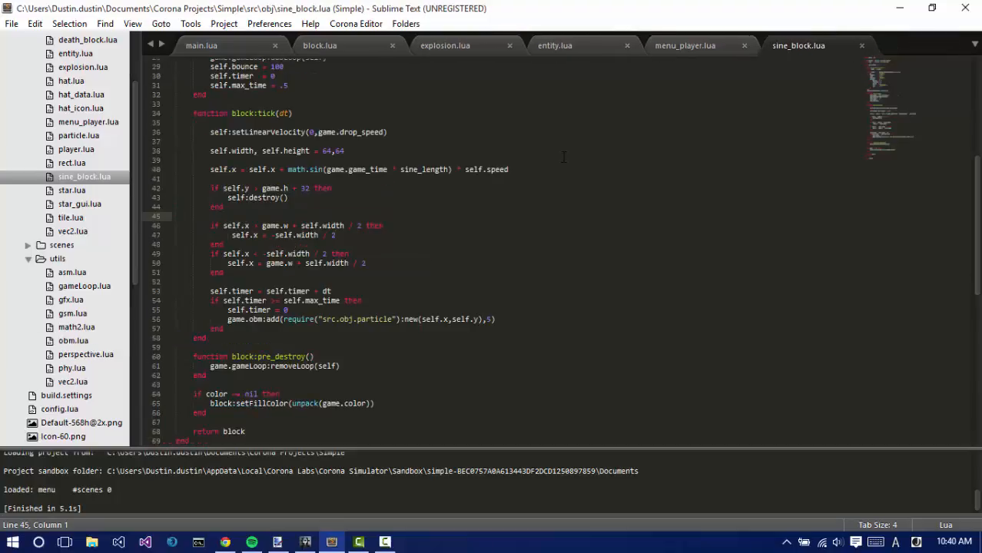
click(202, 45)
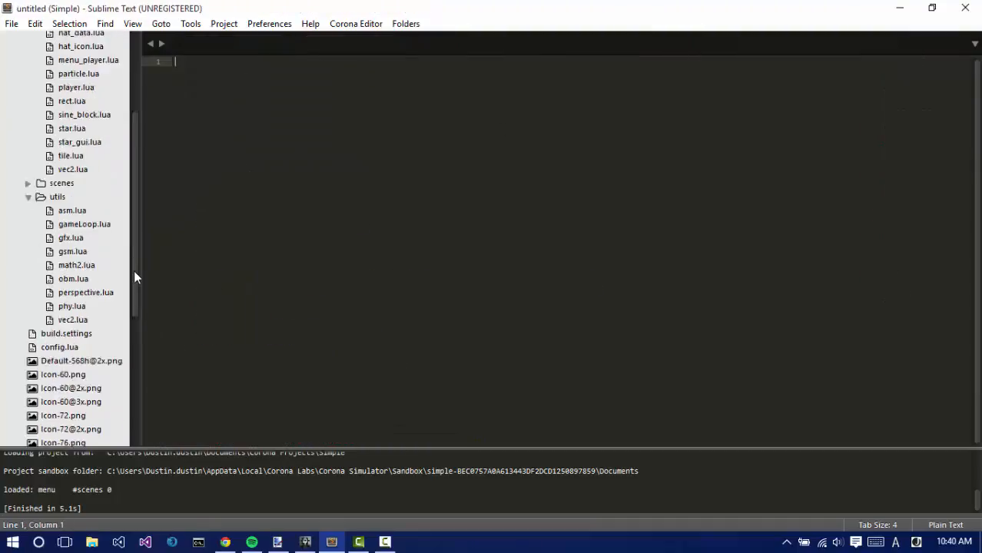
scroll(down, 3)
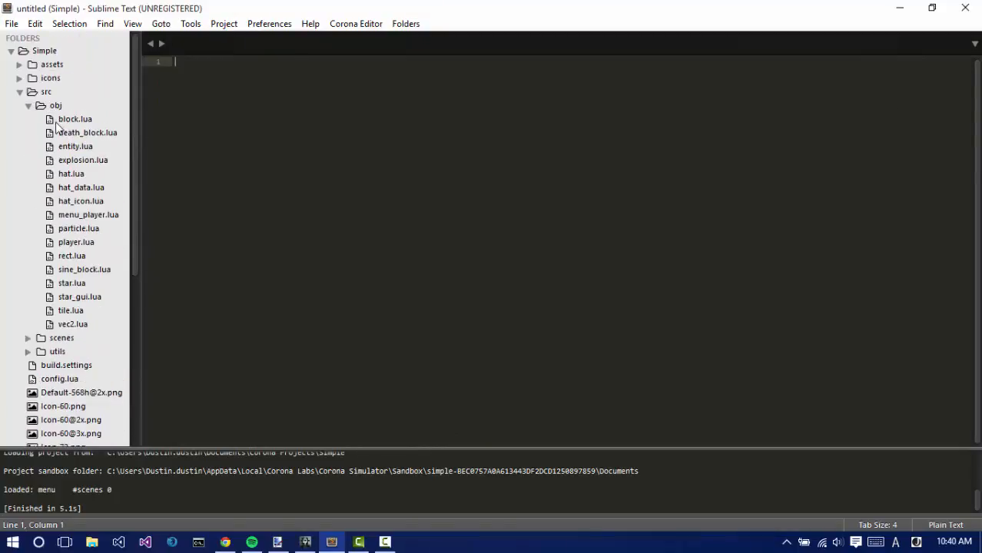
Collapse the obj, utils and src folders and expand assets to show image_sheet.png.
click(55, 106)
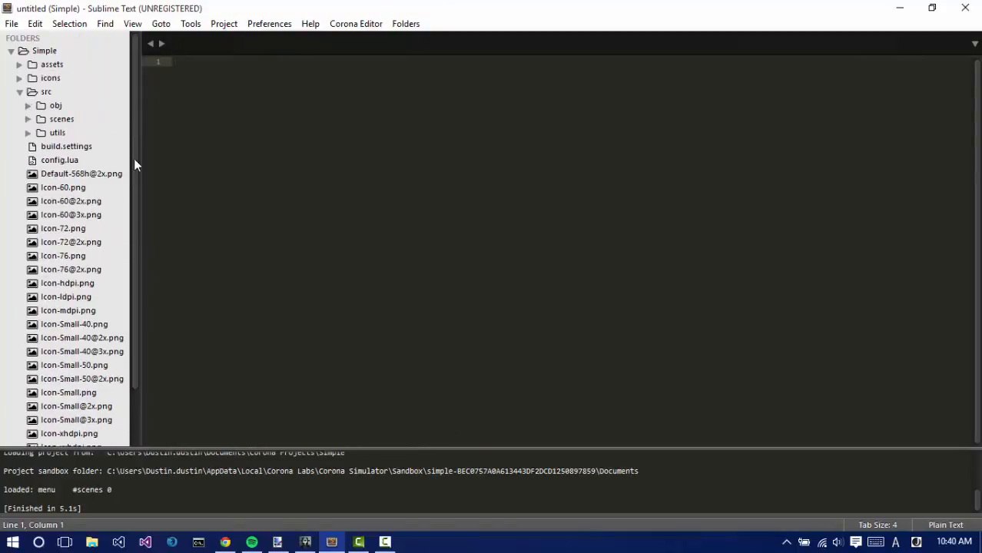
mouse_move(53, 104)
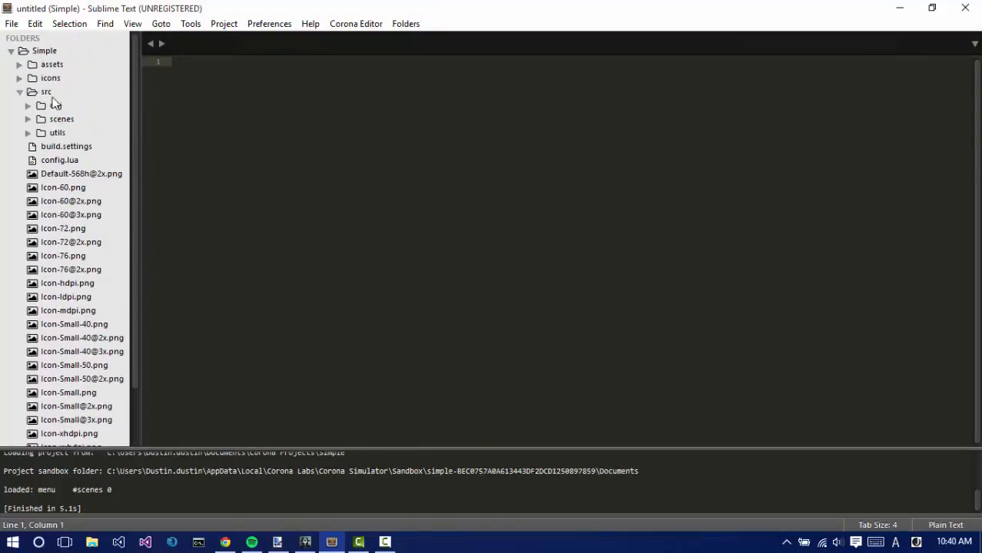
click(46, 91)
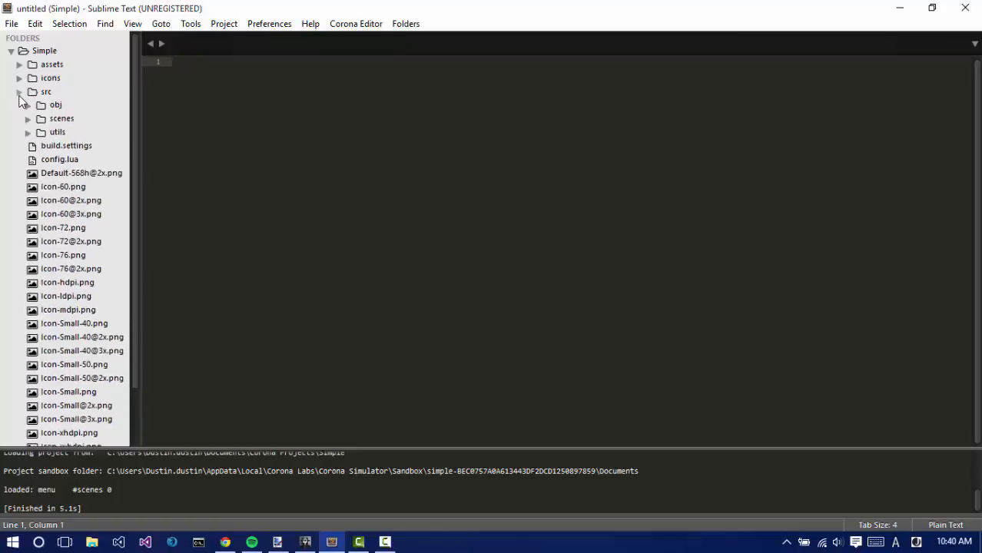
click(18, 92)
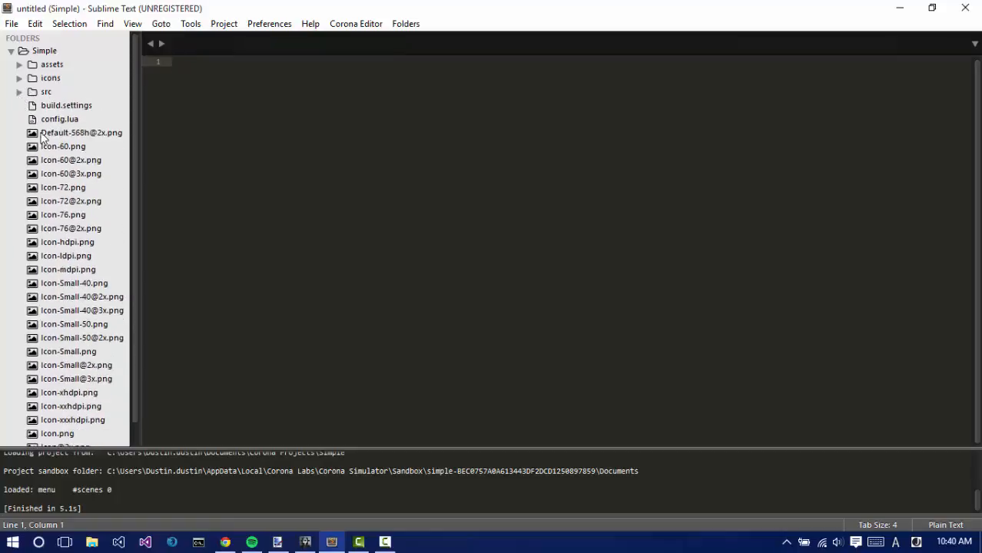
click(71, 160)
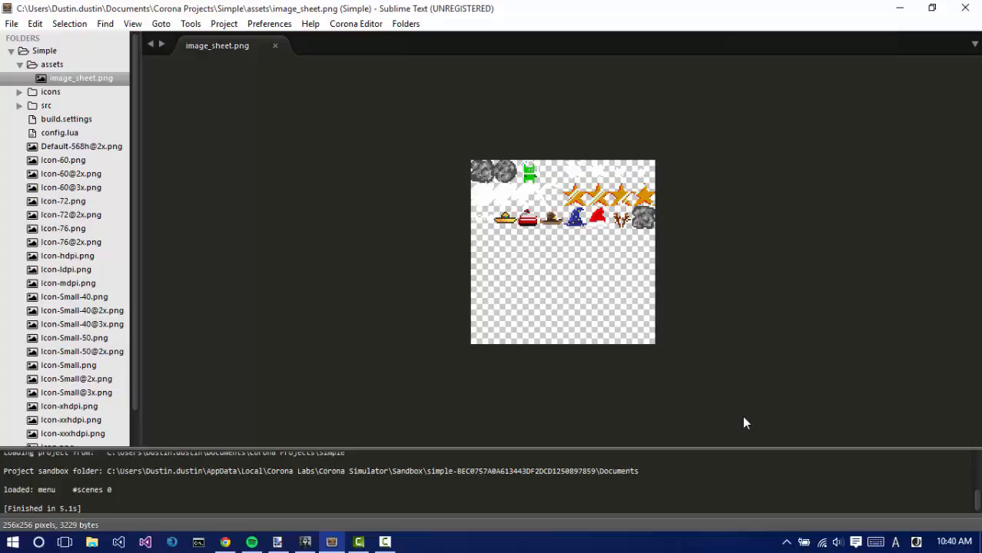
mouse_move(465, 316)
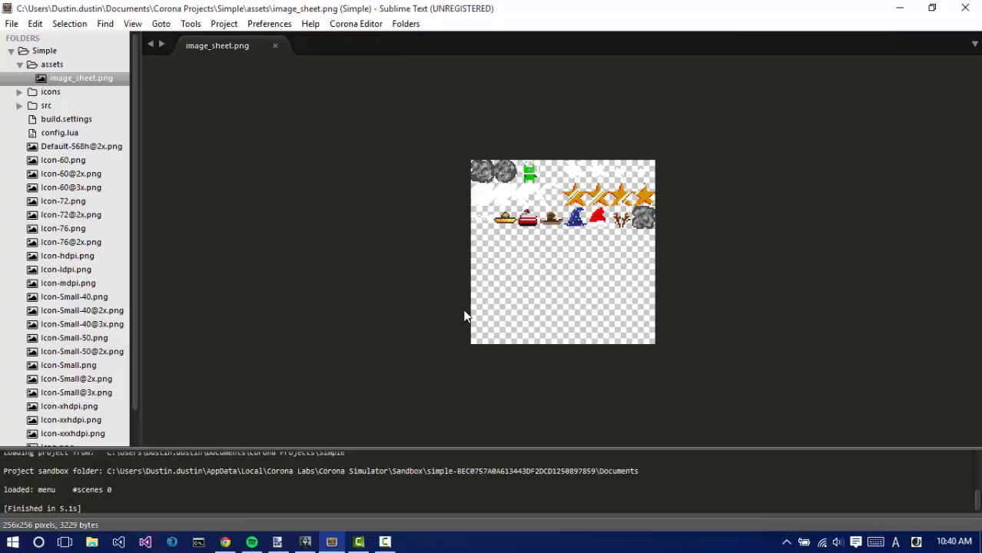
mouse_move(438, 416)
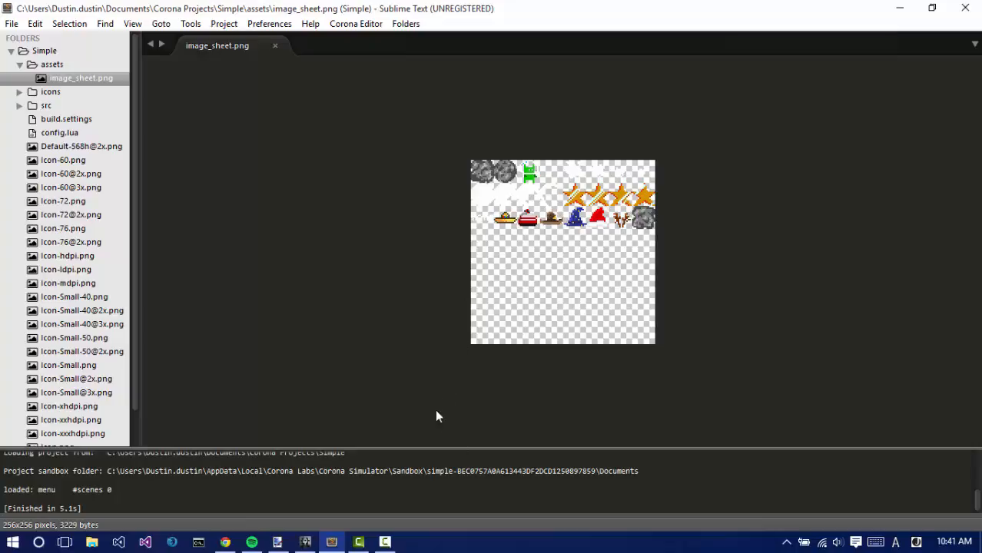